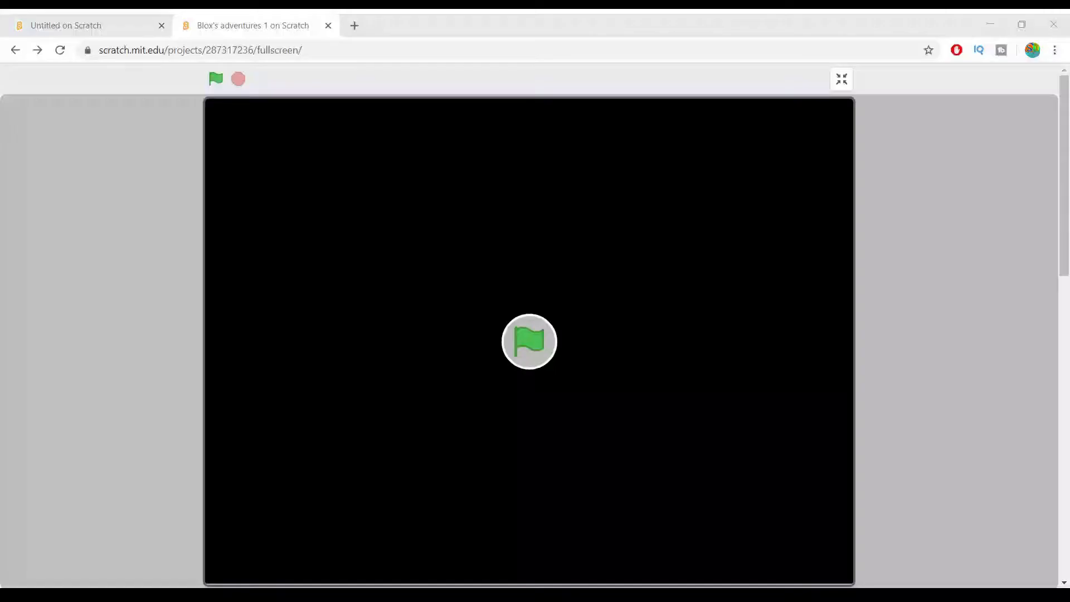
Start the Blox's adventures example game with the green flag
left_click(215, 78)
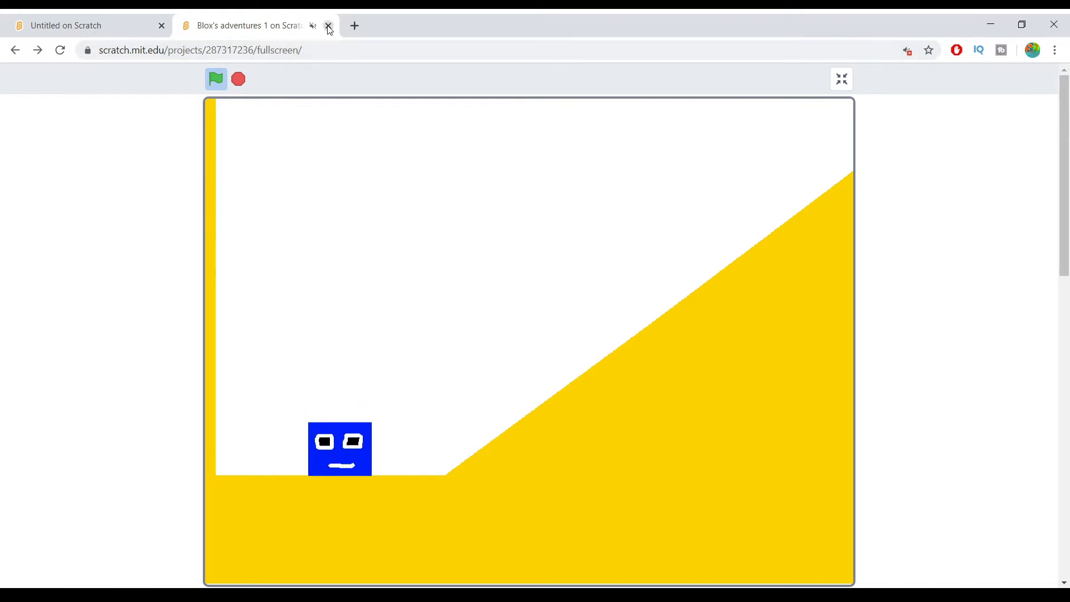
Close the example game and title the new project 'Platformer'
left_click(328, 25)
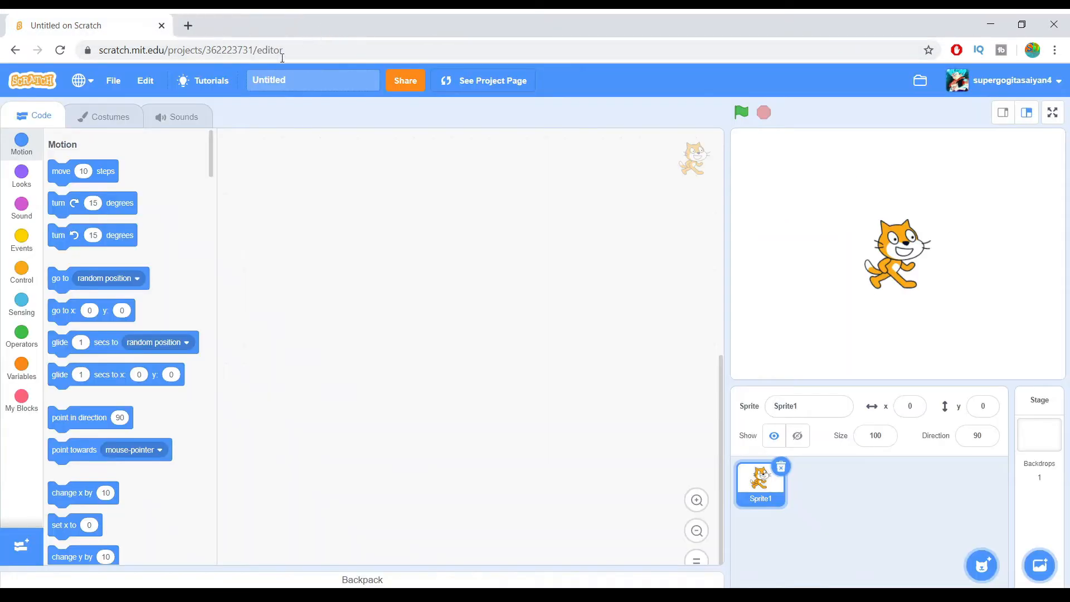
mouse_move(786, 68)
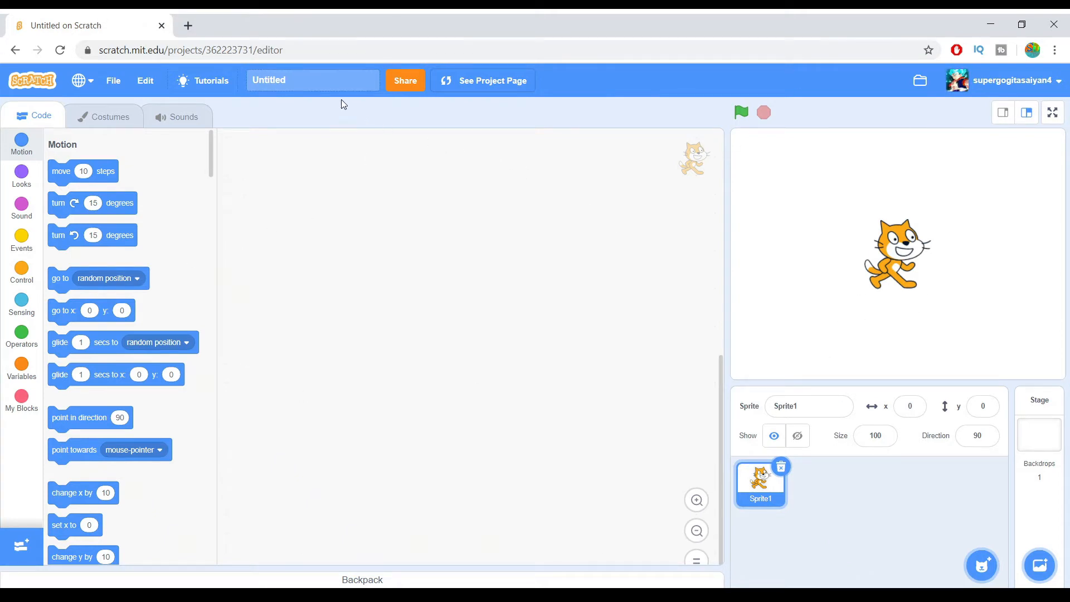
type("P")
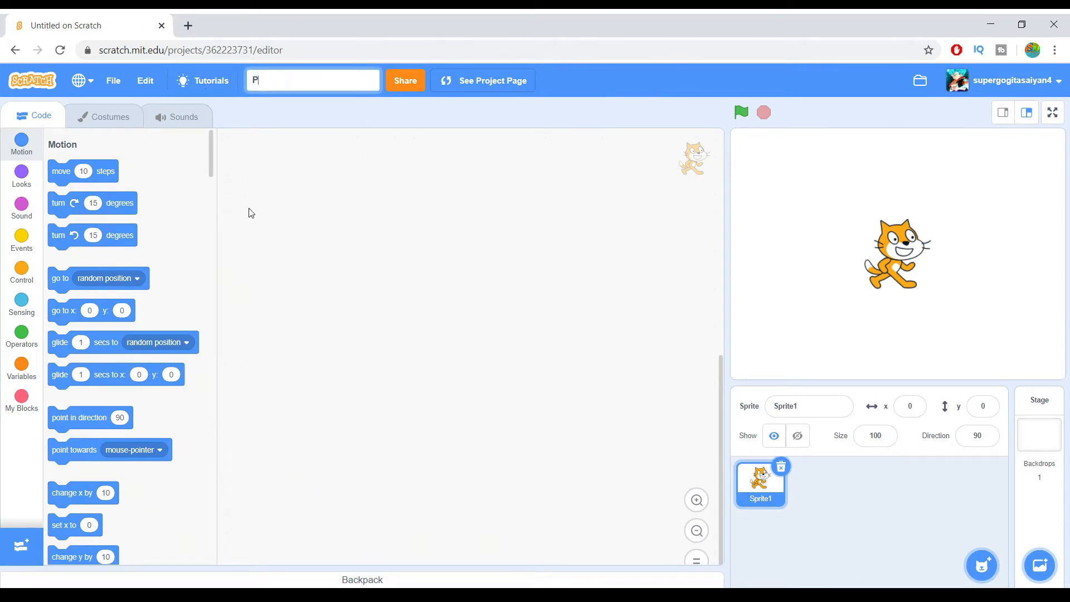
type("L")
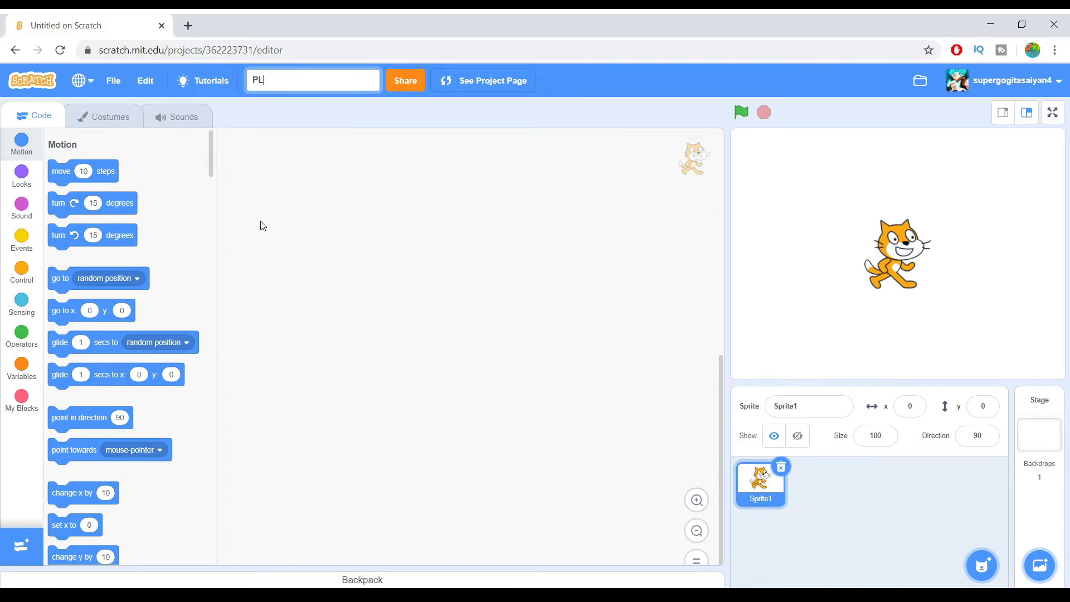
type("Platf")
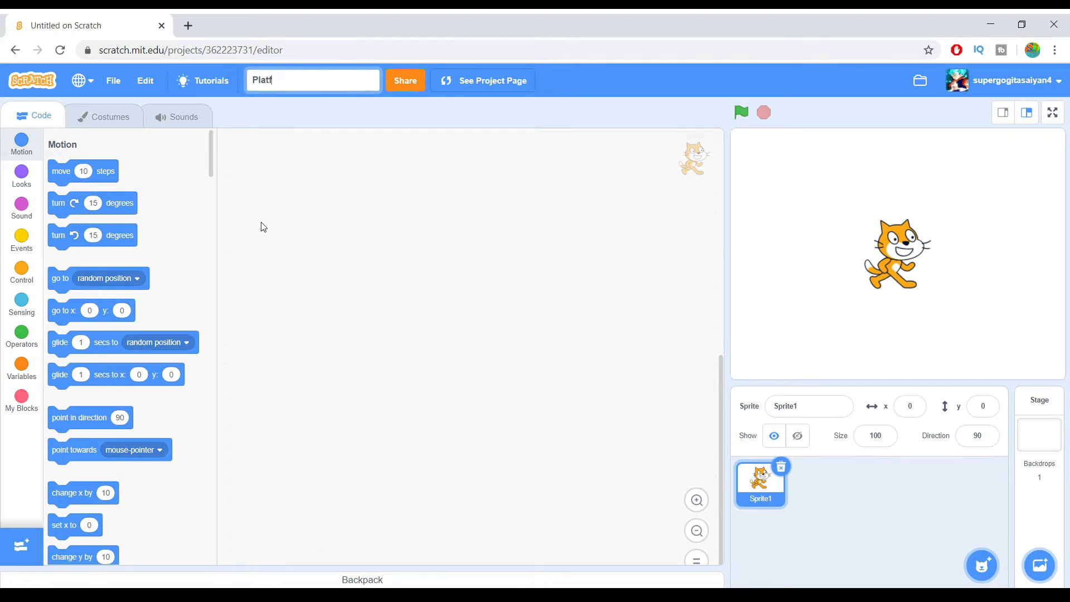
type("ormer")
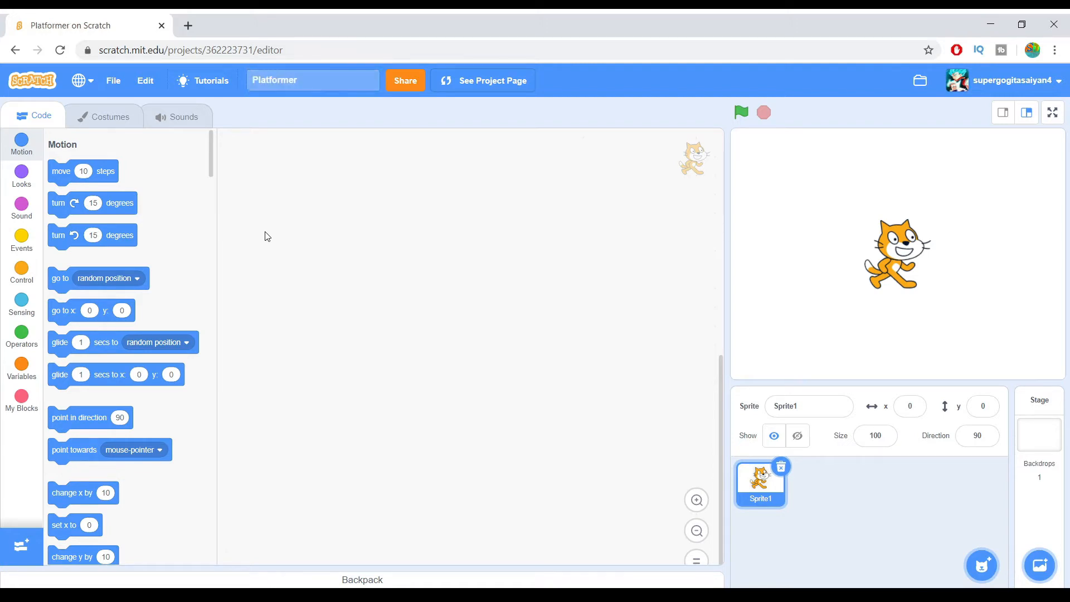
mouse_move(805, 517)
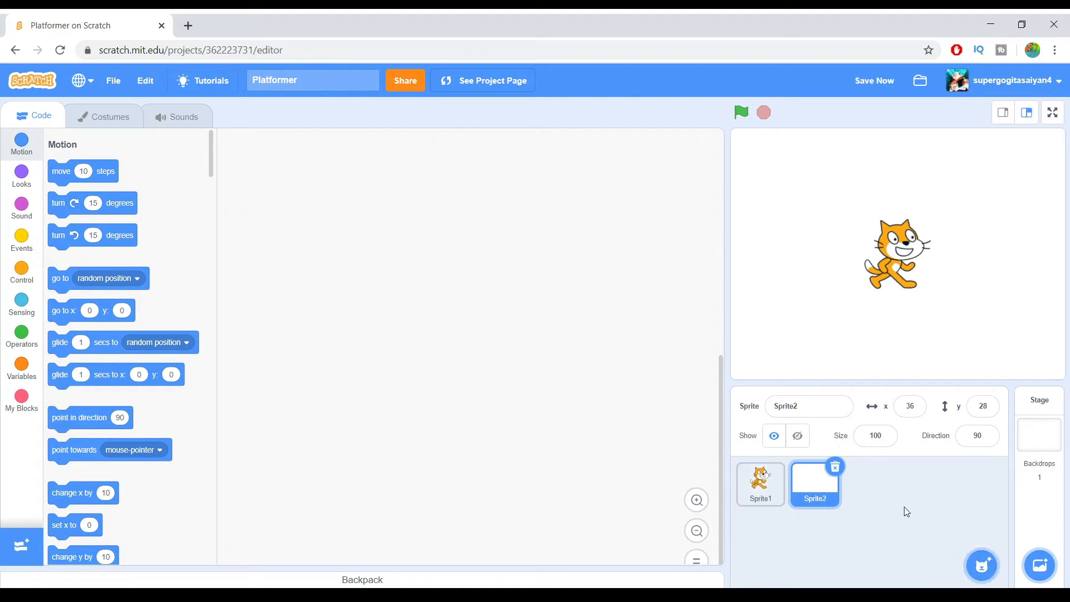
Name the new painted sprite 'Level' and its costume '1'
left_click(109, 116)
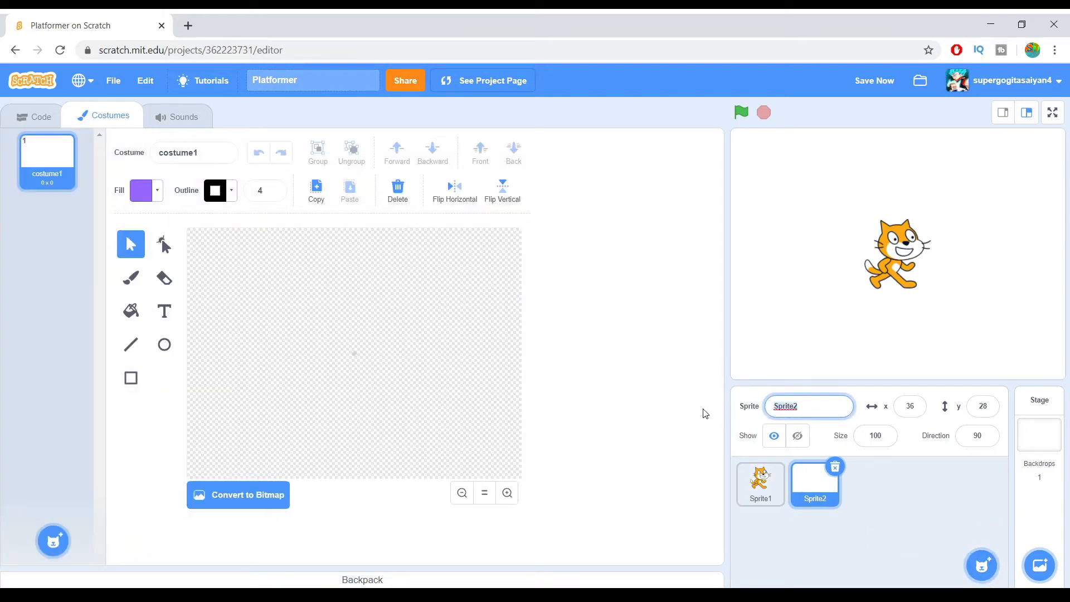
type("Level")
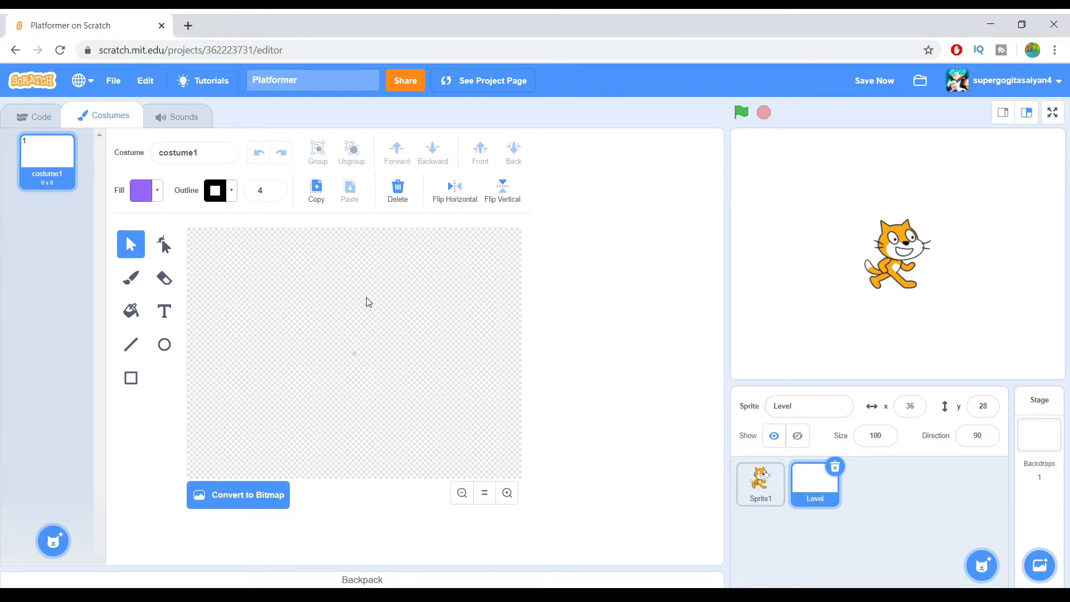
left_click(194, 152)
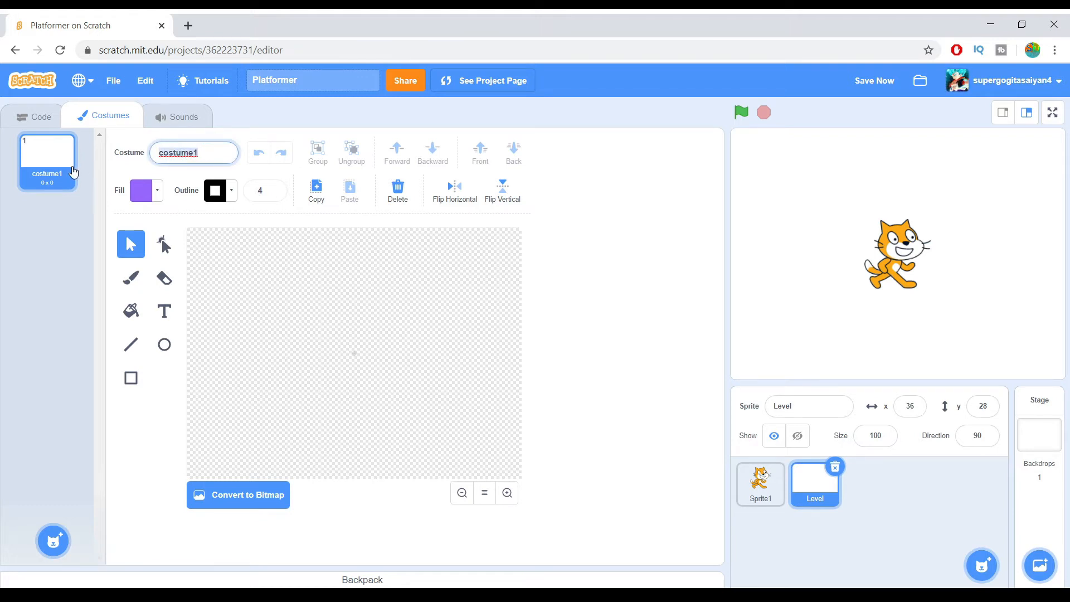
type("1")
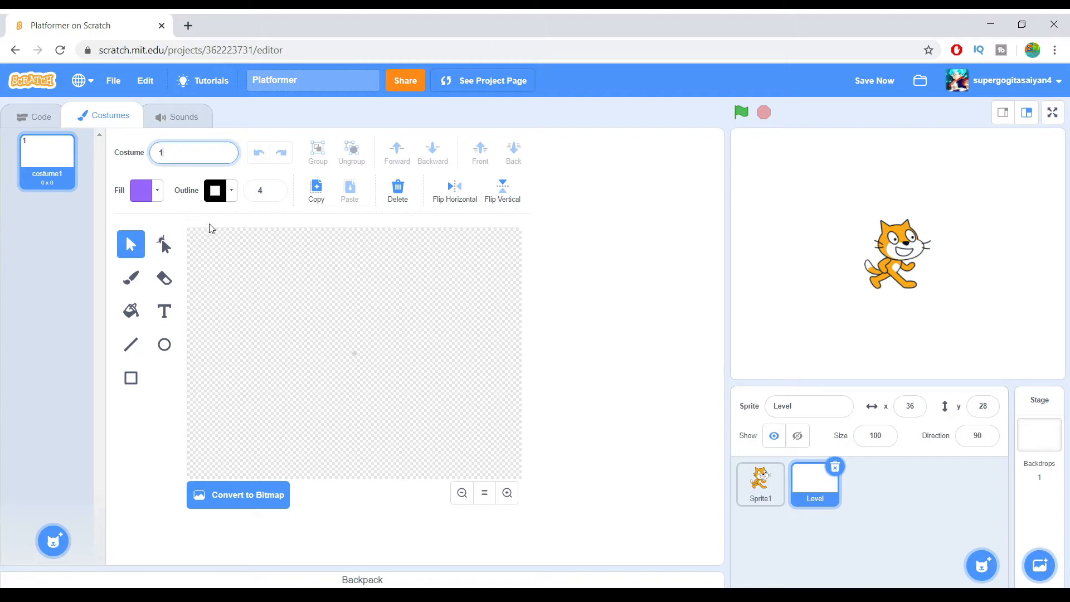
mouse_move(191, 199)
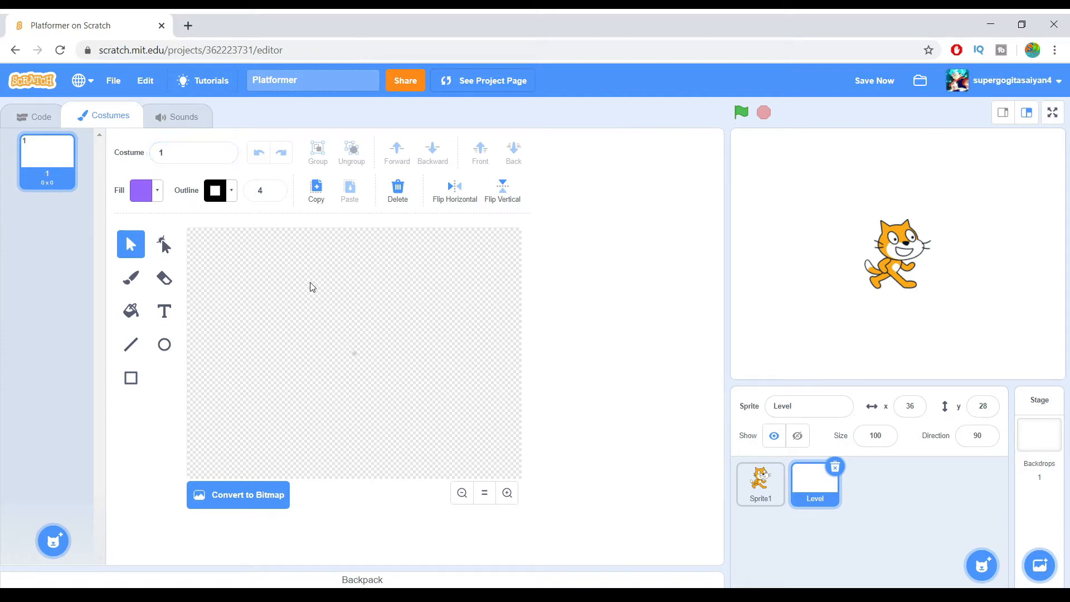
Draw the green floor and tall wall, then centre the Level sprite at x 0, y 0
left_click(260, 190)
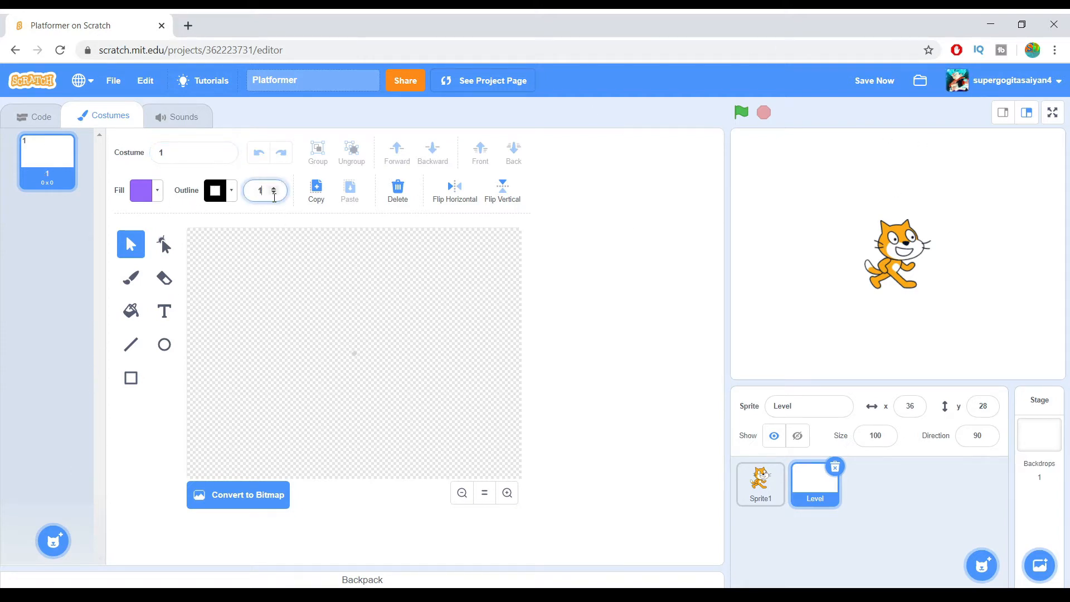
left_click(215, 190)
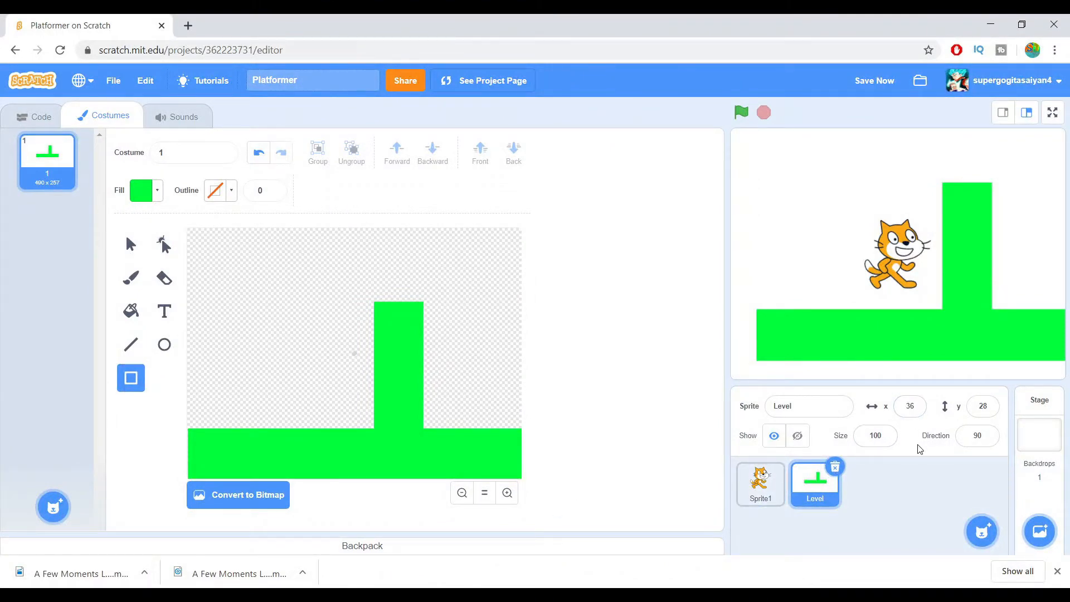
left_click(909, 406)
type("0")
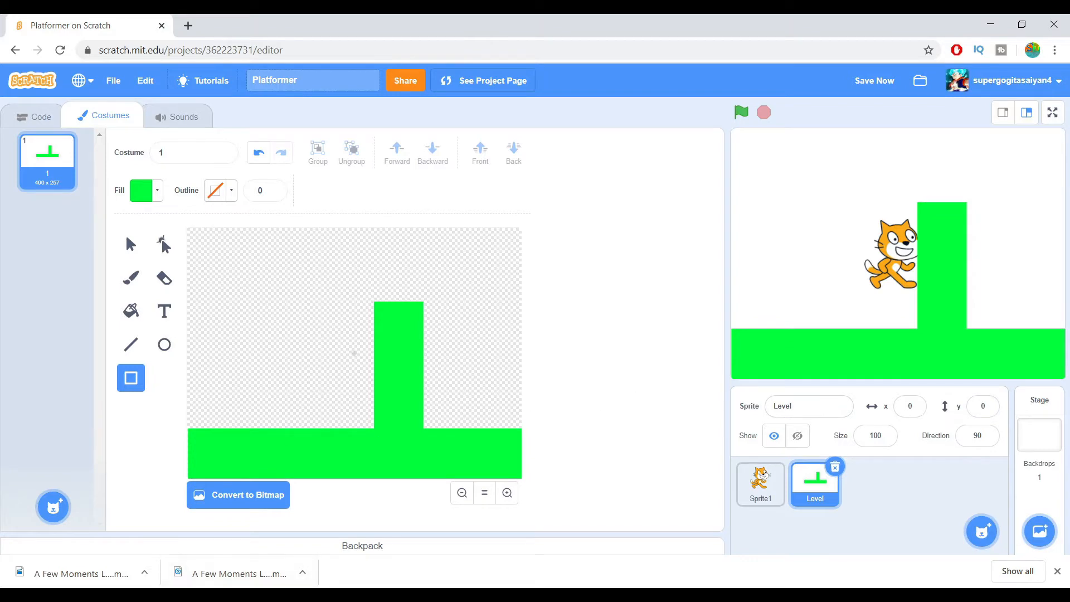
Delete the cat sprite's costumes
left_click(760, 485)
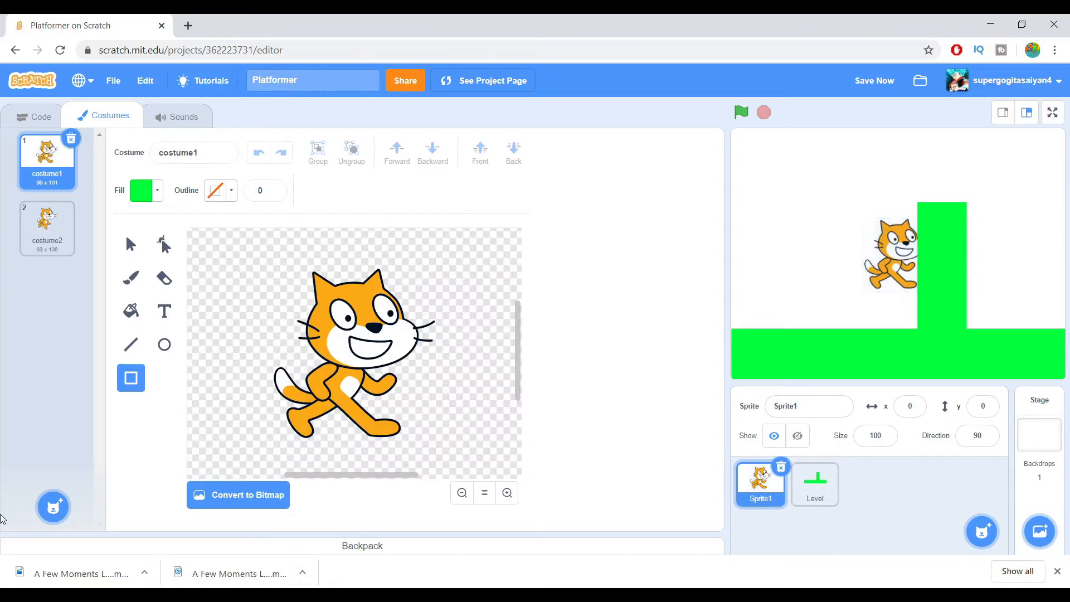
left_click(47, 228)
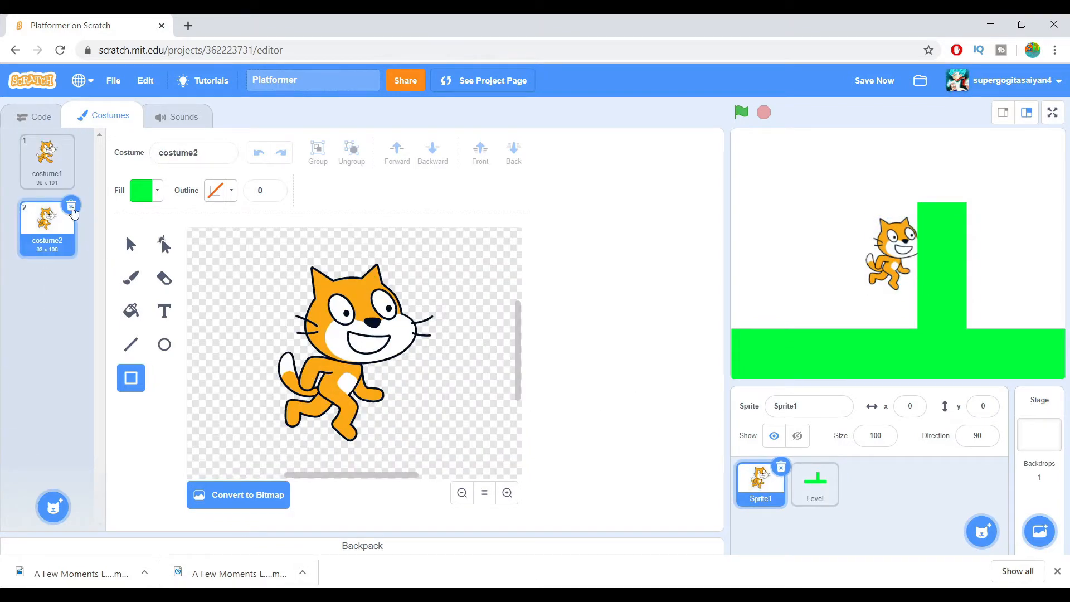
left_click(71, 204)
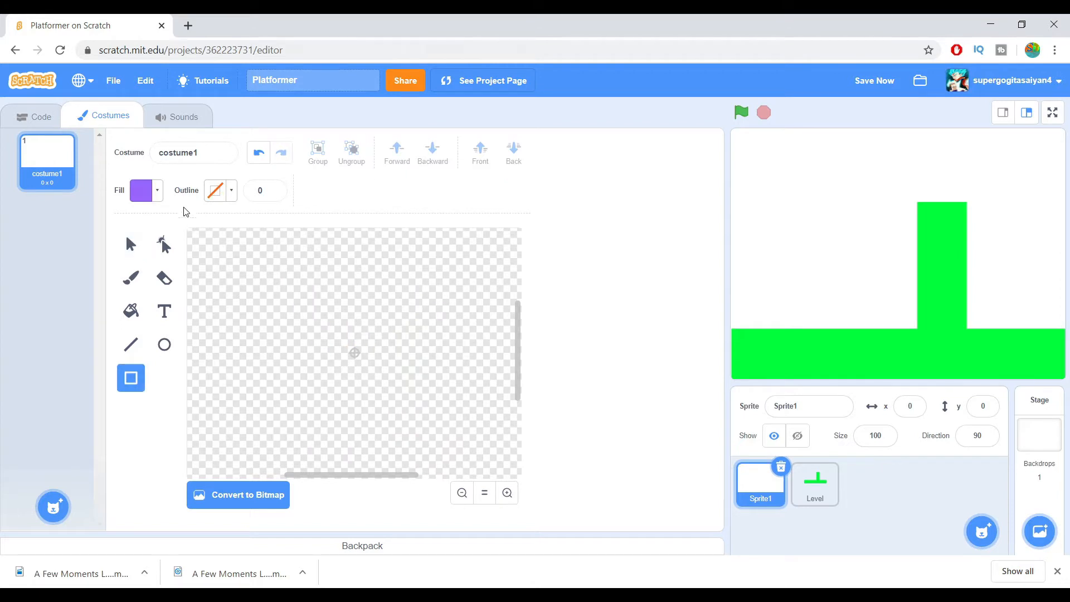
Paint a blue square body with two eyes and a brushed mouth
left_click(141, 191)
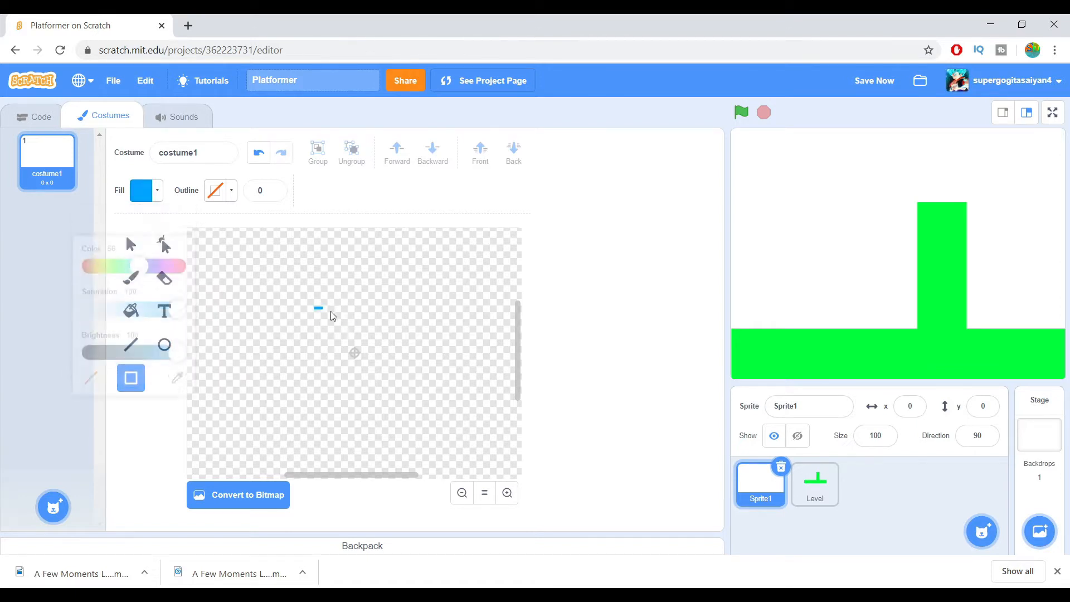
left_click_drag(318, 308, 421, 405)
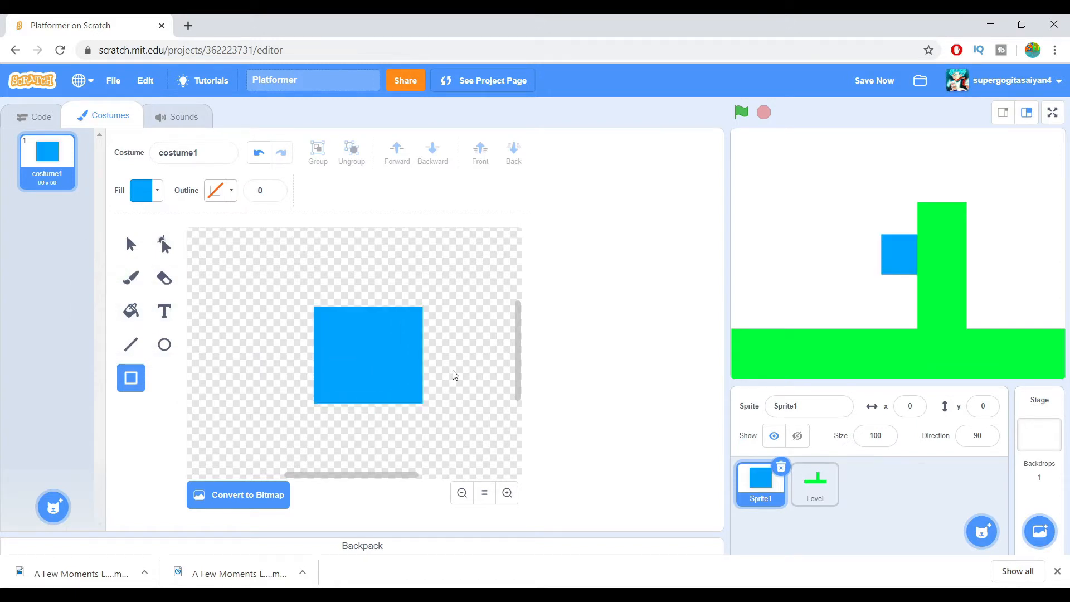
left_click(141, 191)
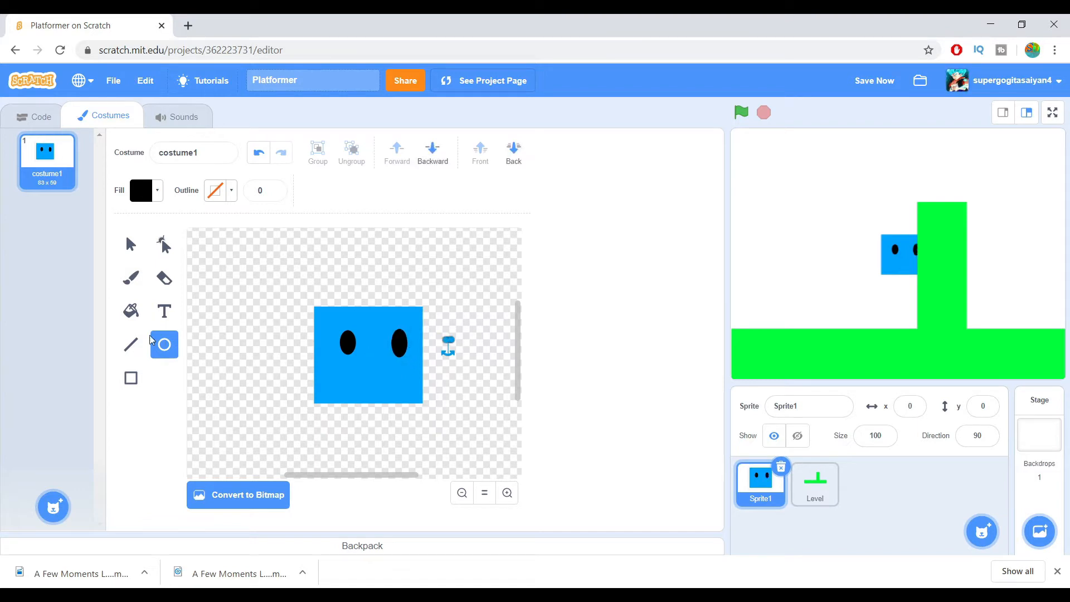
left_click(129, 277)
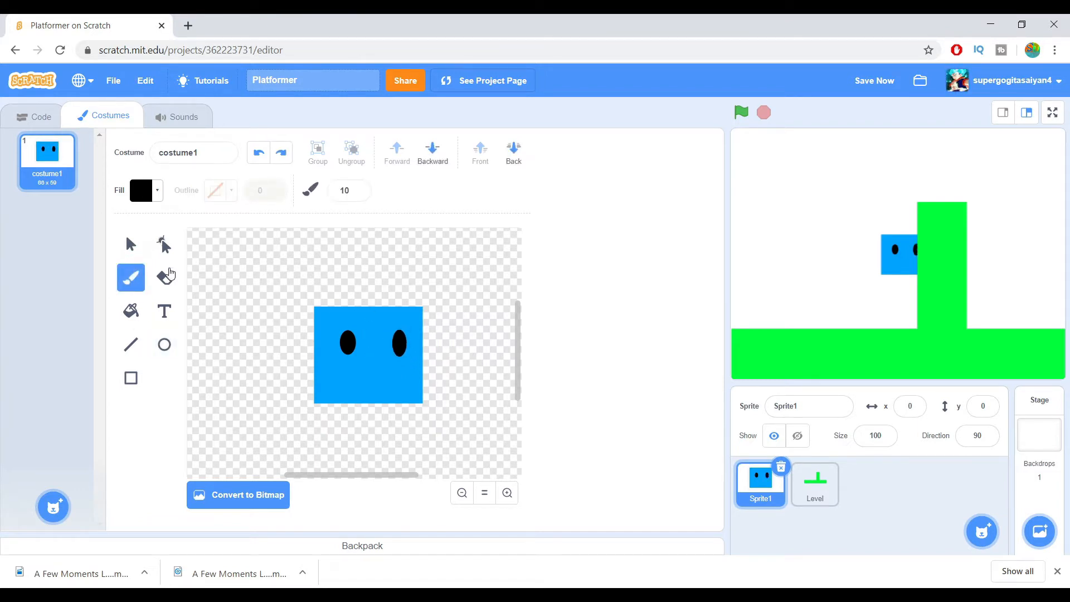
left_click(362, 388)
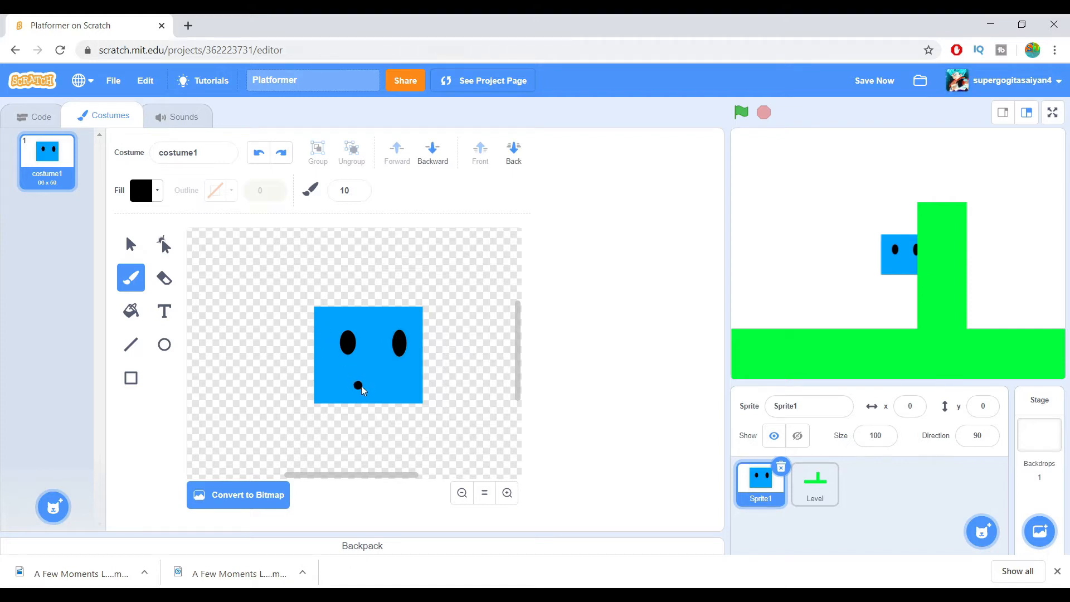
left_click_drag(355, 386, 395, 386)
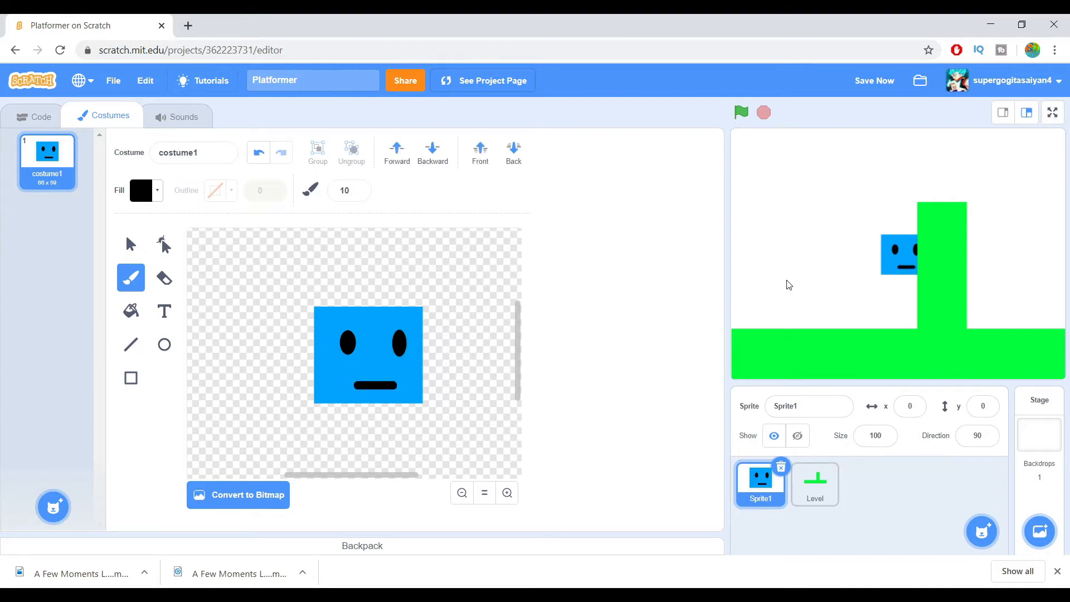
Place the square on the green floor and rename the sprite 'Player'
left_click_drag(900, 254, 804, 308)
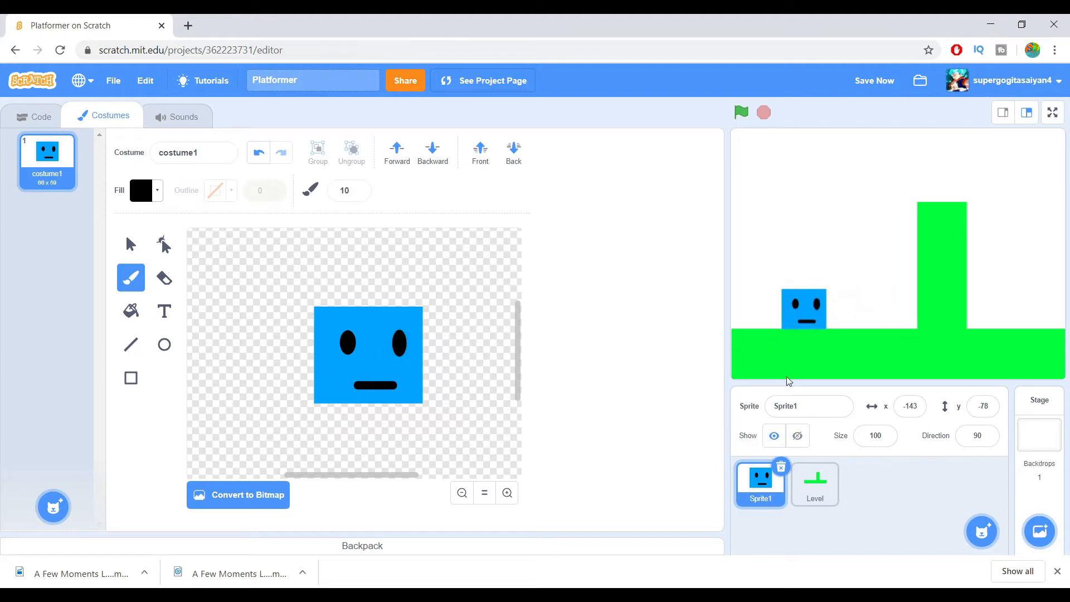
left_click(808, 406)
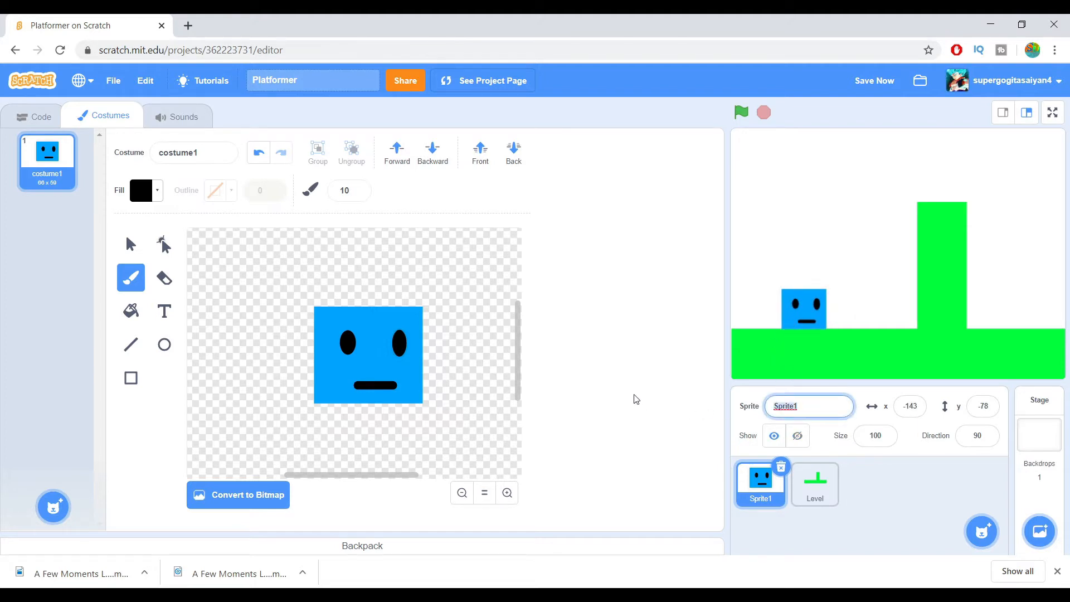
type("Player")
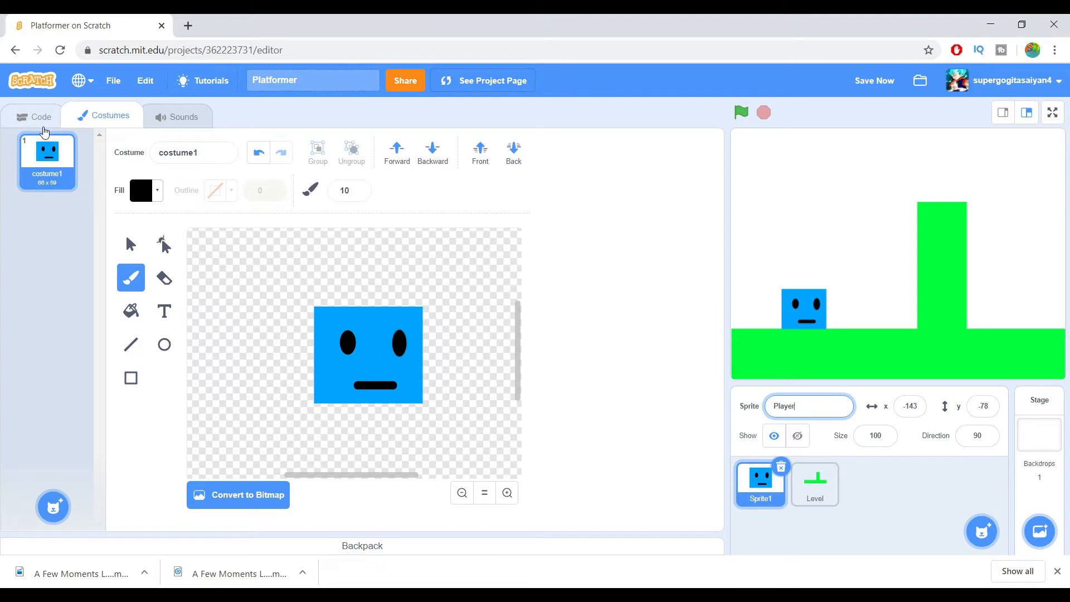
Give the Level sprite a green-flag script that shows it, followed by a forever loop
left_click(34, 116)
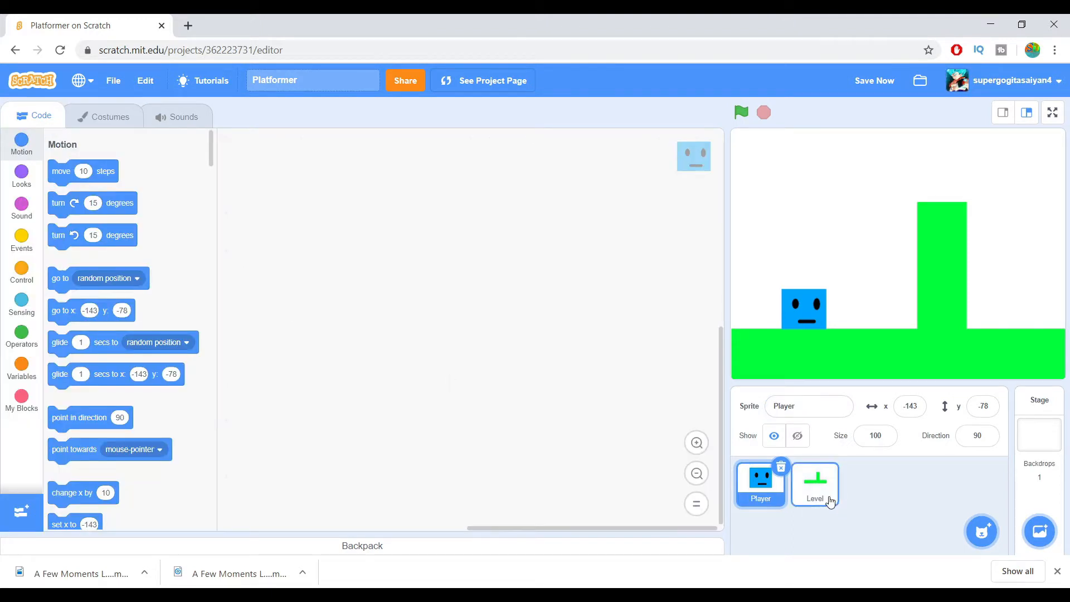
left_click(814, 482)
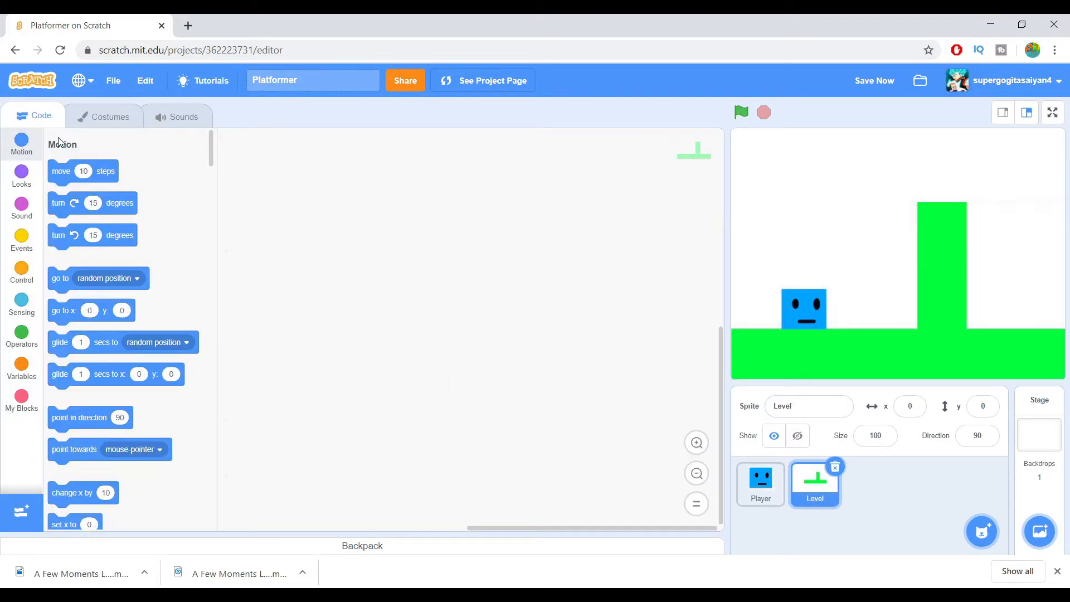
left_click(21, 240)
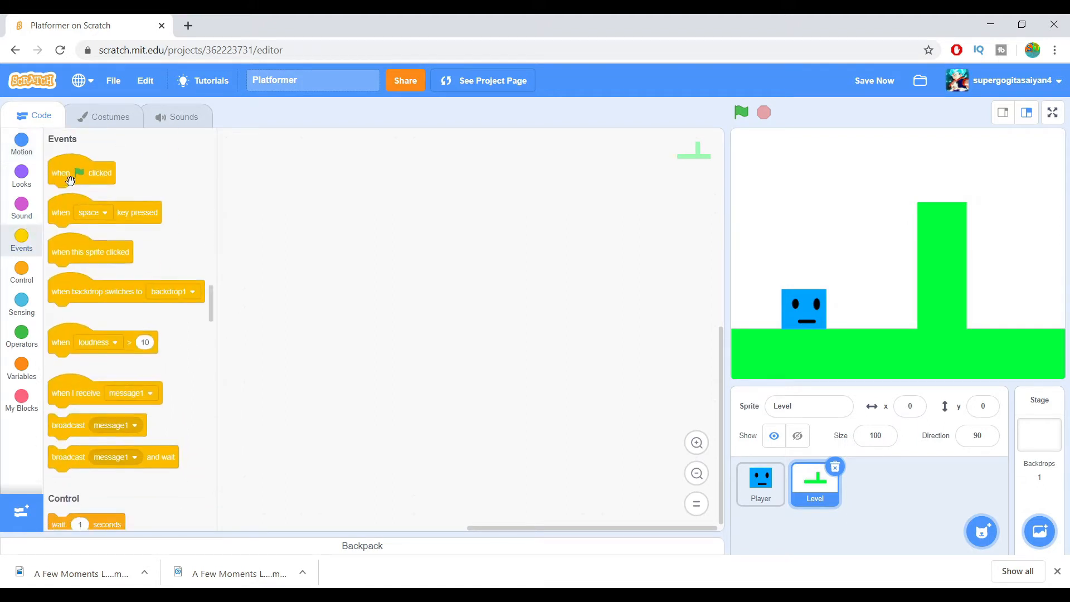
left_click_drag(80, 172, 297, 210)
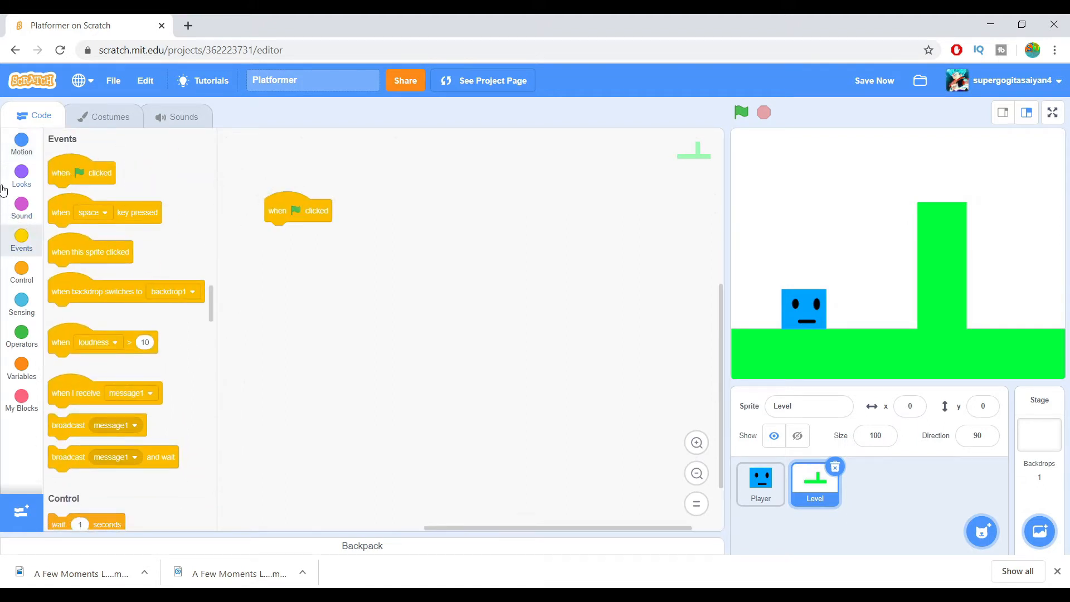
left_click(21, 176)
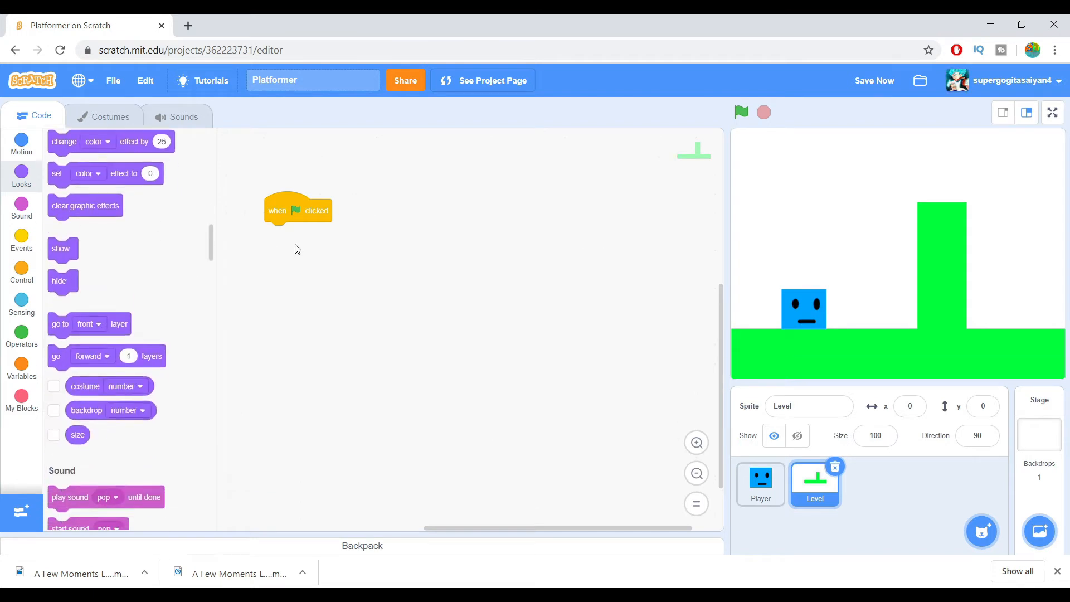
left_click_drag(61, 249, 277, 233)
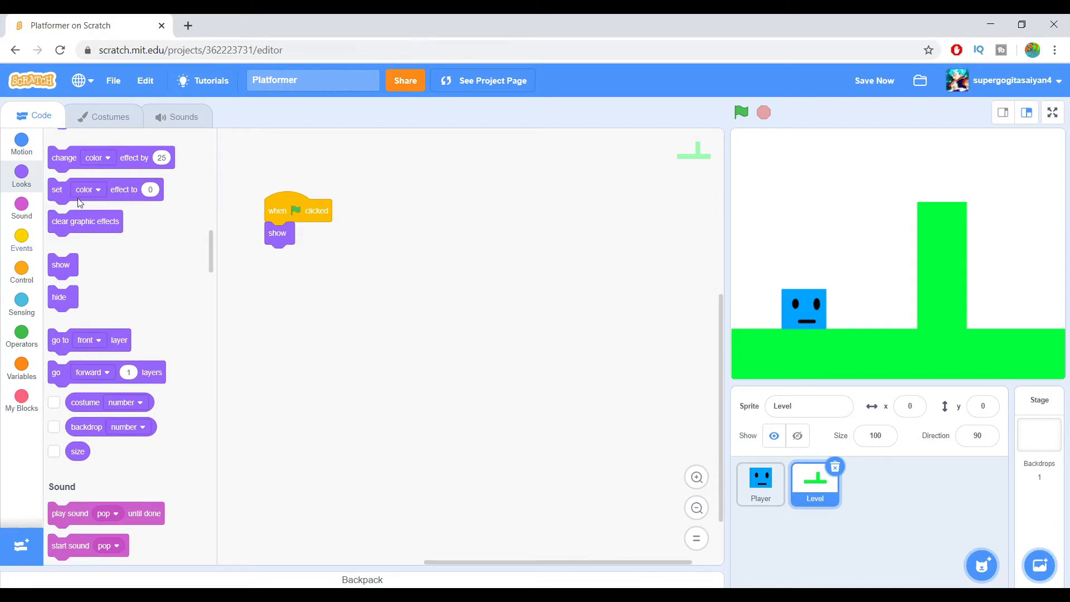
left_click(21, 273)
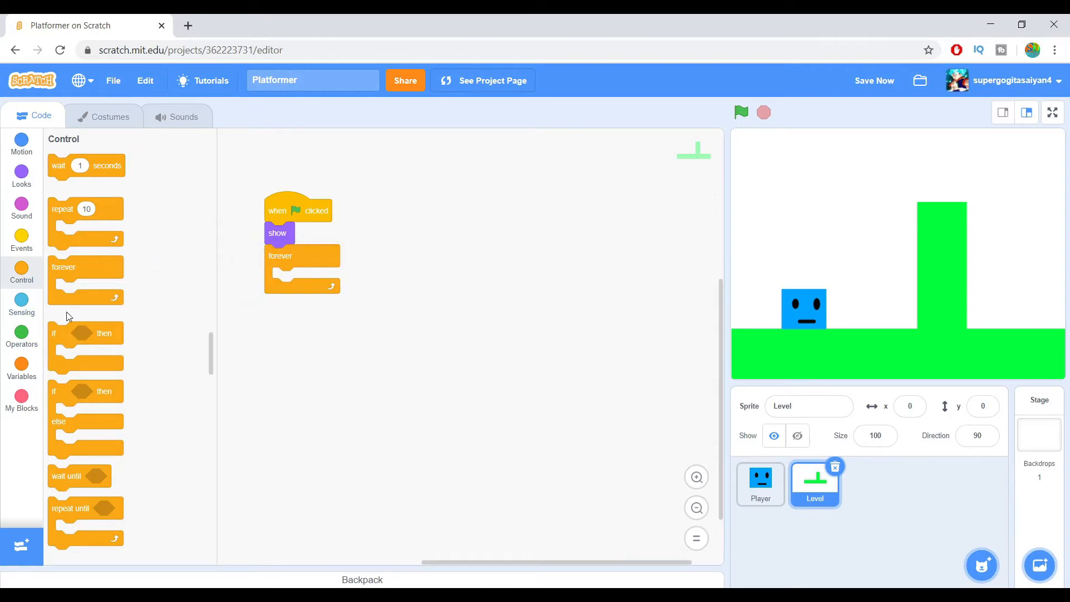
left_click(21, 169)
type("Lev")
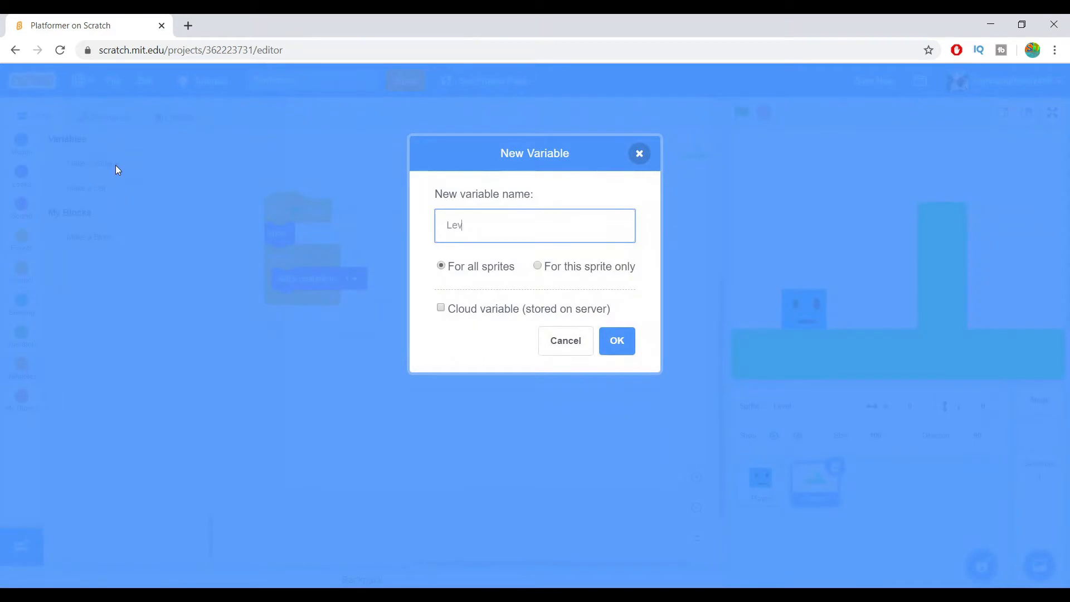
Create the Level variable, switch costume to Level, and hide its stage readout
left_click(616, 340)
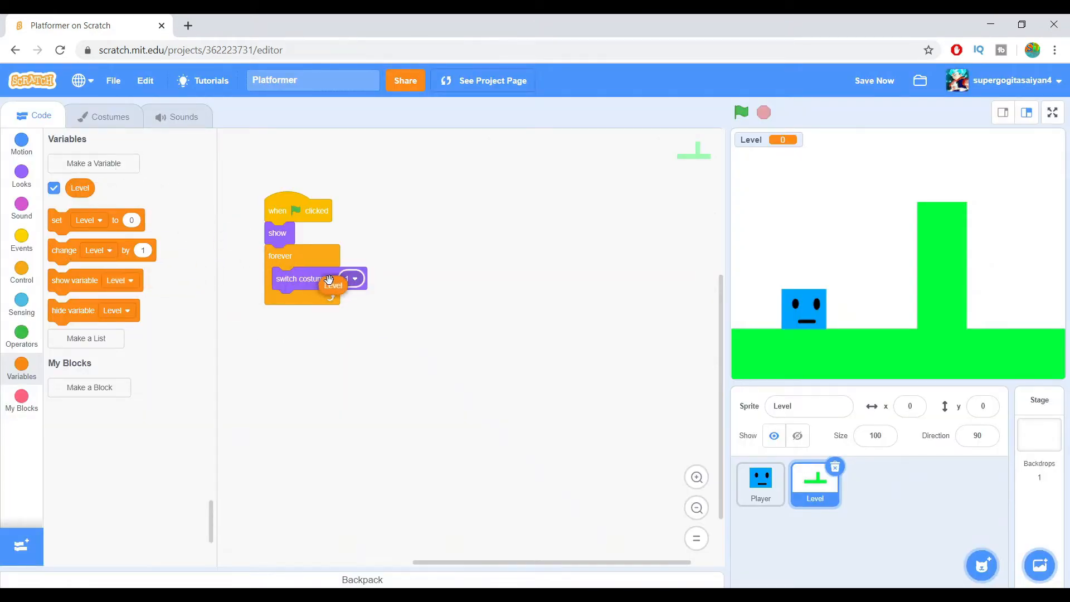
left_click_drag(96, 220, 280, 255)
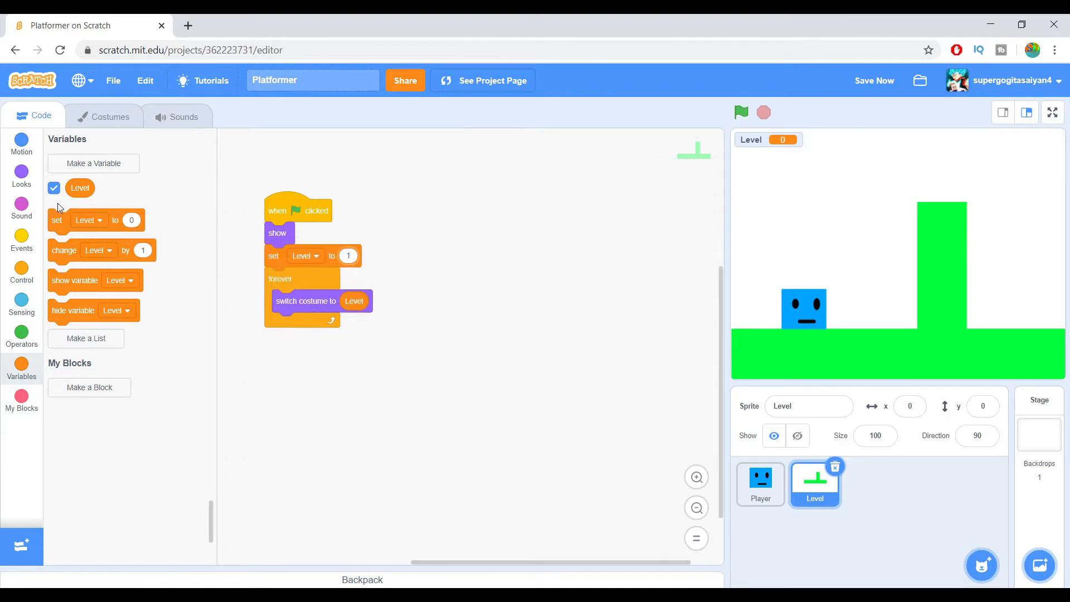
left_click(54, 188)
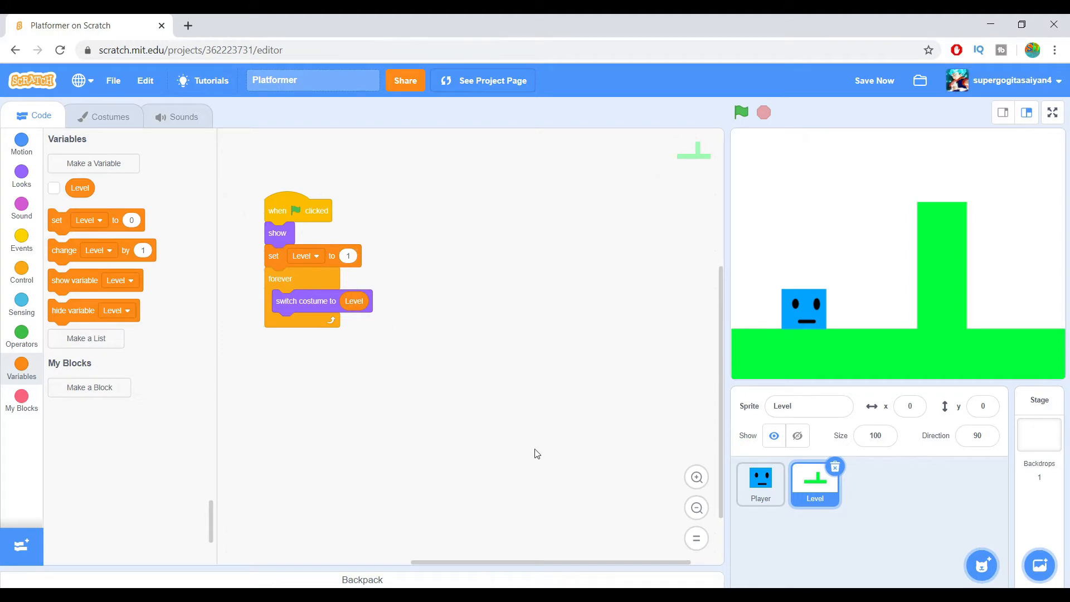
Save the project with File > Save now
right_click(526, 286)
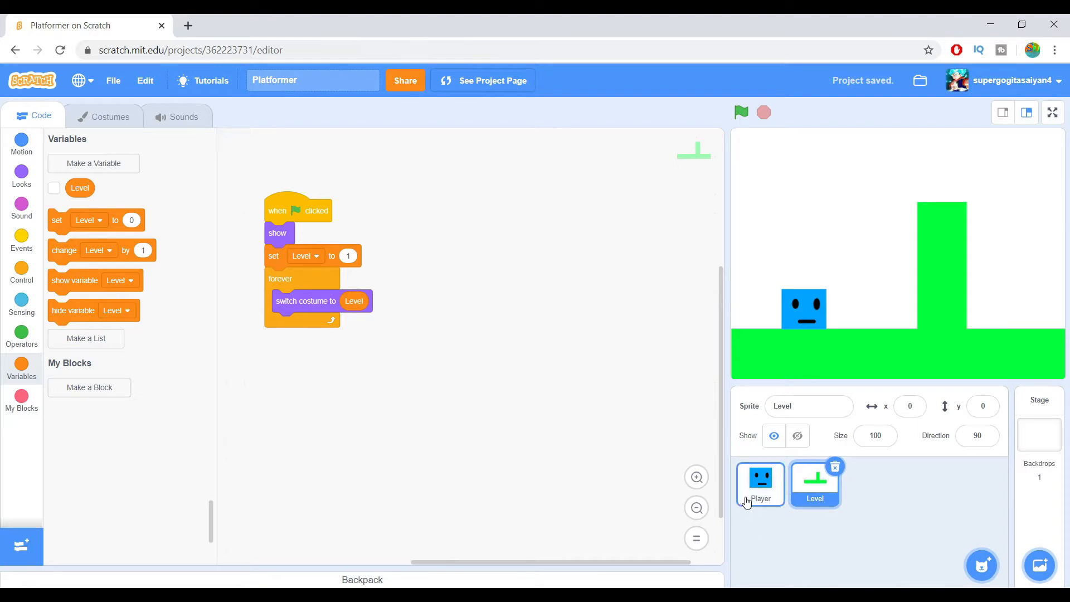
left_click(760, 482)
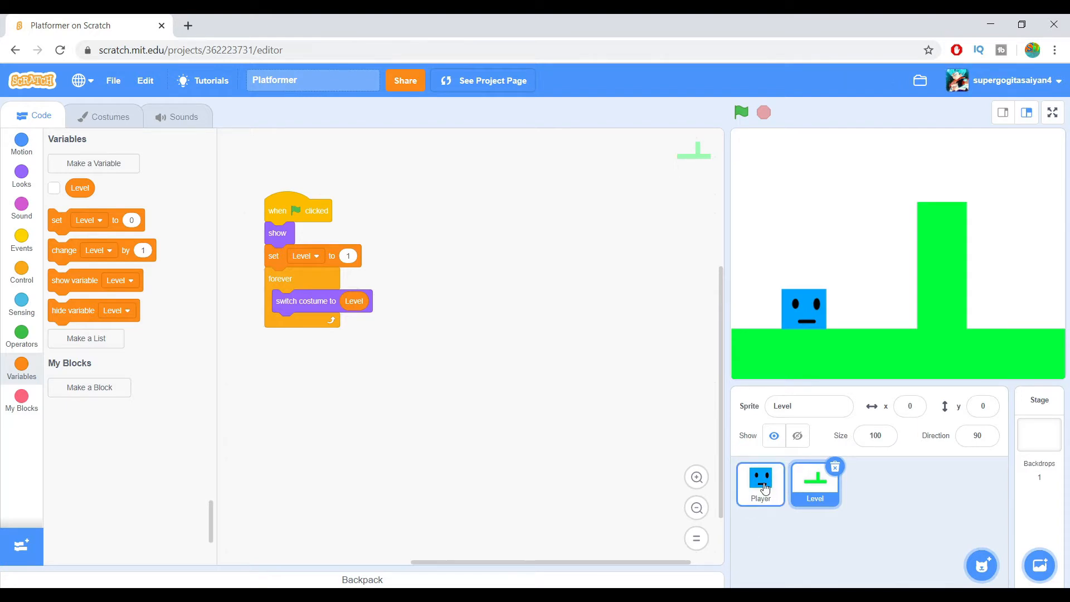
Create sprite-only variables 'X Velocity' and 'Y Velocity' for the Player
left_click(759, 484)
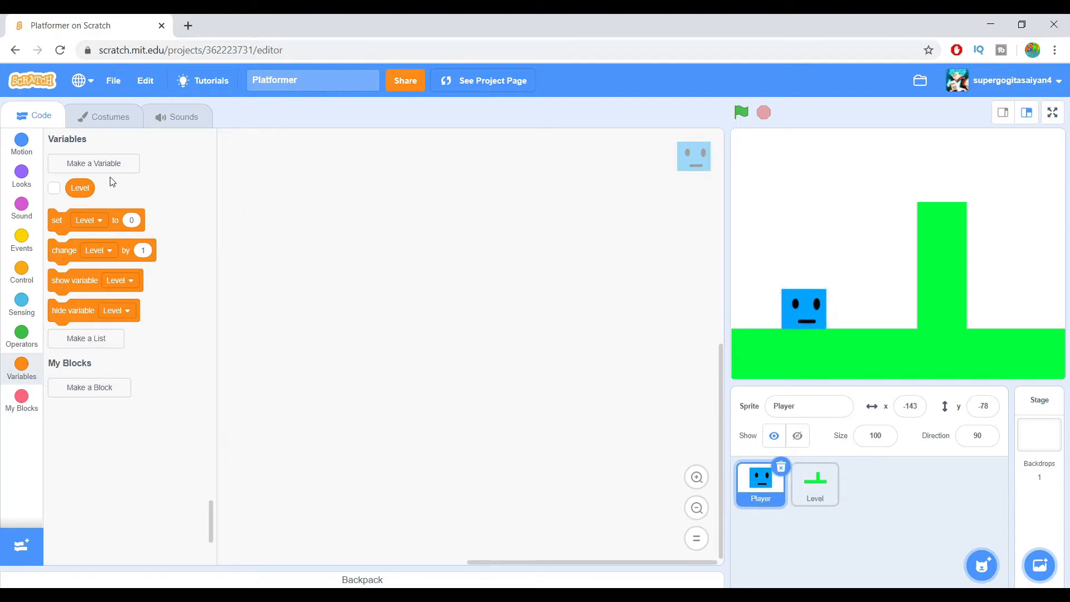
left_click(93, 164)
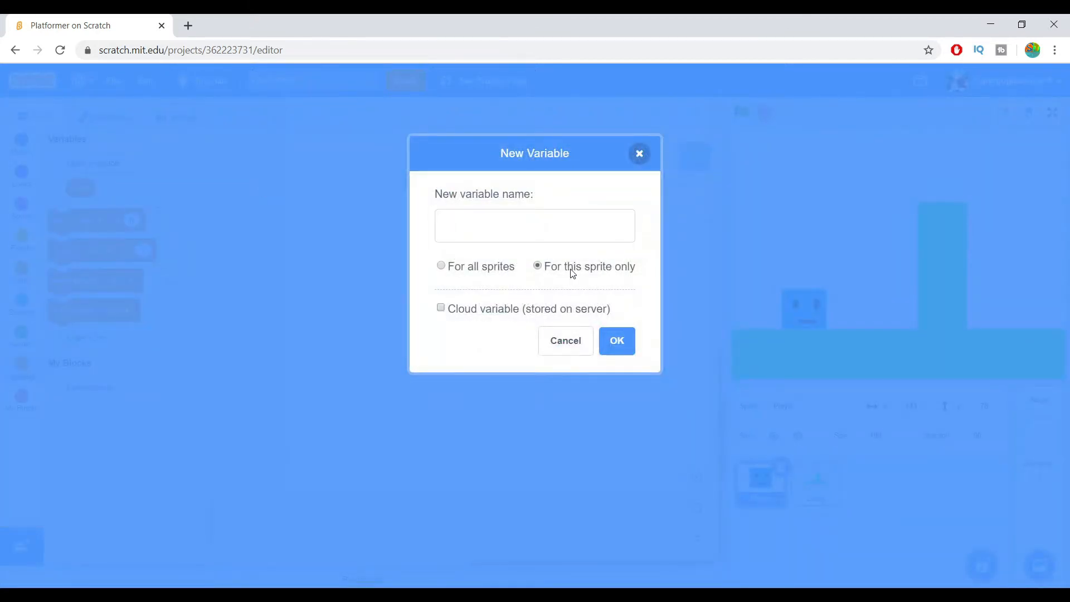
left_click(535, 225)
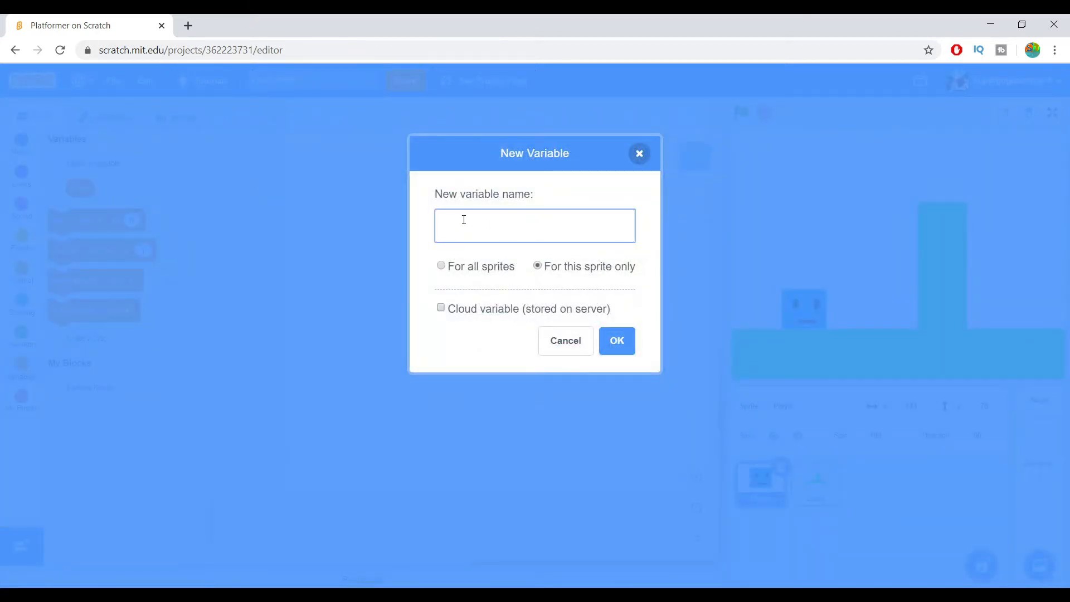
type("x ve")
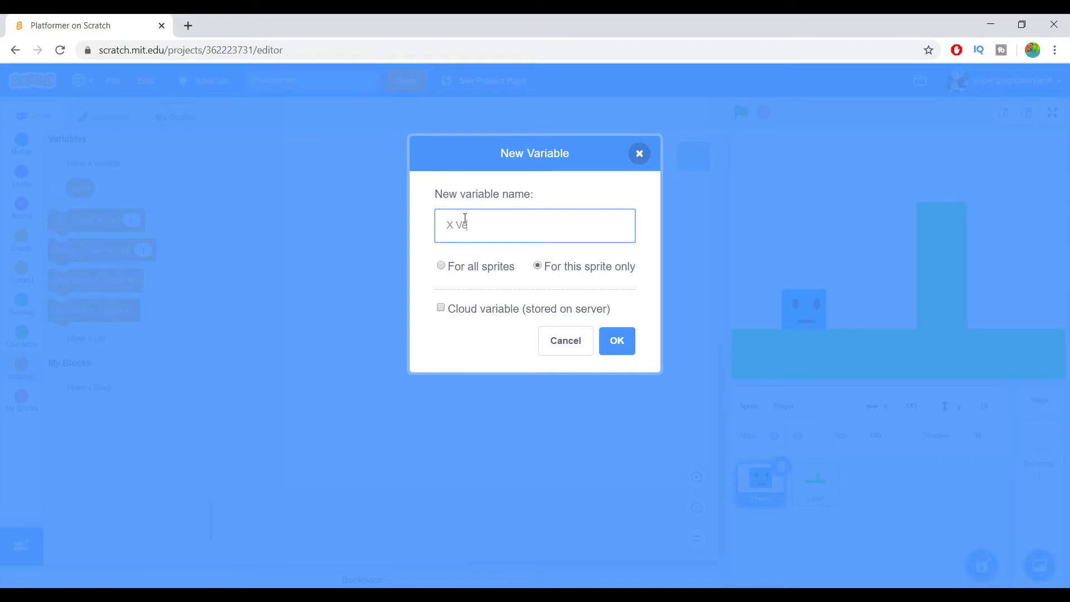
type("locit")
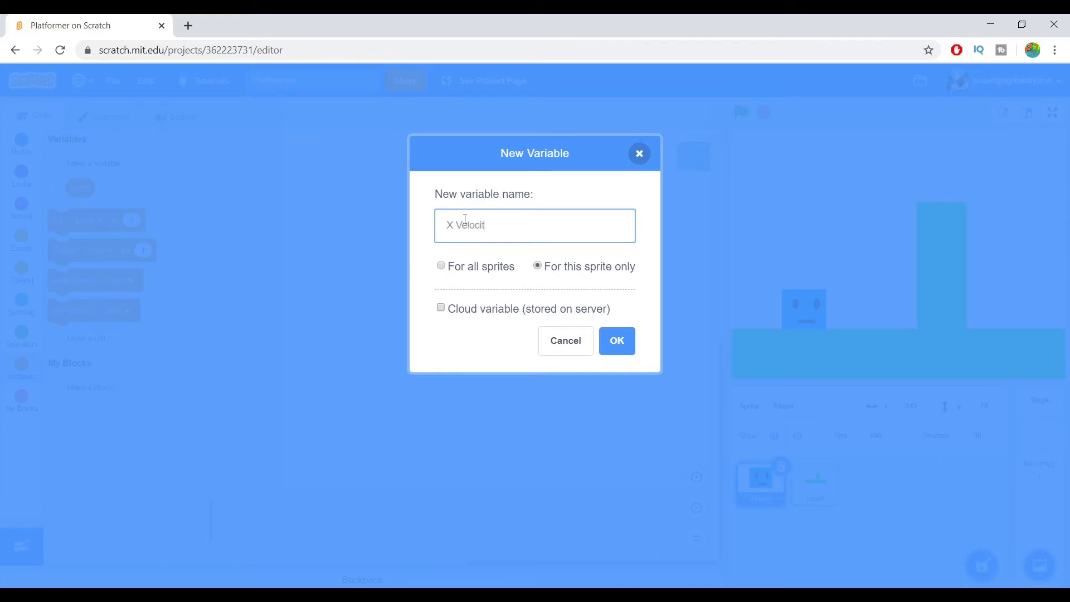
left_click(614, 340)
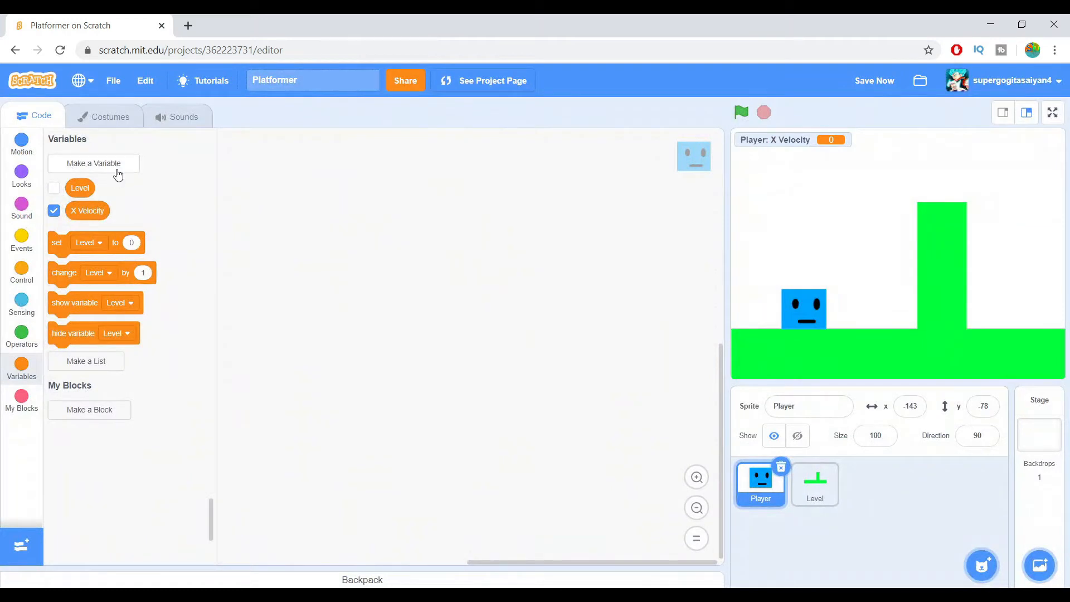
left_click(93, 163)
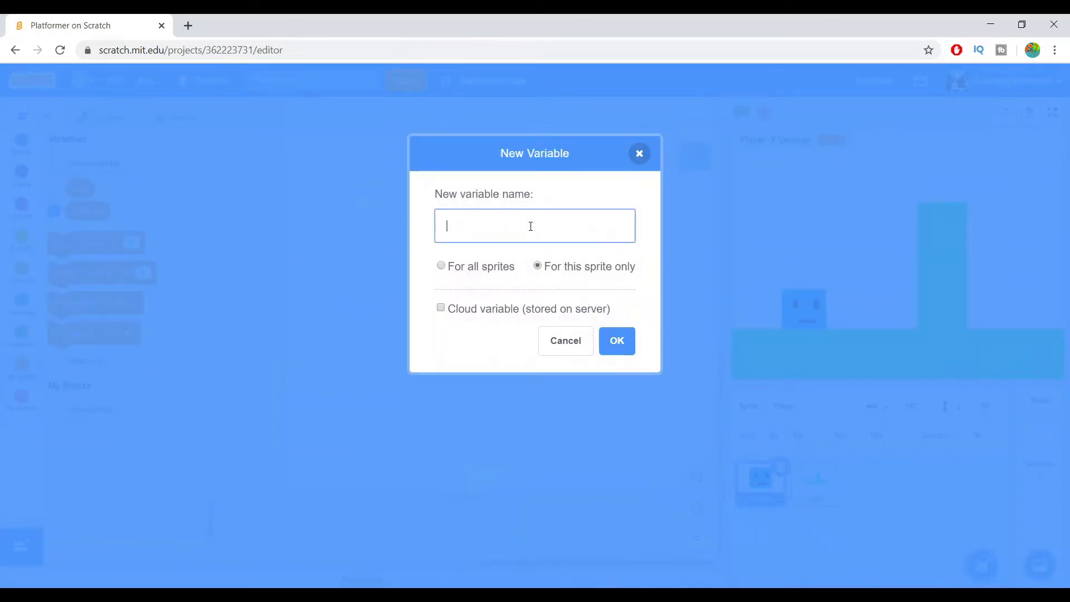
type("Y")
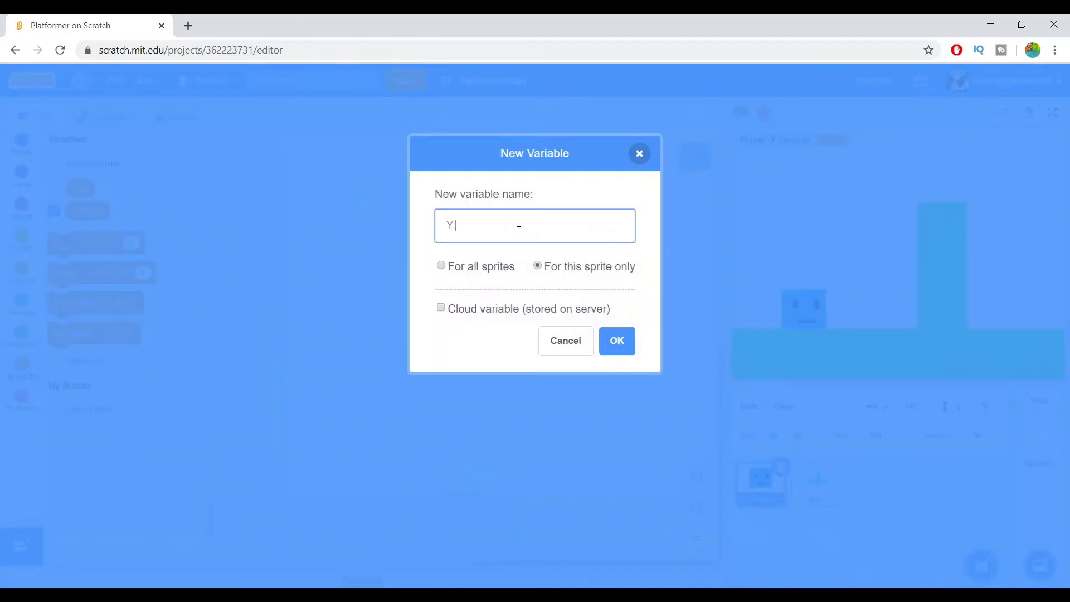
type("Velocot")
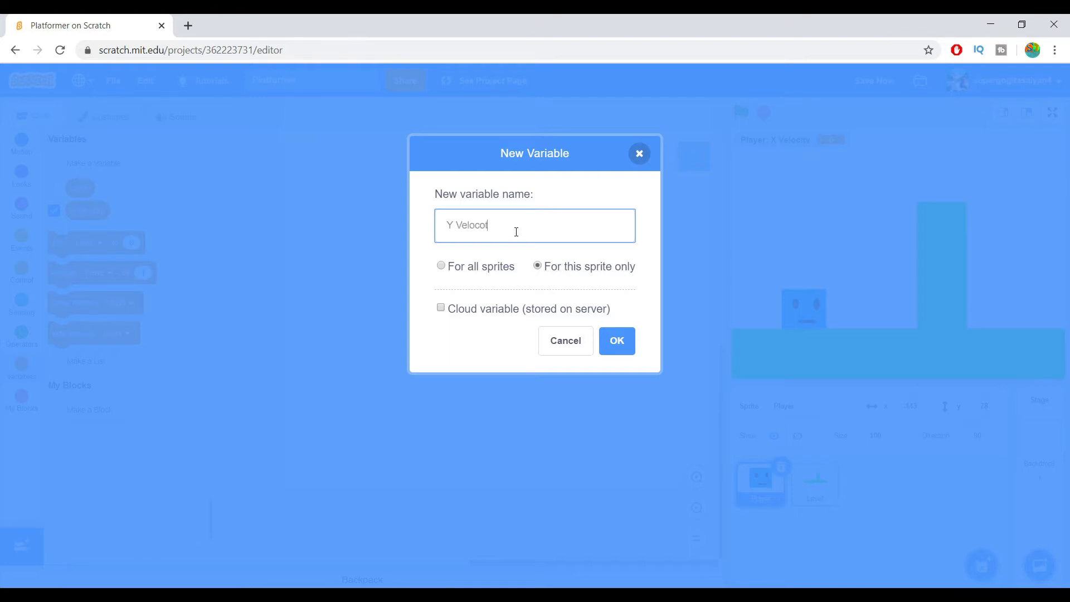
key("Backspace")
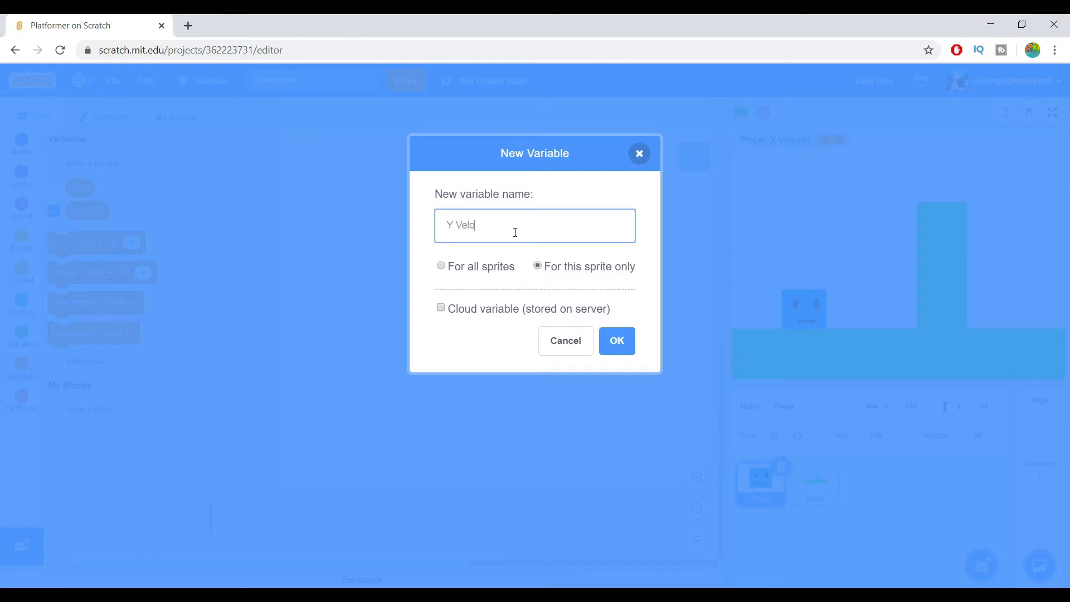
left_click(615, 340)
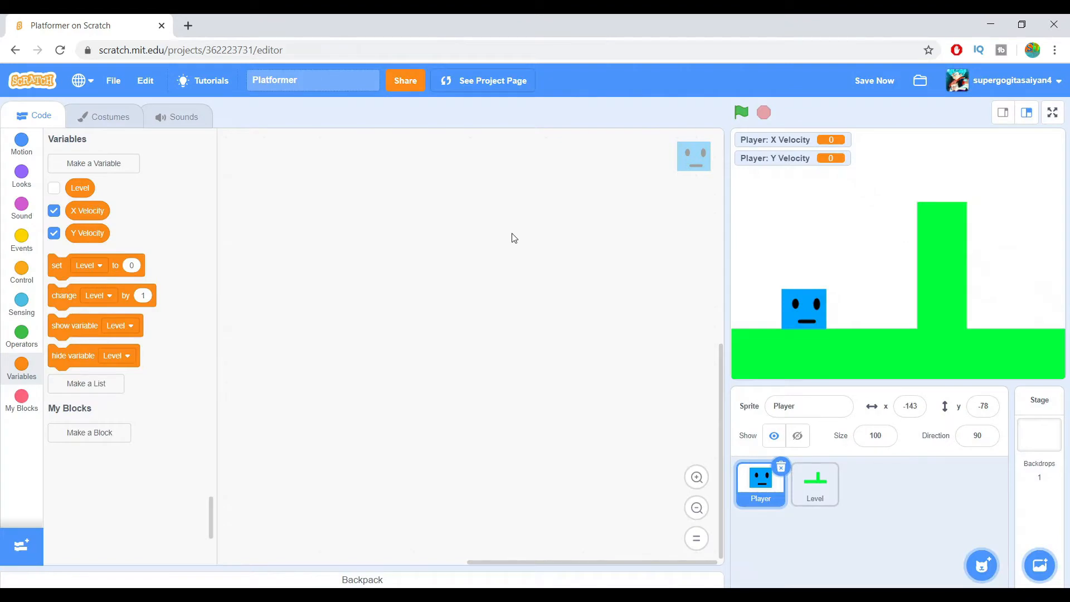
mouse_move(791, 141)
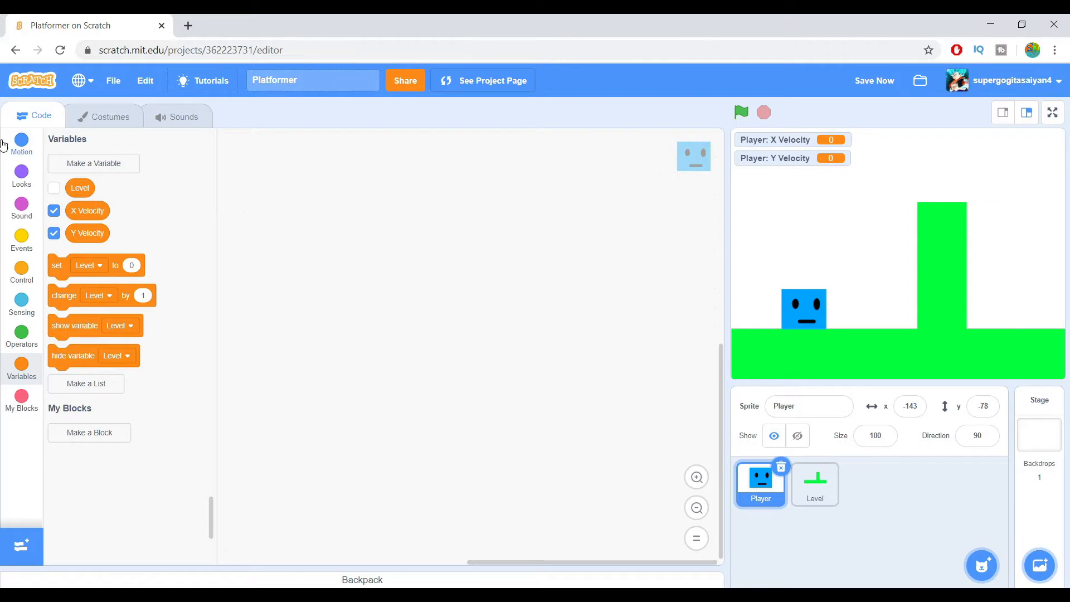
Build the Player script: green flag, show, go to x -186, y 74
left_click(21, 240)
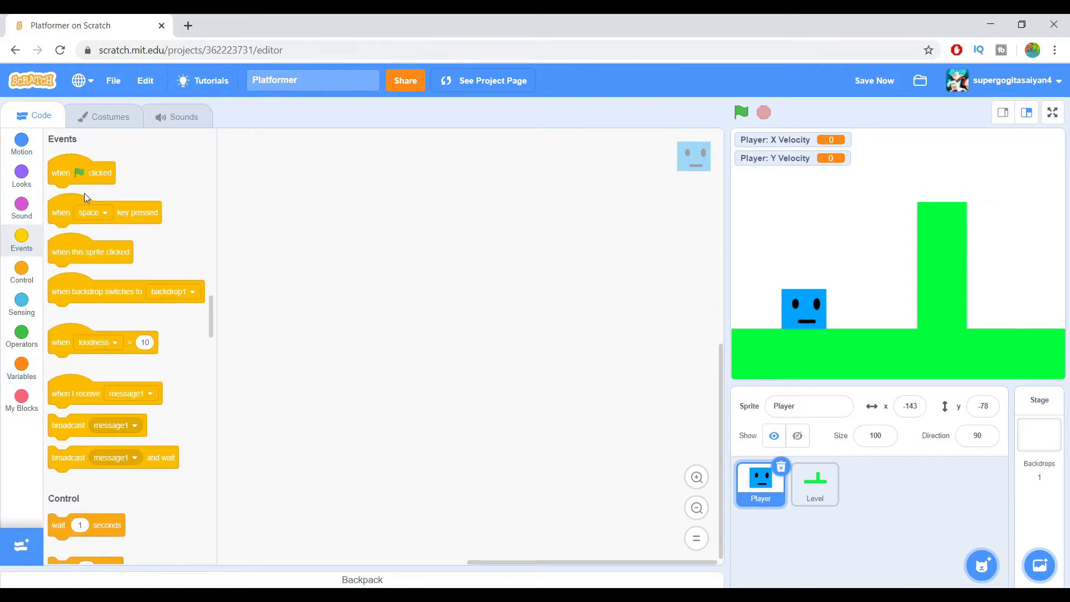
left_click_drag(81, 172, 350, 201)
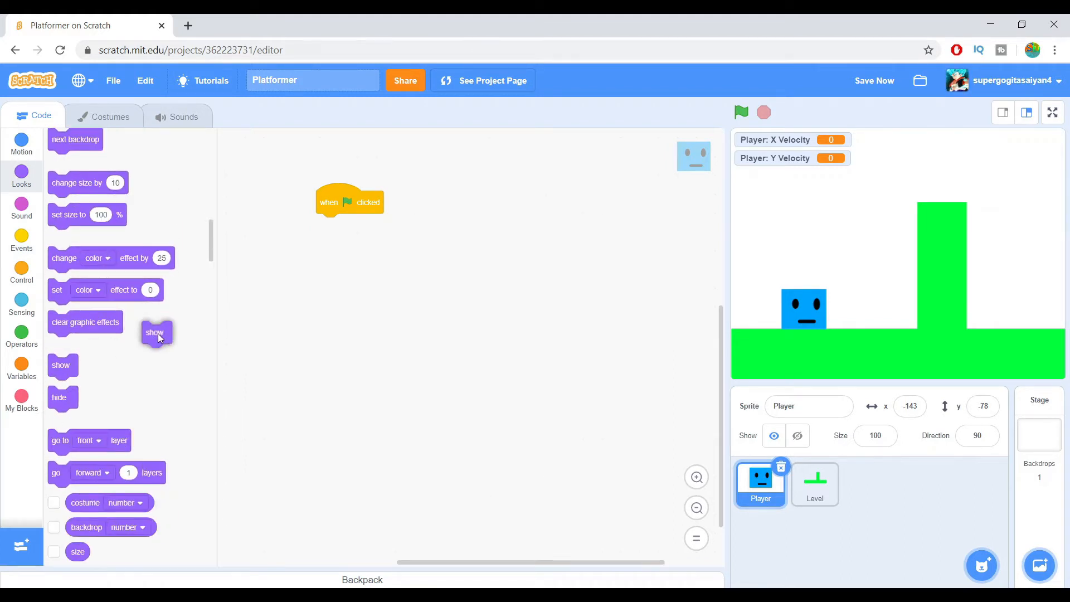
left_click_drag(156, 332, 329, 224)
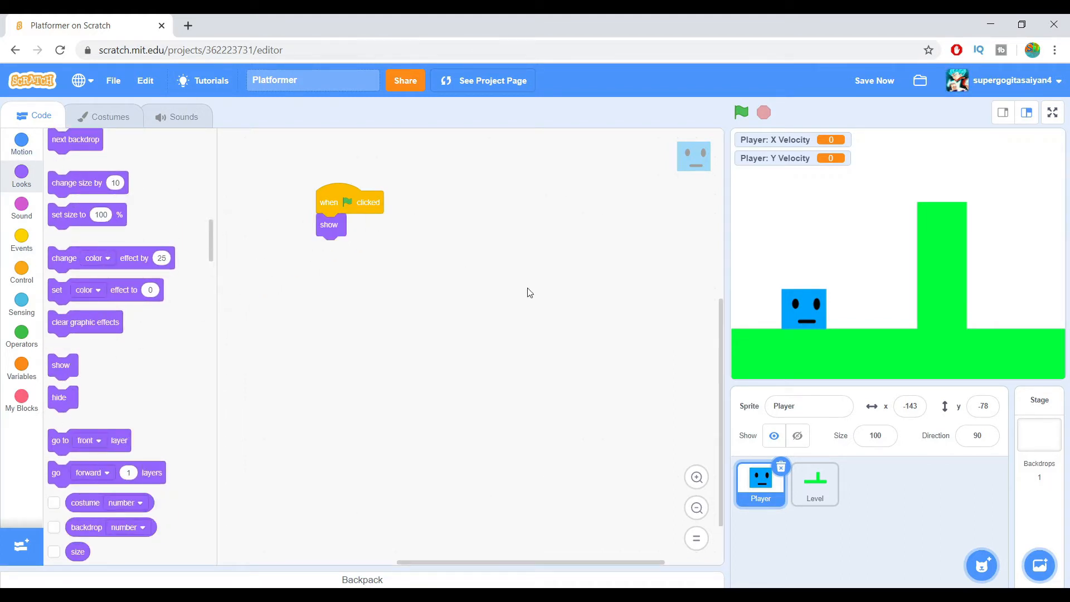
left_click_drag(803, 307, 774, 203)
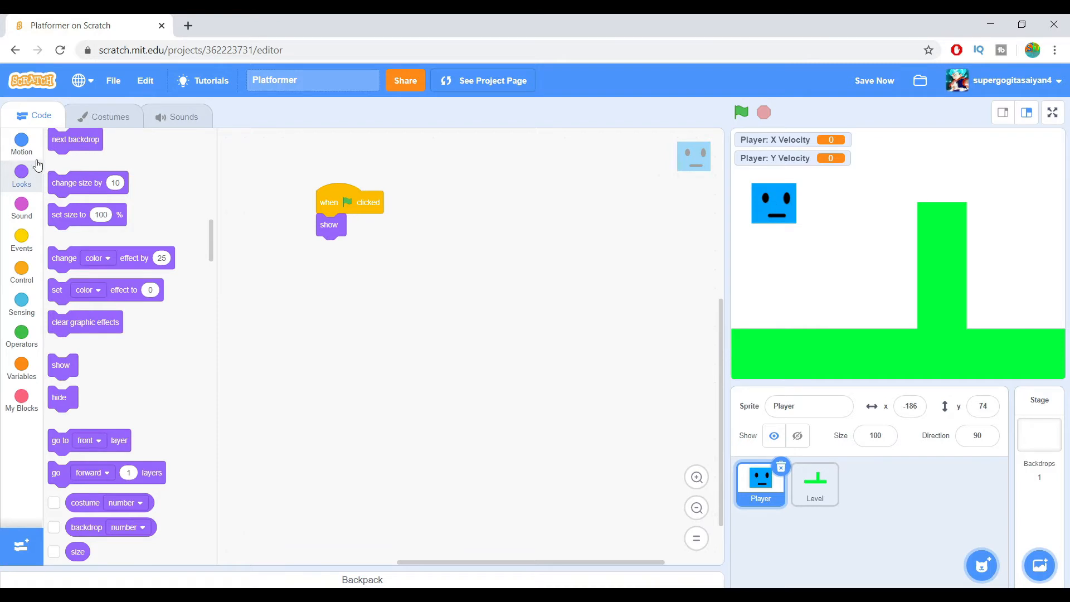
left_click(21, 143)
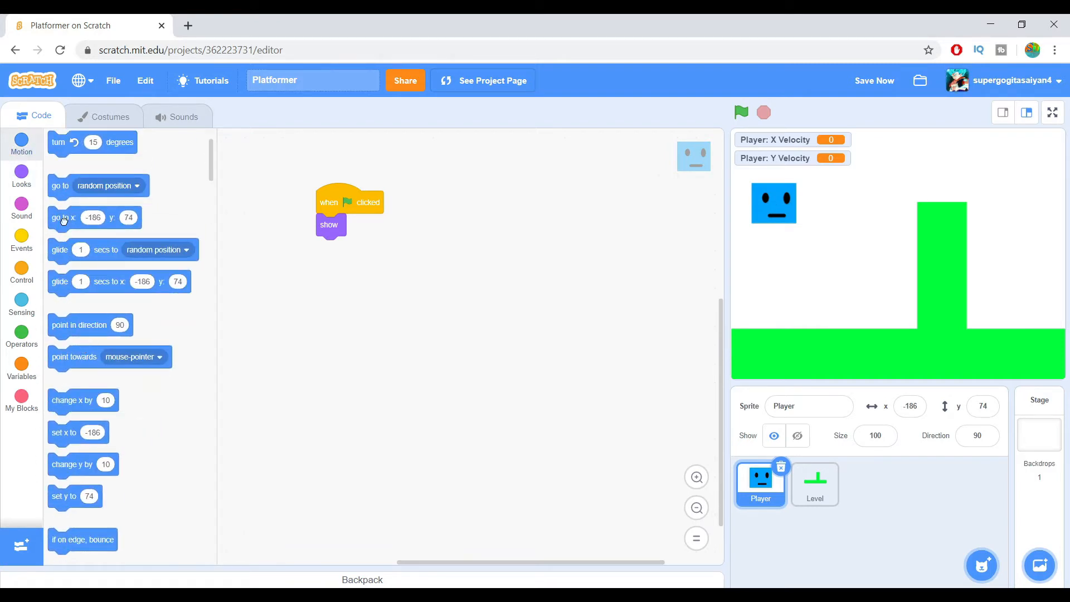
left_click_drag(62, 216, 362, 248)
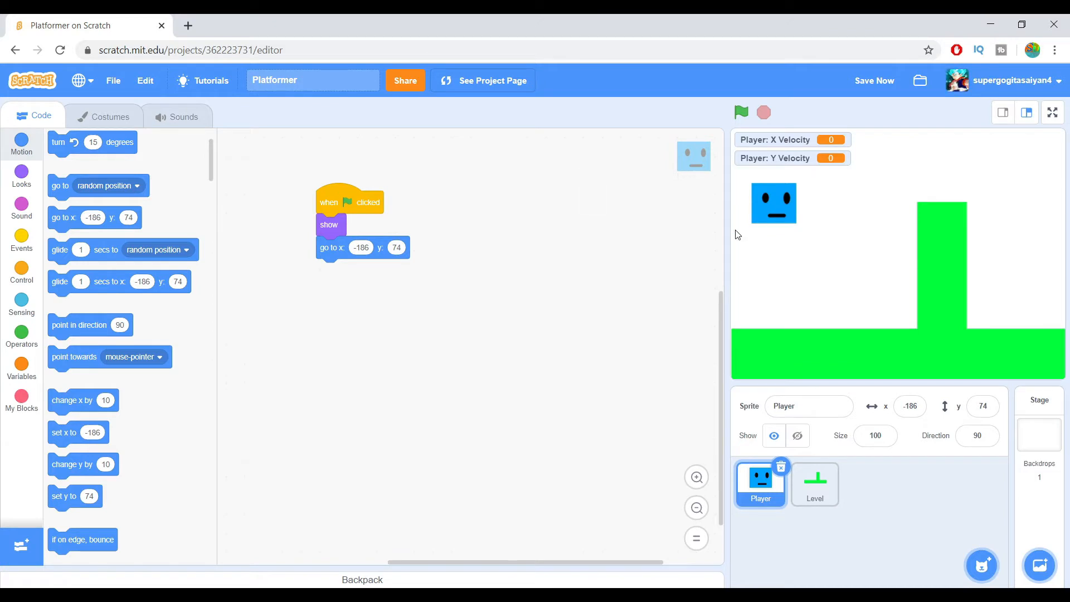
left_click(21, 240)
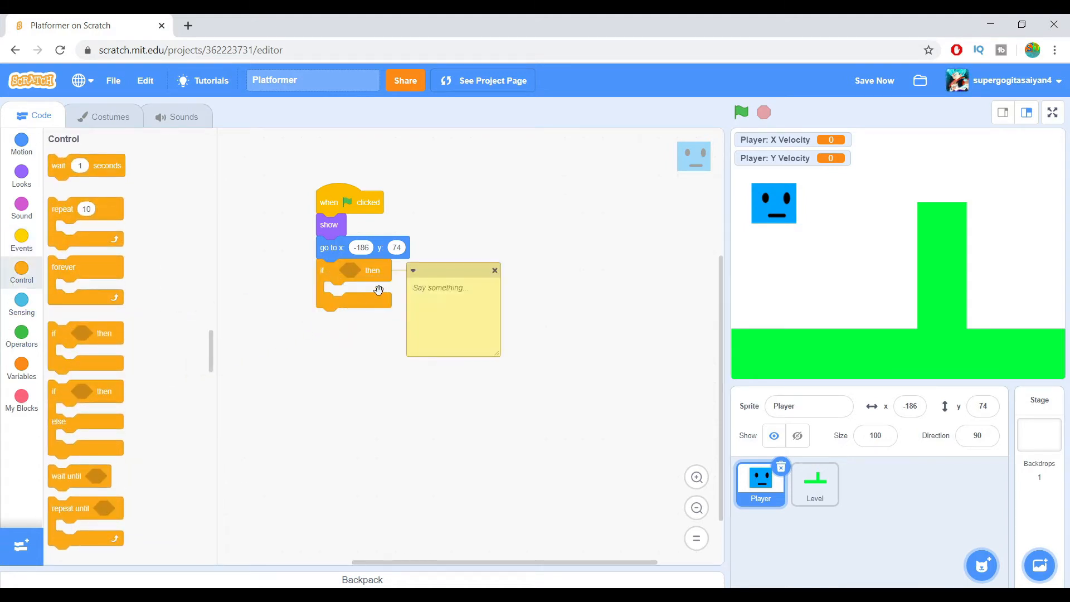
Duplicate the if block and wrap both ifs inside a forever loop
right_click(344, 280)
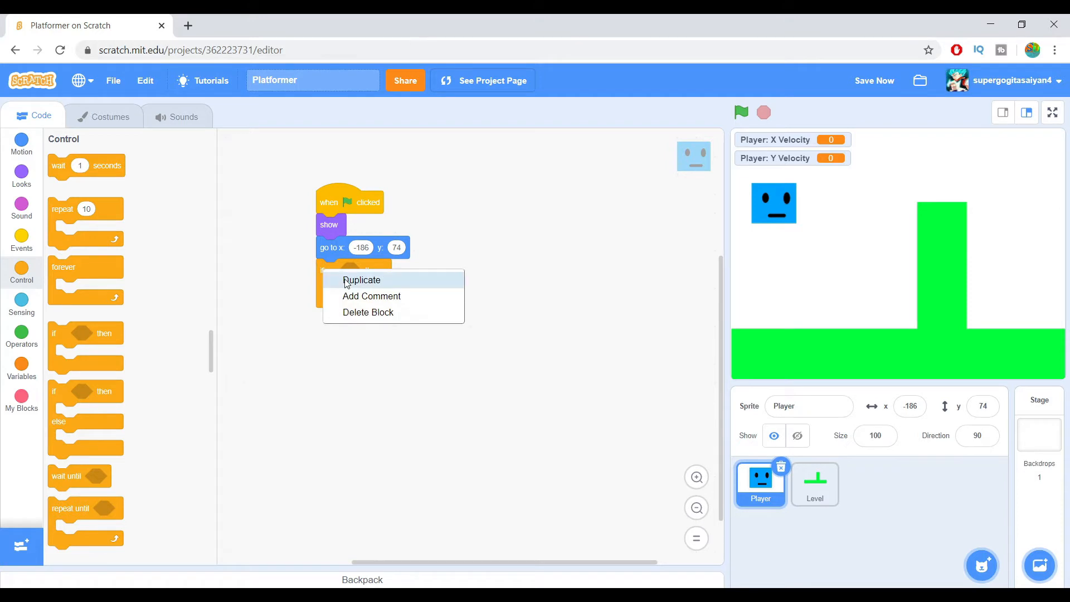
left_click(362, 280)
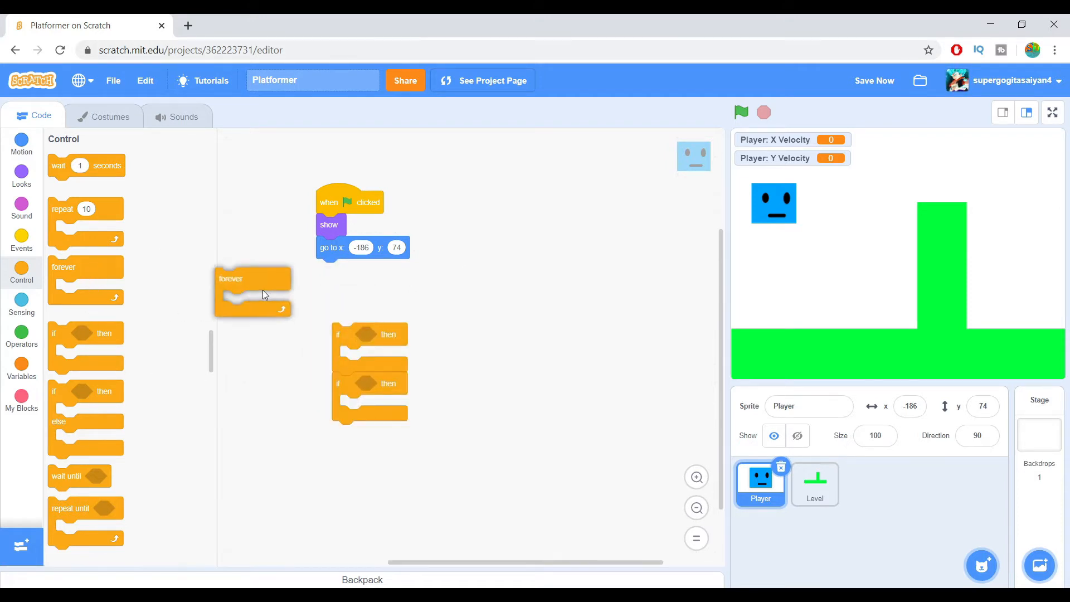
left_click_drag(252, 278, 331, 269)
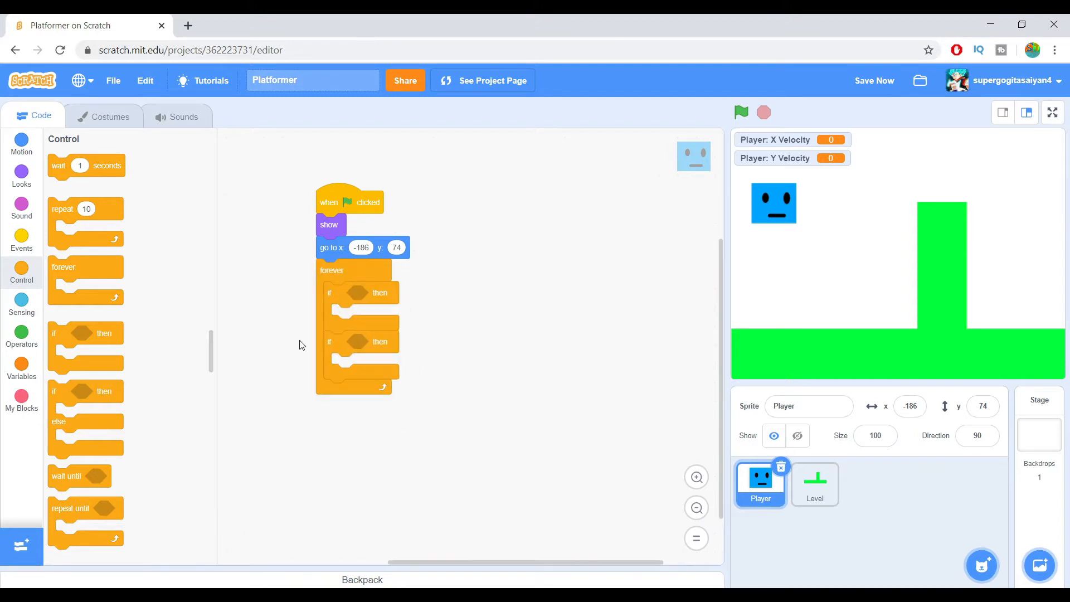
Give the two ifs 'key pressed?' conditions for right arrow and left arrow
left_click(21, 304)
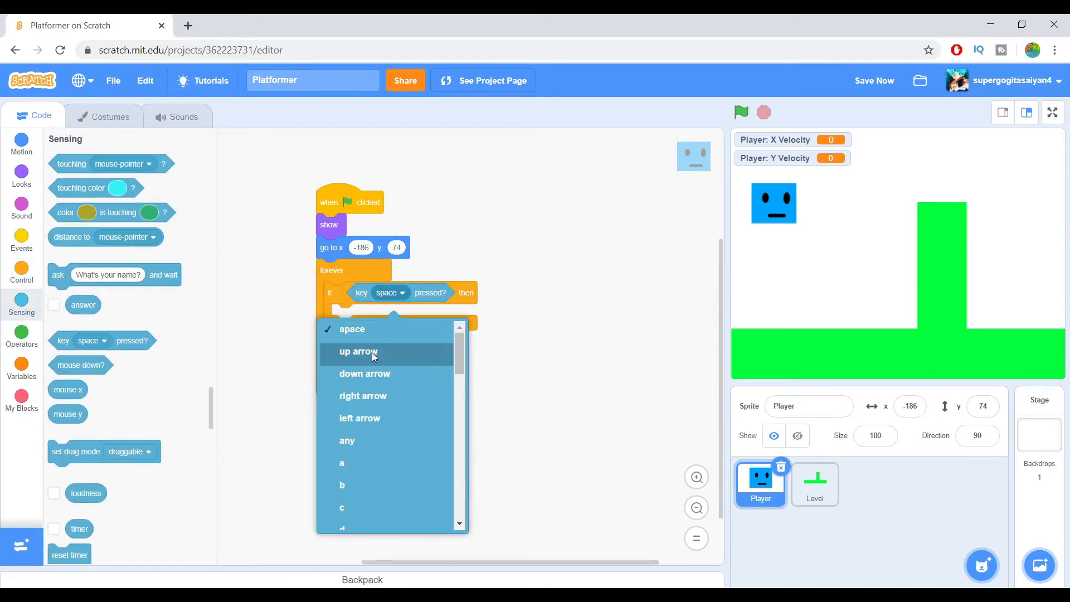
left_click(362, 395)
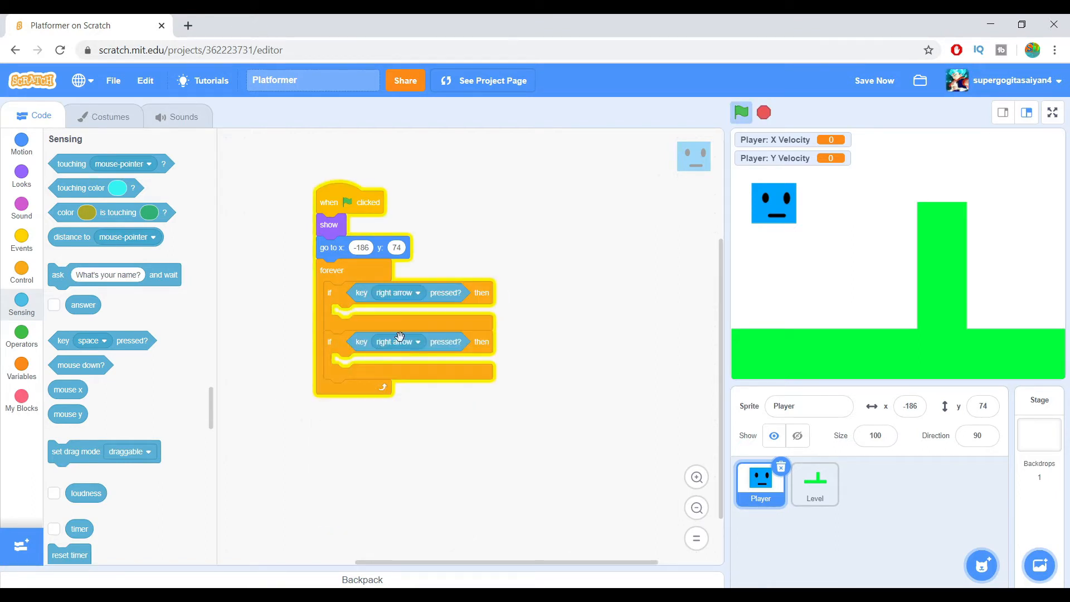
left_click(398, 341)
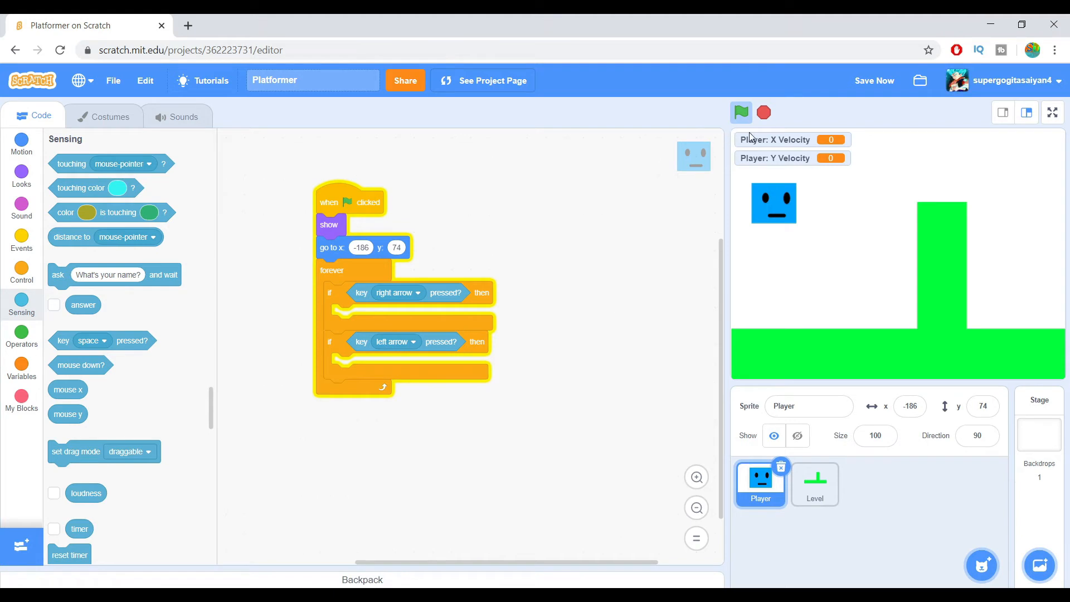
left_click(21, 368)
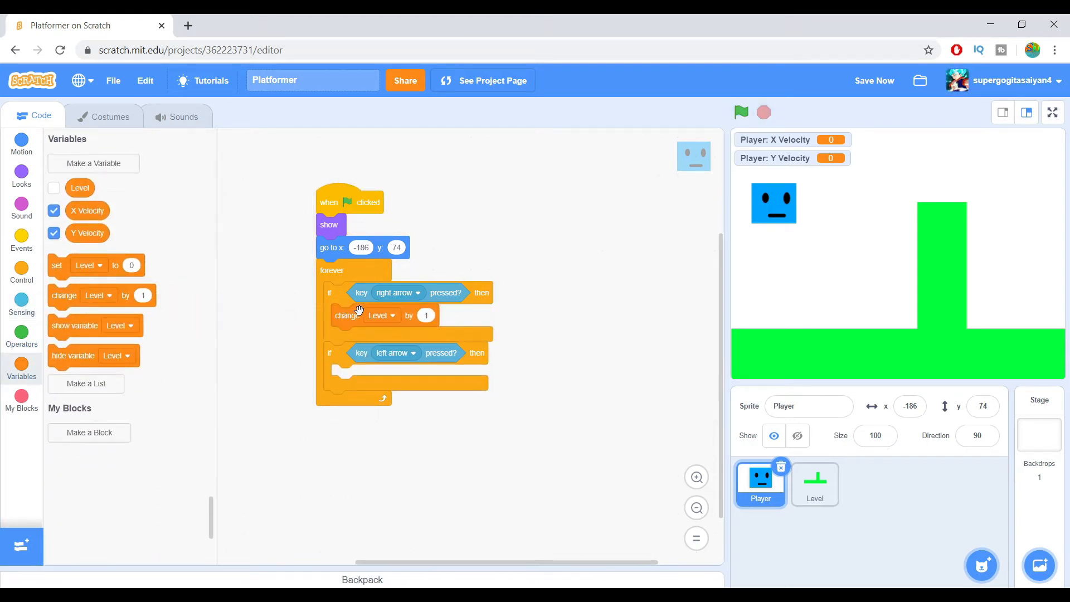
Change X Velocity by 1 on right arrow and by -1 on left arrow, then test
left_click(380, 314)
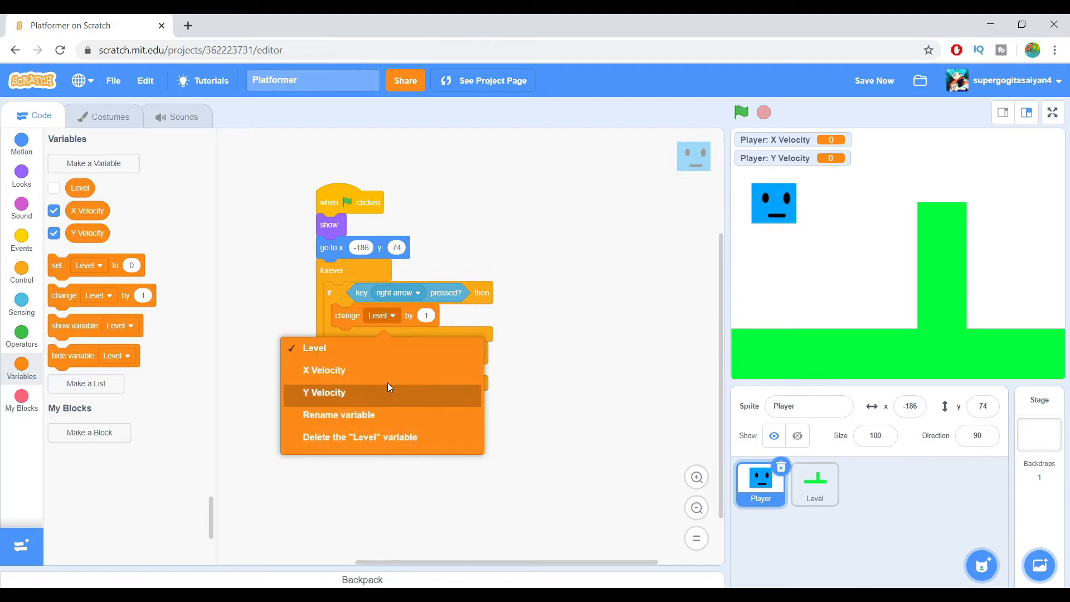
right_click(346, 314)
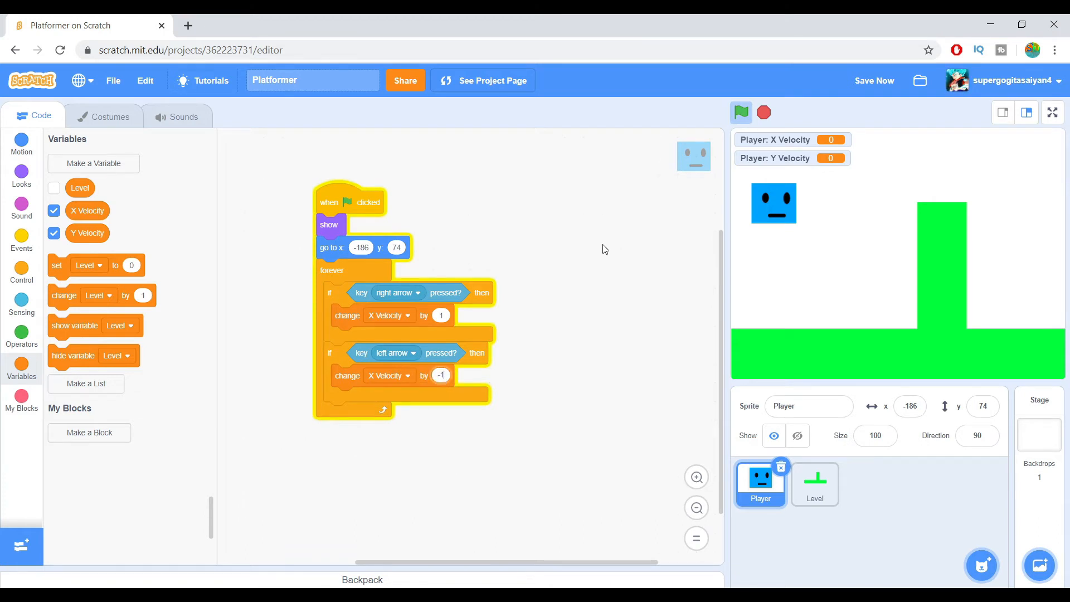
left_click(741, 112)
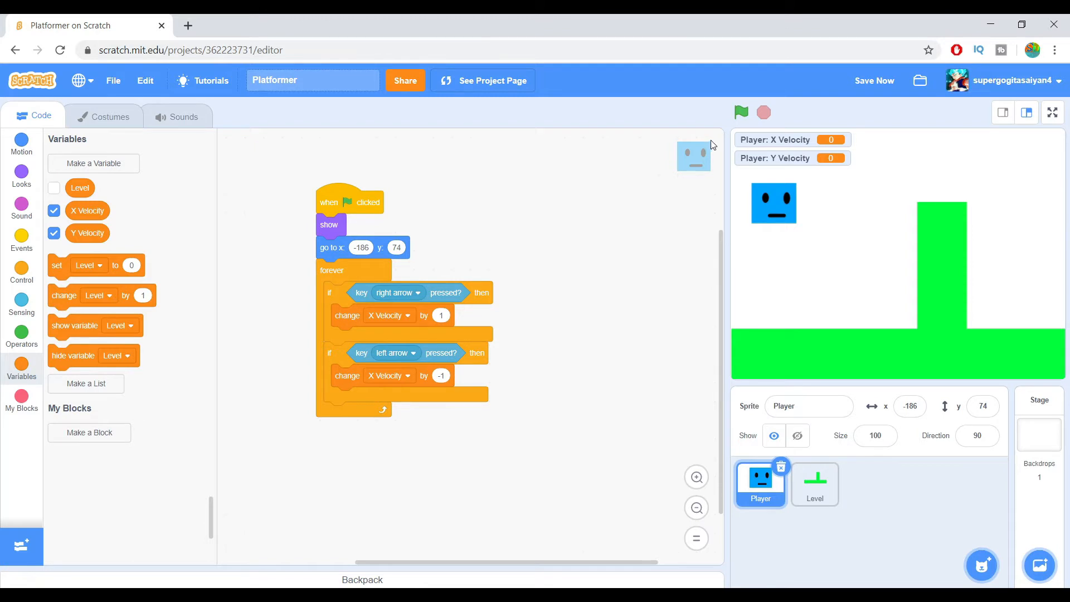
left_click(741, 112)
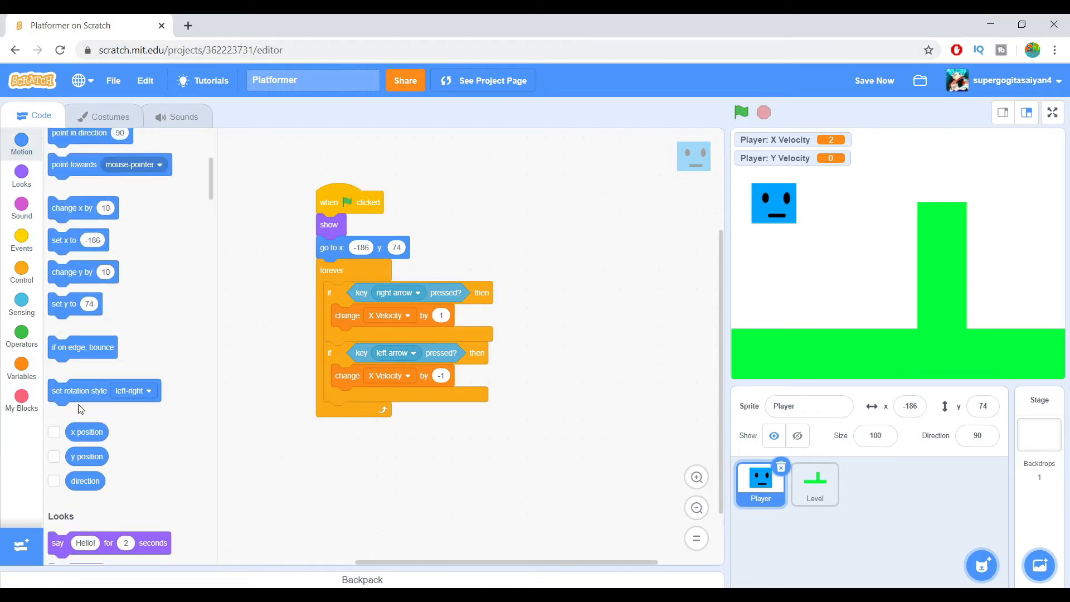
Add 'change x by X Velocity' at the end of the forever loop
left_click_drag(83, 208, 355, 422)
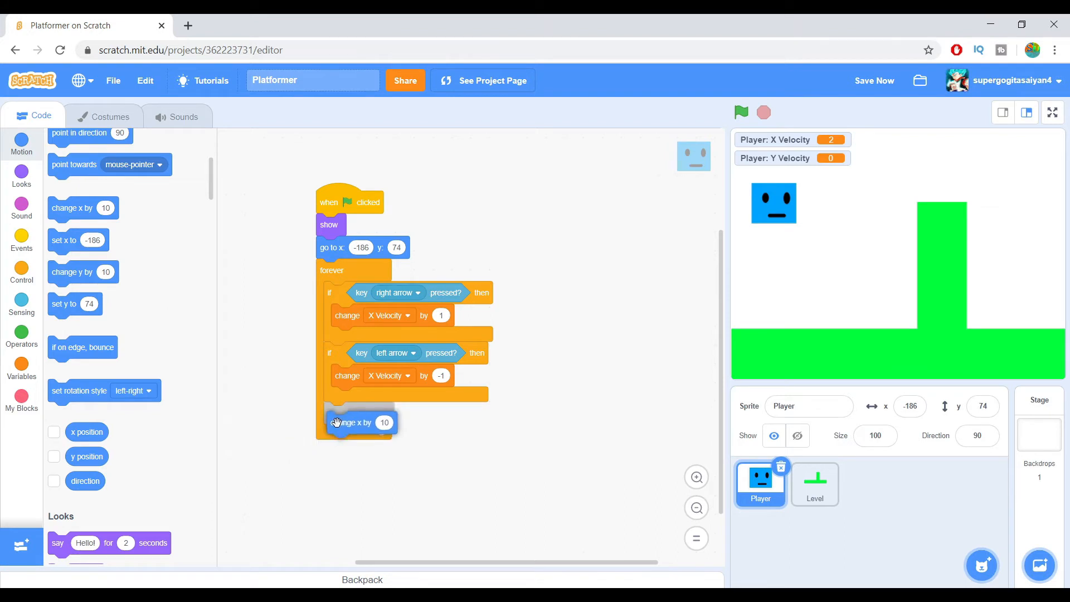
left_click(21, 368)
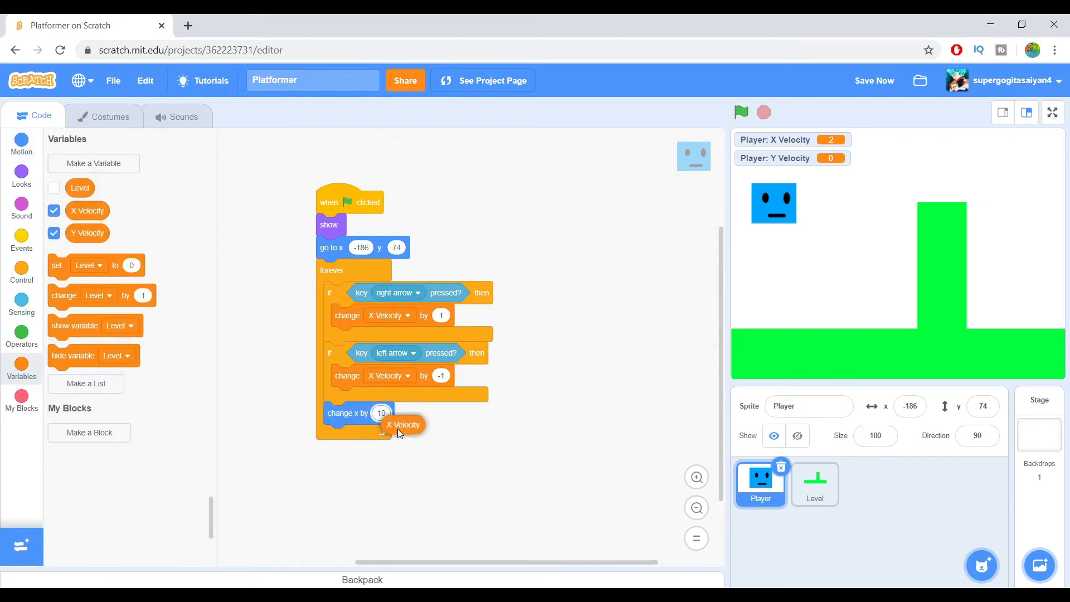
left_click(740, 112)
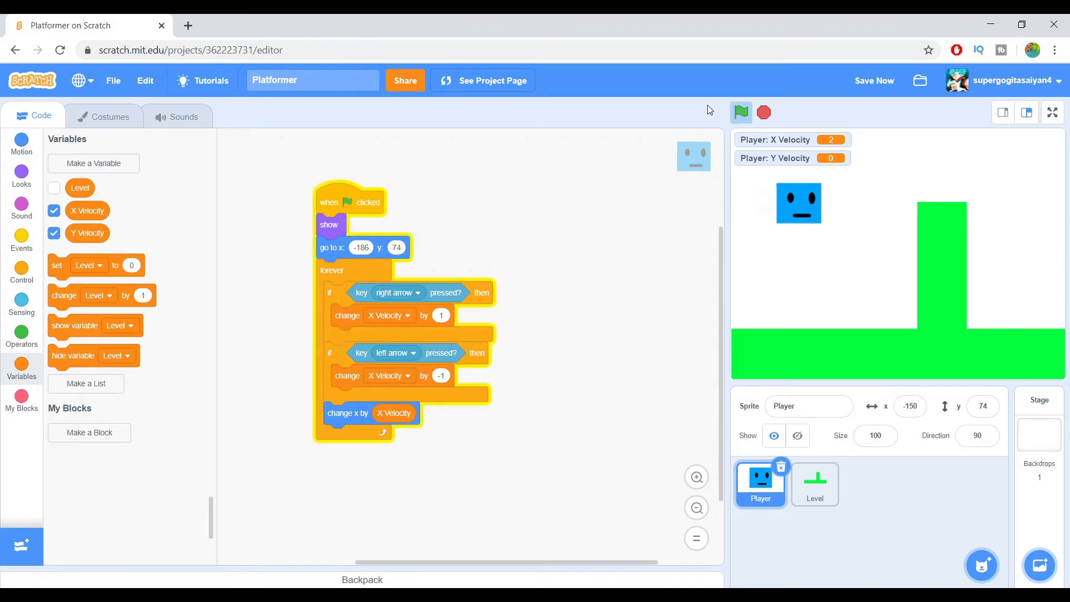
Test the movement, then insert a 'set X Velocity to 0' block before the move
left_click(740, 112)
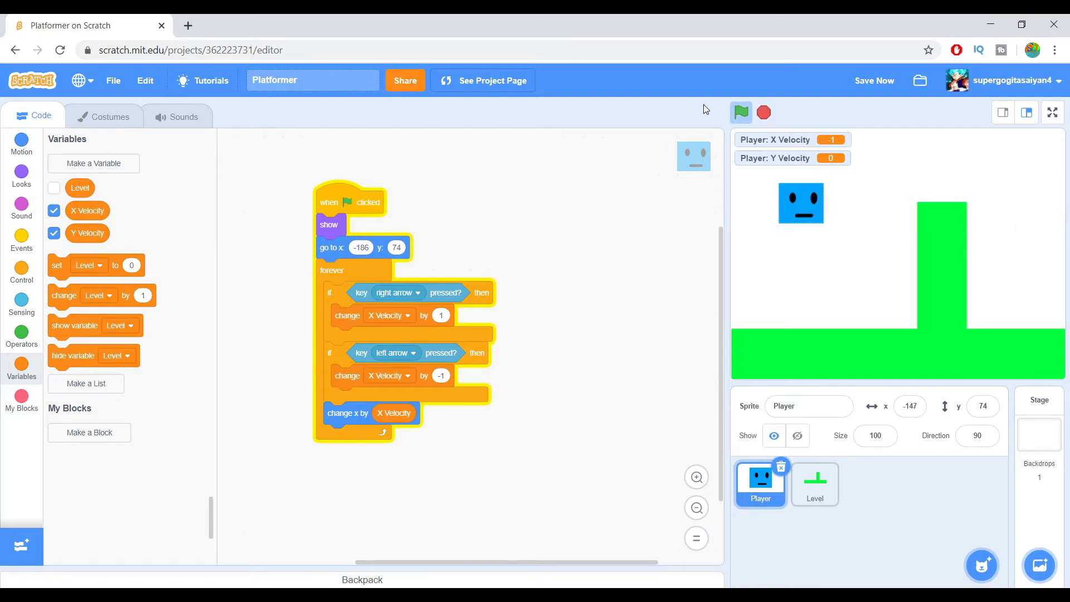
left_click(740, 112)
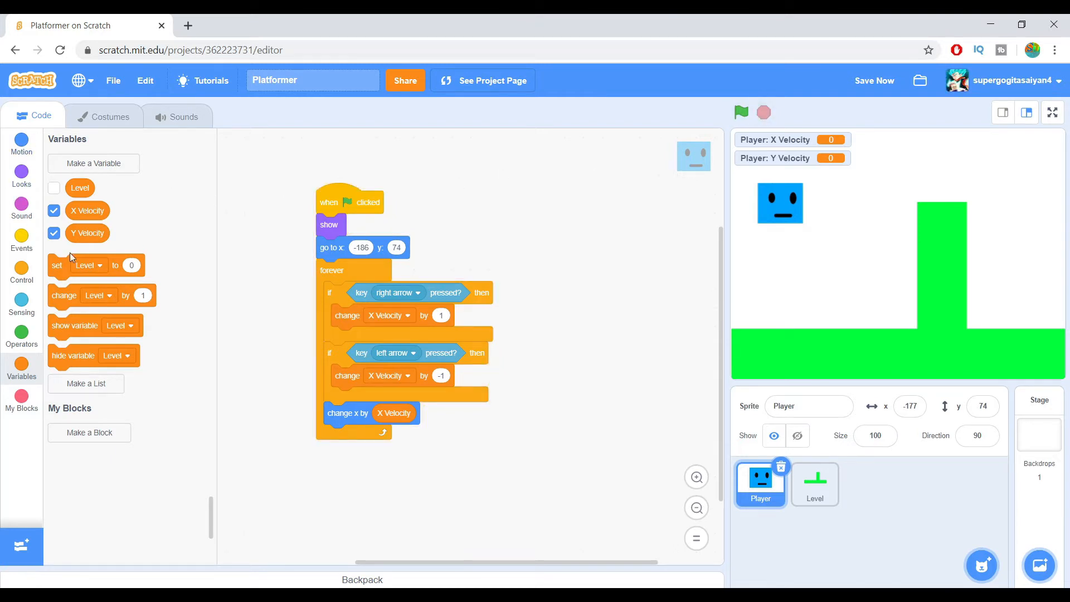
left_click_drag(97, 265, 348, 413)
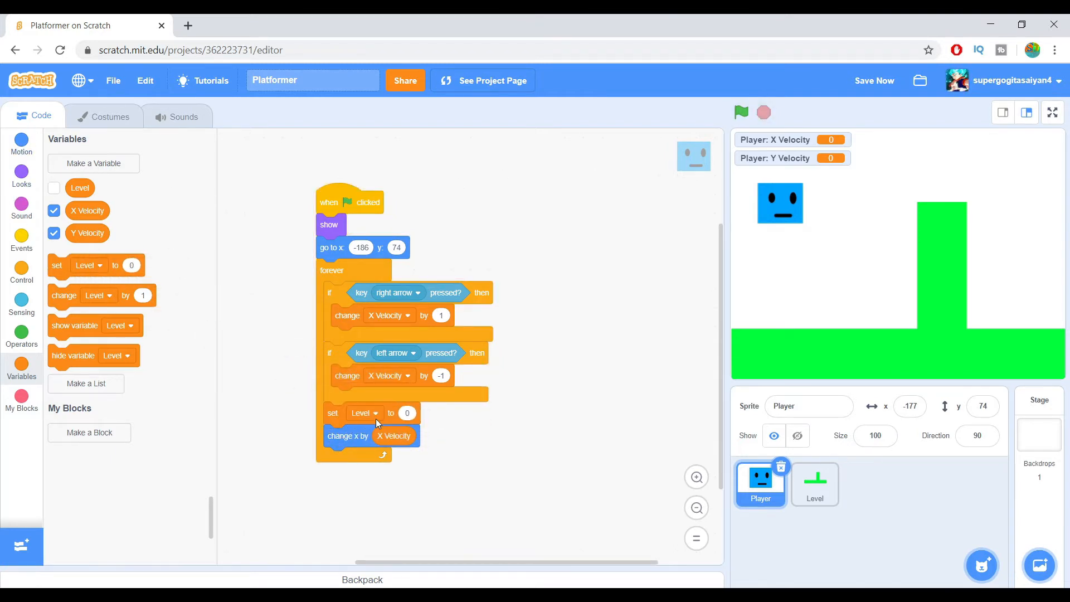
left_click(364, 412)
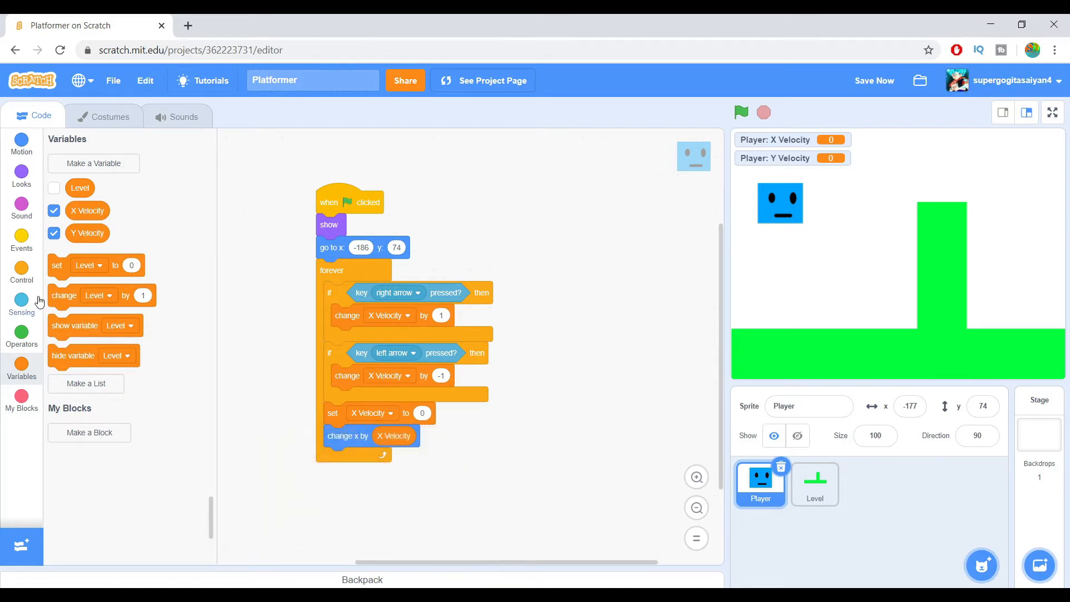
Set X Velocity to X Velocity × 0.9 and run the project to test the slowdown
left_click(21, 334)
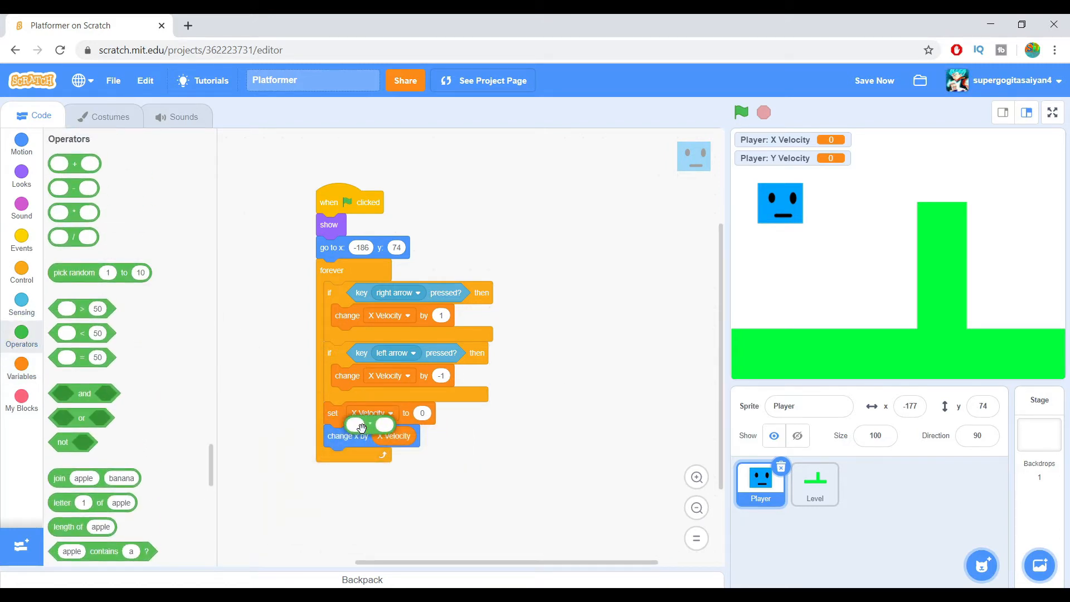
left_click(422, 412)
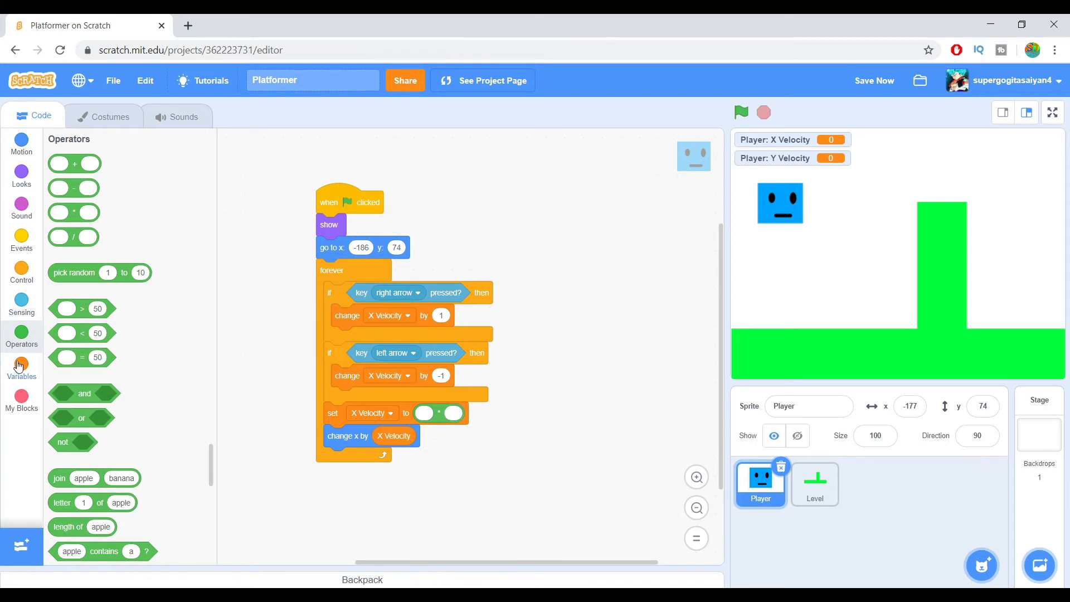
left_click(21, 367)
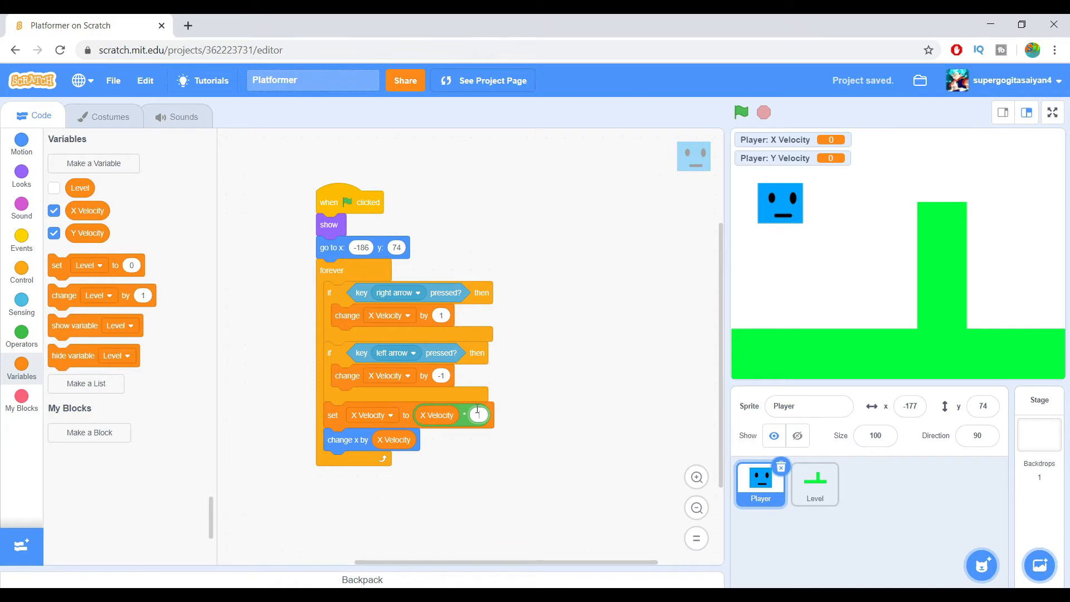
type("0.9")
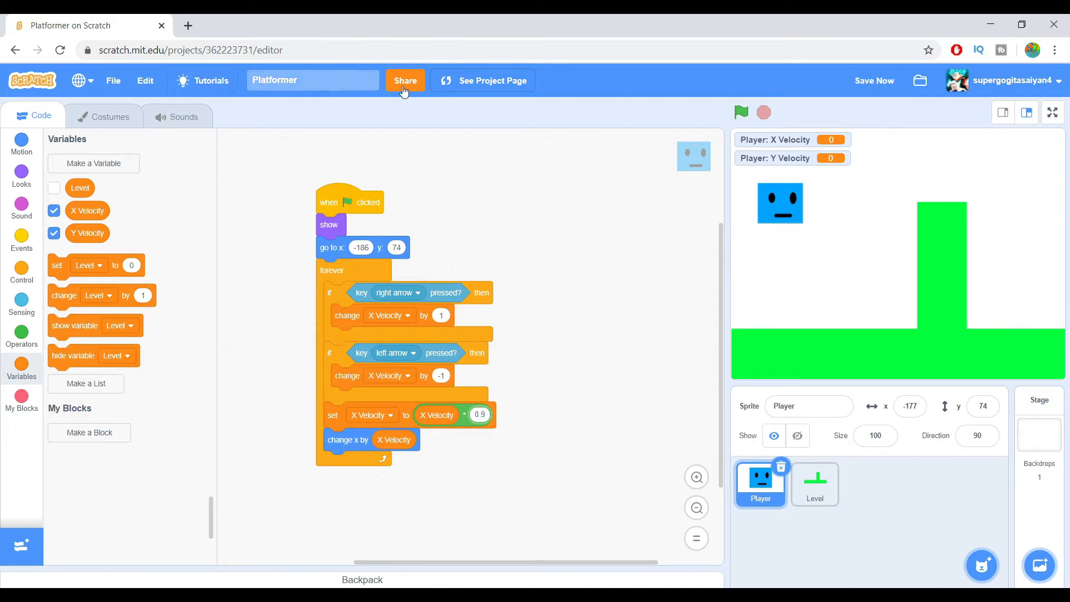
left_click(741, 112)
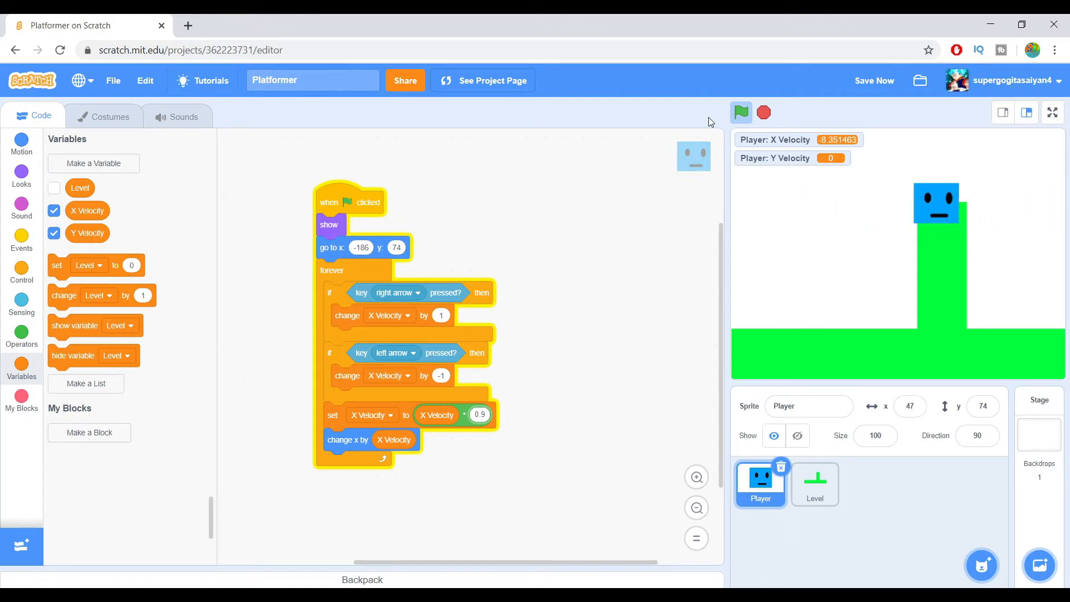
left_click(741, 112)
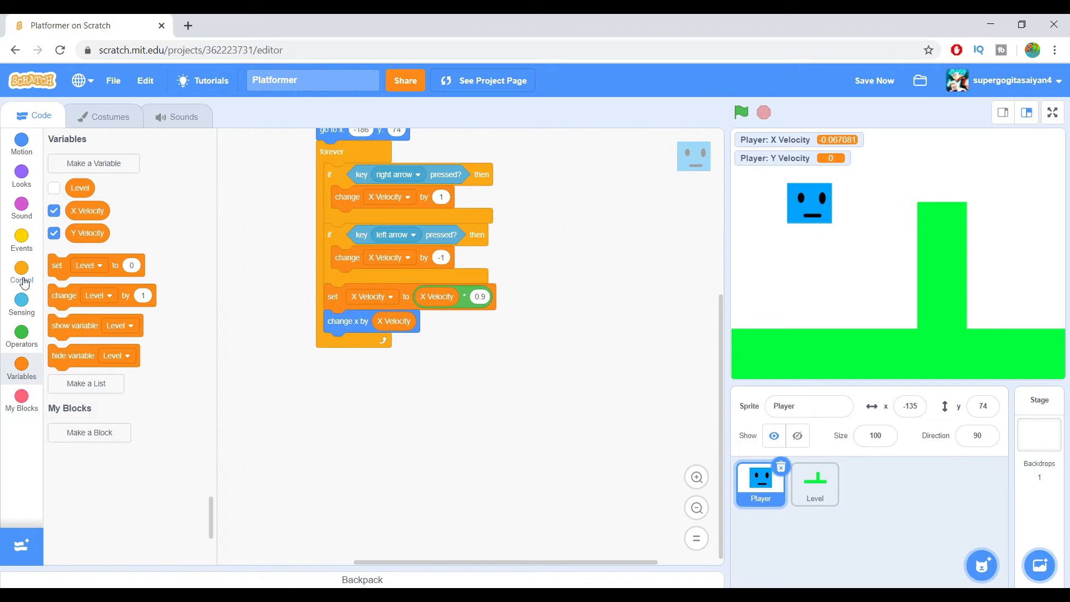
Add an if block checking whether the Player is touching the Level sprite
left_click(21, 273)
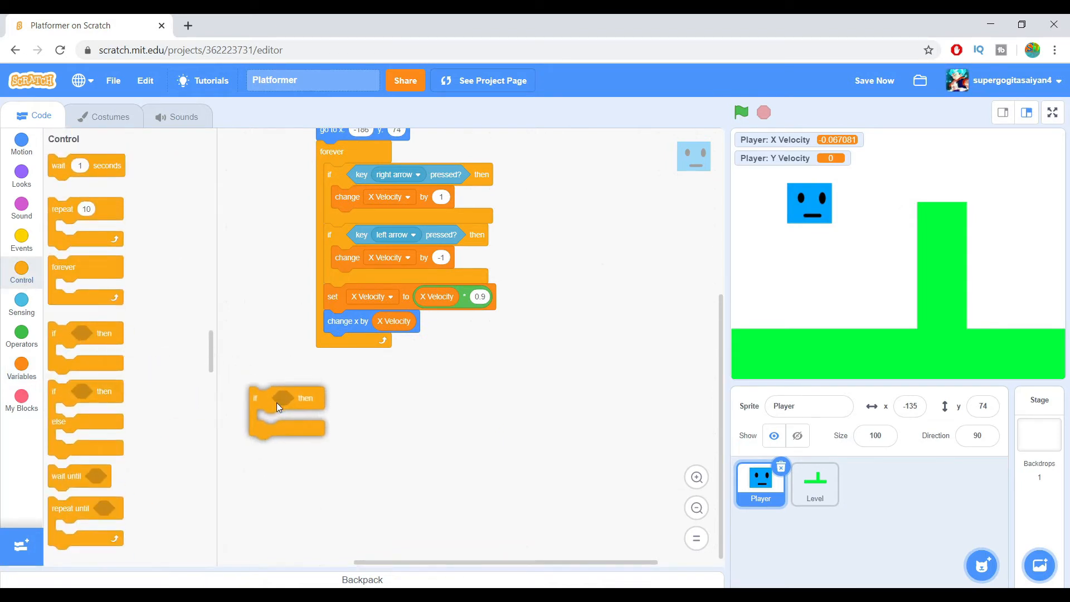
left_click(21, 305)
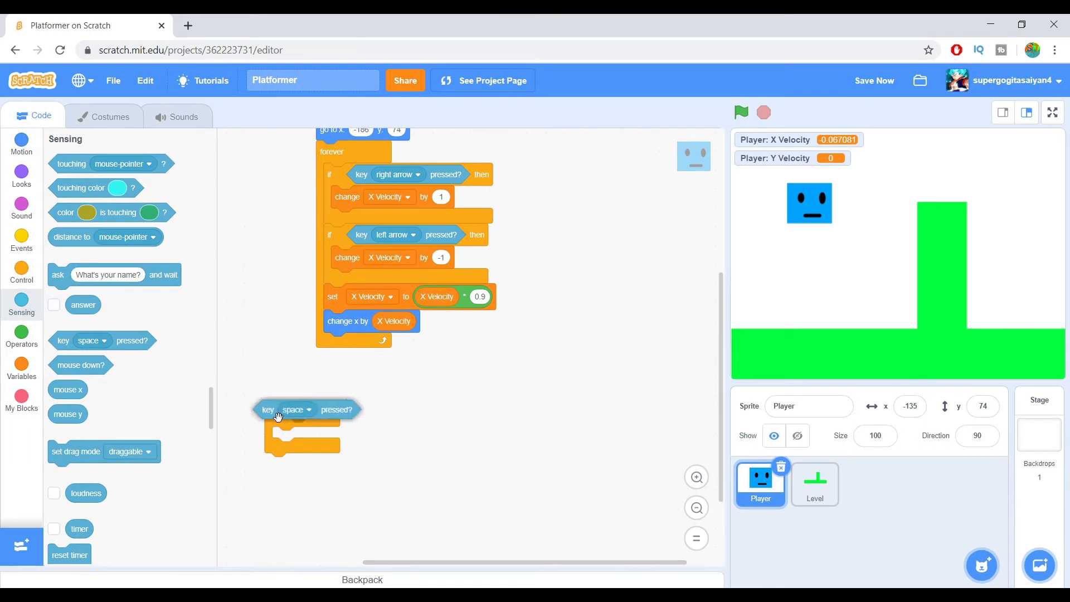
left_click(297, 409)
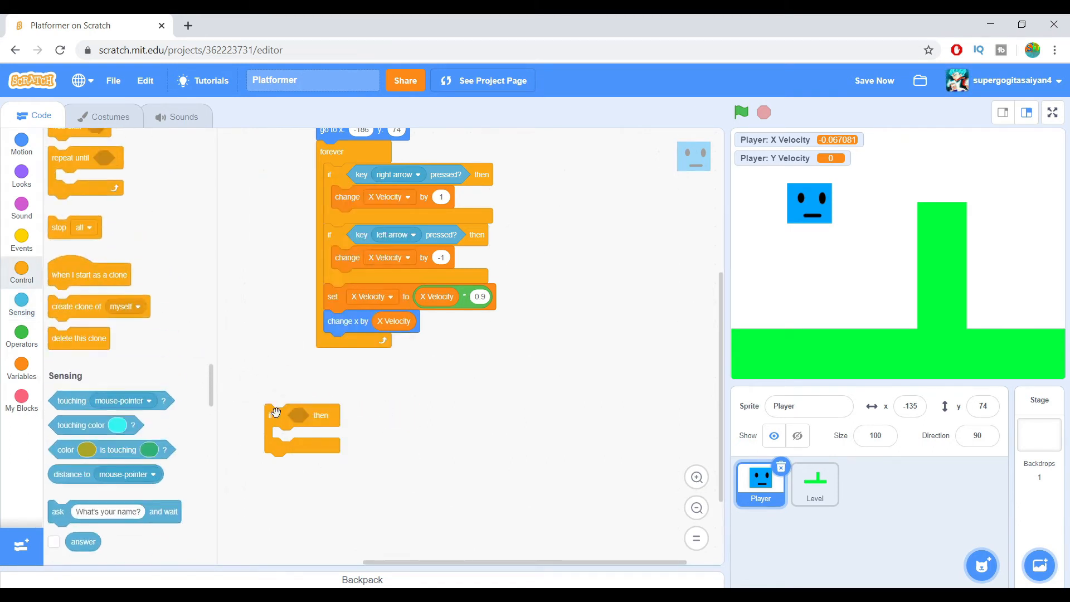
left_click_drag(71, 401, 317, 422)
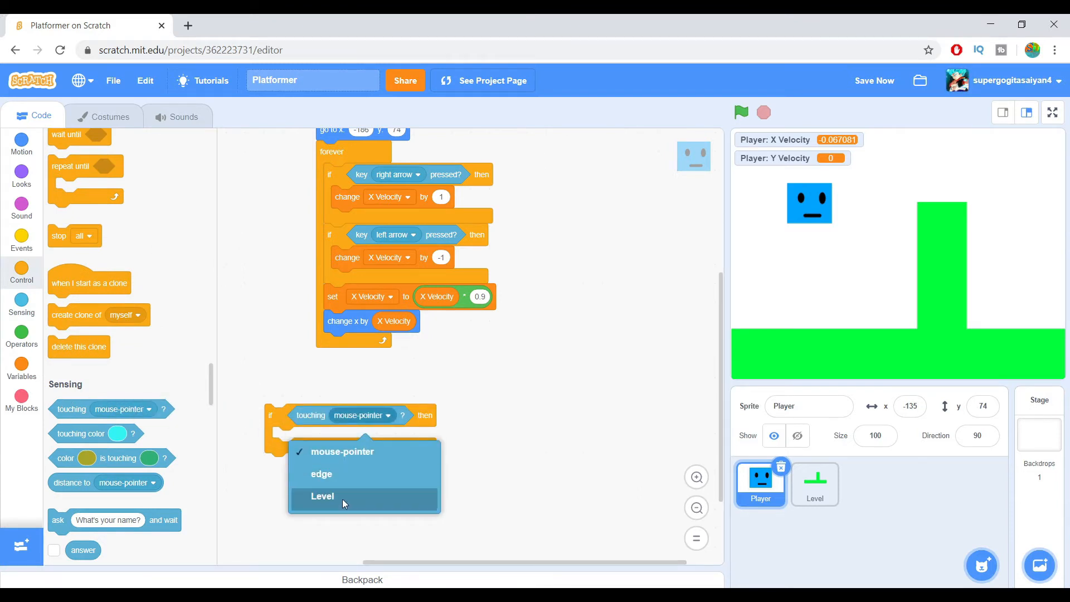
left_click(322, 496)
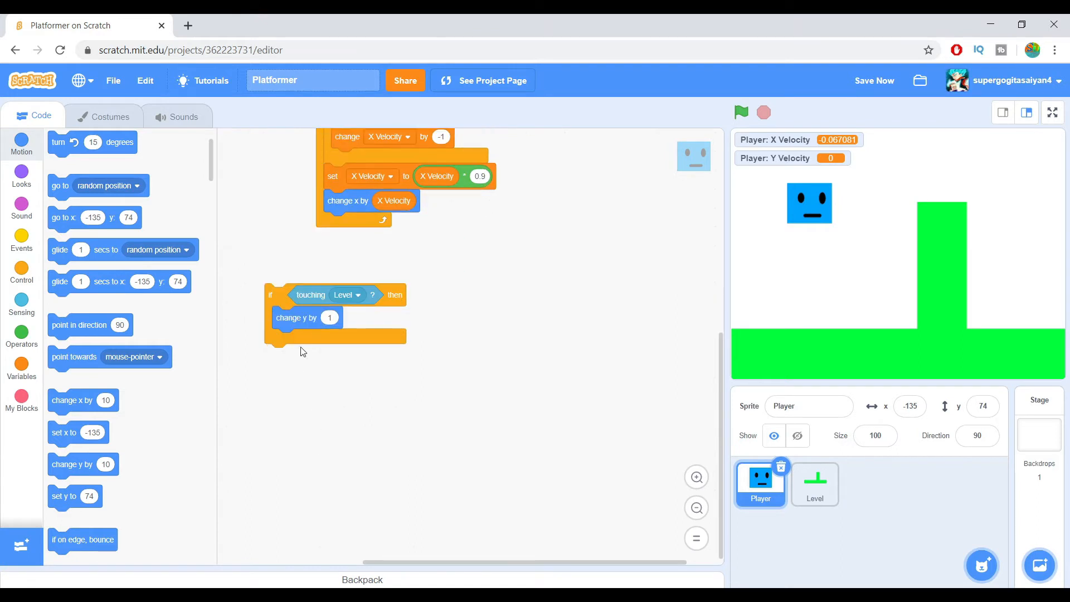
Duplicate the touching-Level if and nest the copies inside one another
right_click(300, 294)
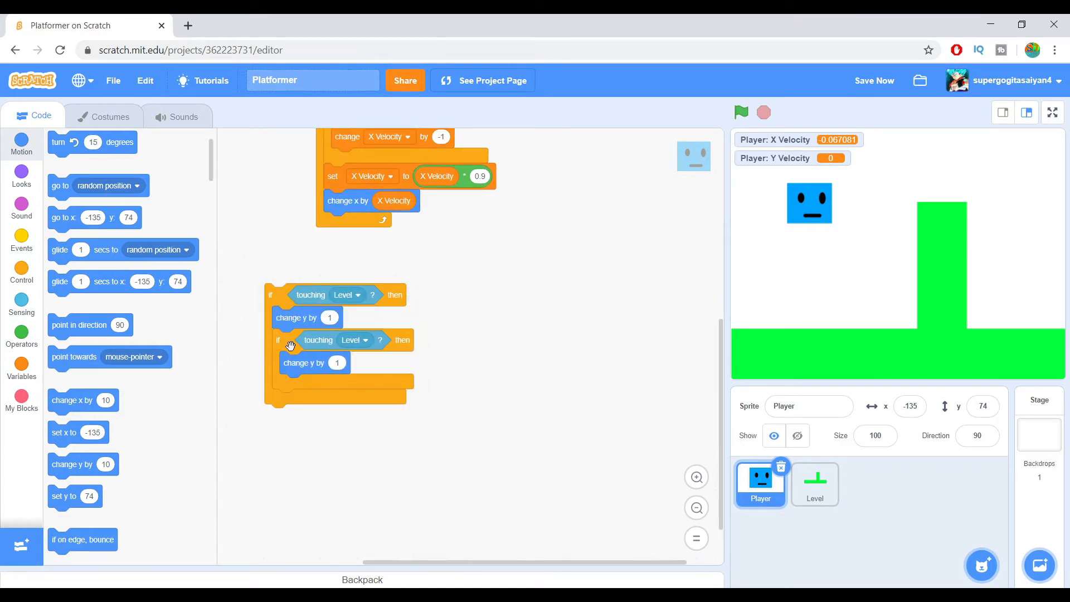
left_click_drag(304, 340, 334, 399)
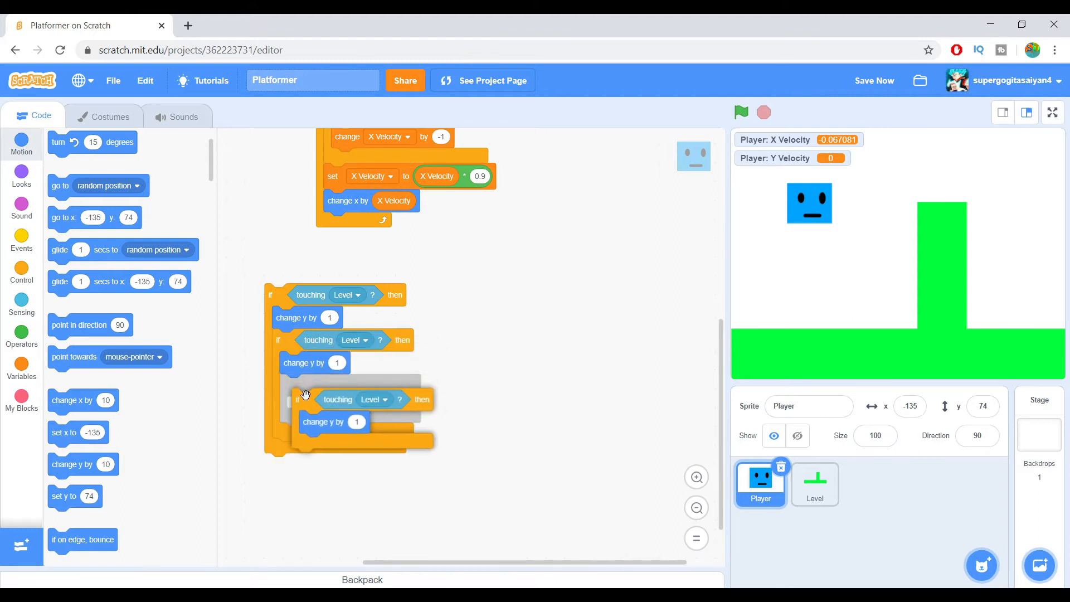
left_click_drag(337, 399, 328, 444)
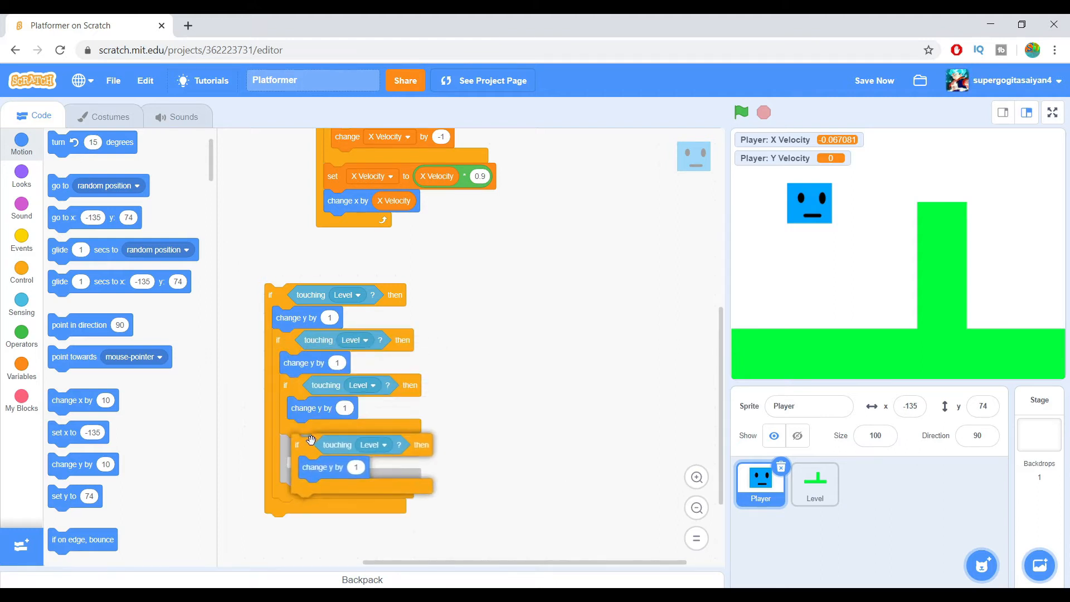
right_click(310, 444)
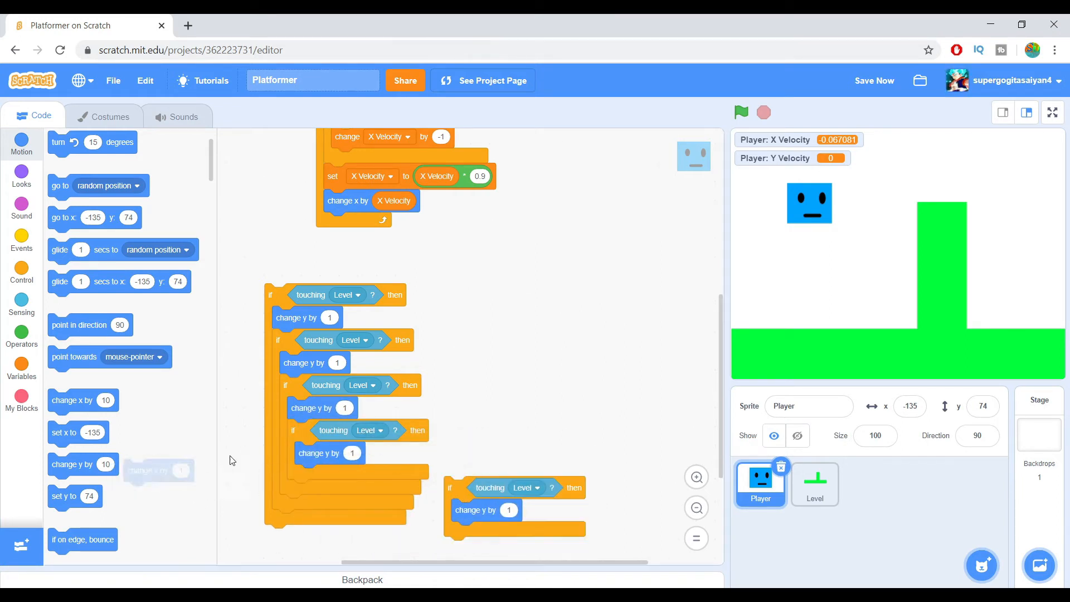
right_click(313, 474)
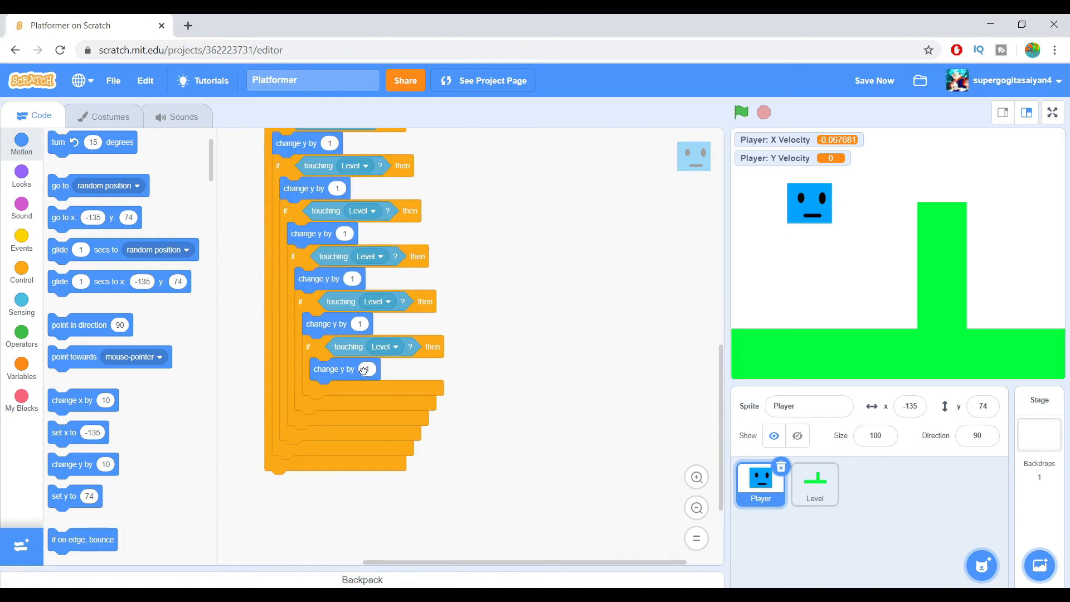
In the innermost check, change y by -5 and x by X Velocity × -1
type("-5")
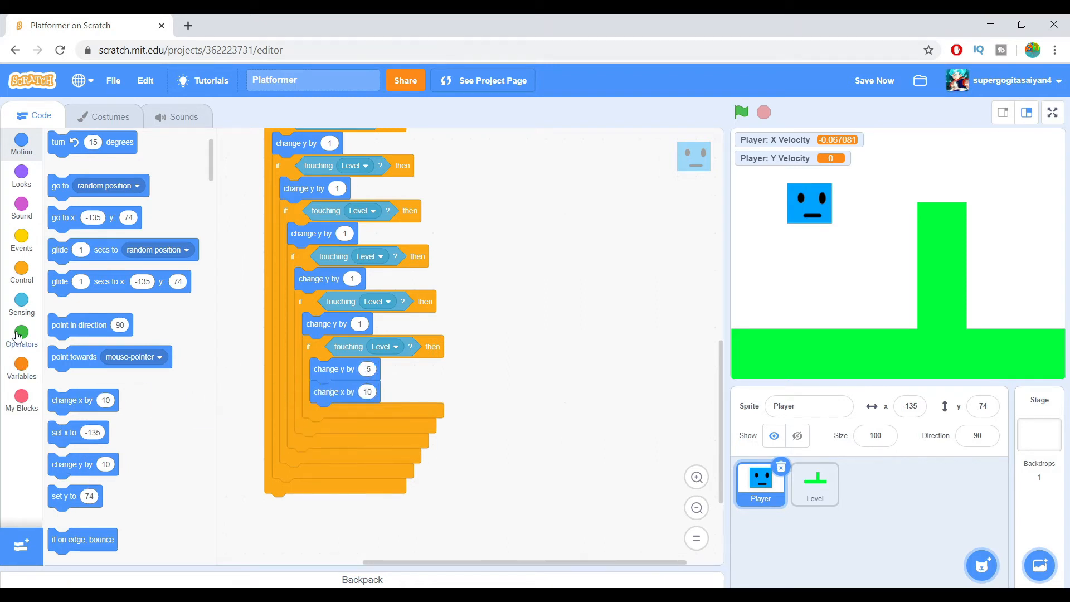
left_click(21, 334)
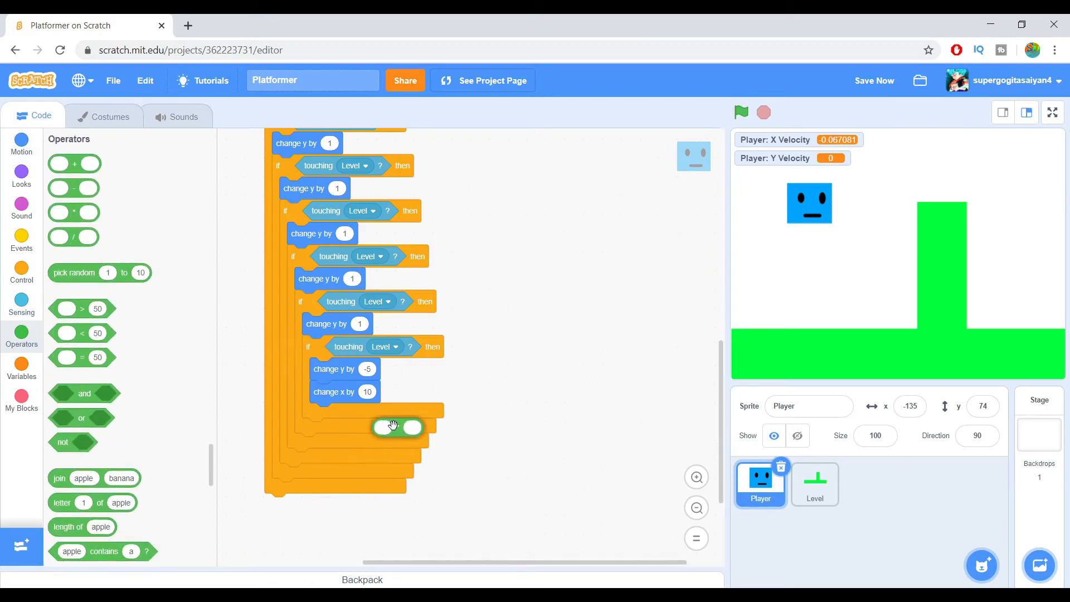
left_click(21, 370)
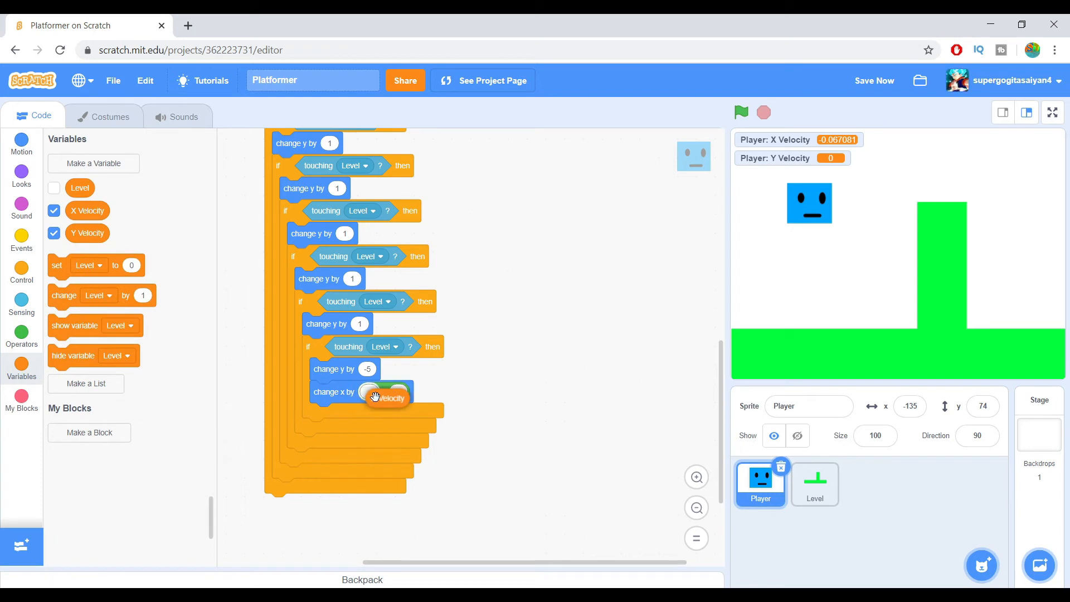
left_click_drag(386, 395, 386, 392)
type("-1")
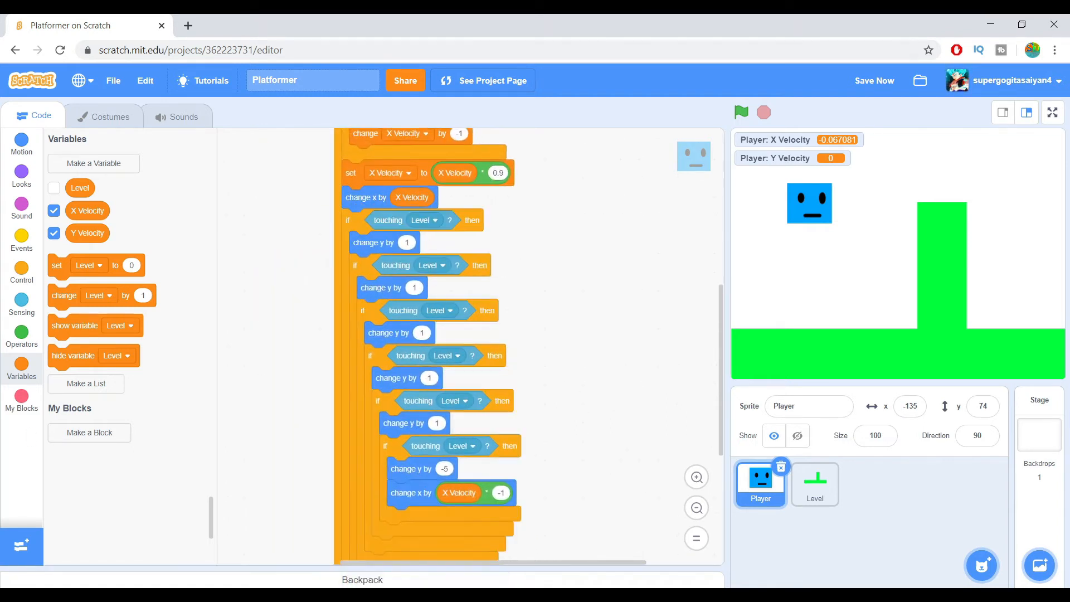
Run the project twice to confirm the Player stops at the green wall, then scroll the script
left_click(741, 112)
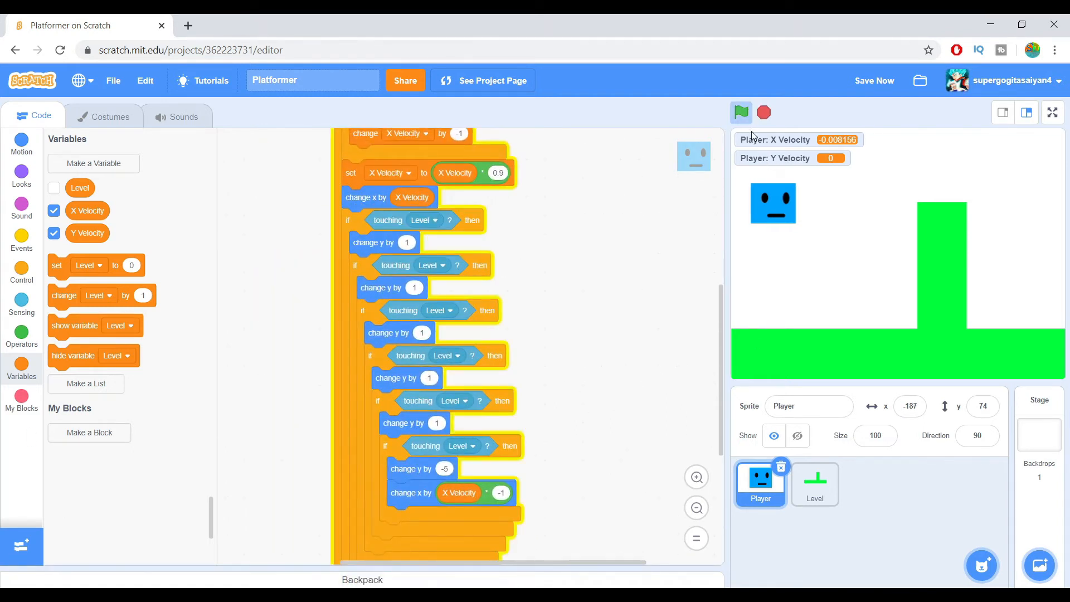
left_click(741, 112)
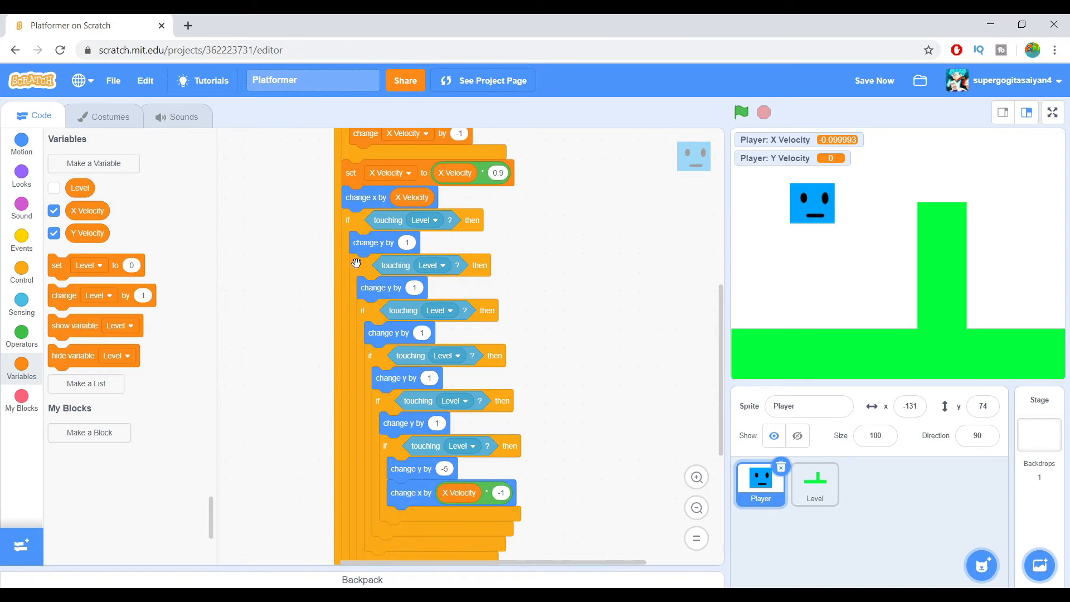
mouse_move(367, 368)
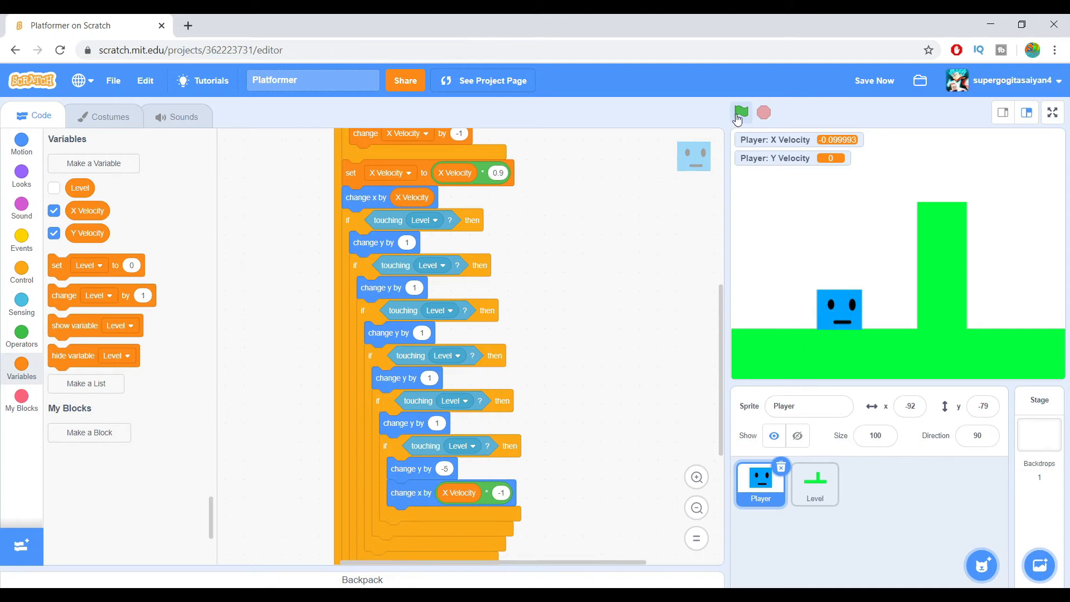
left_click(739, 112)
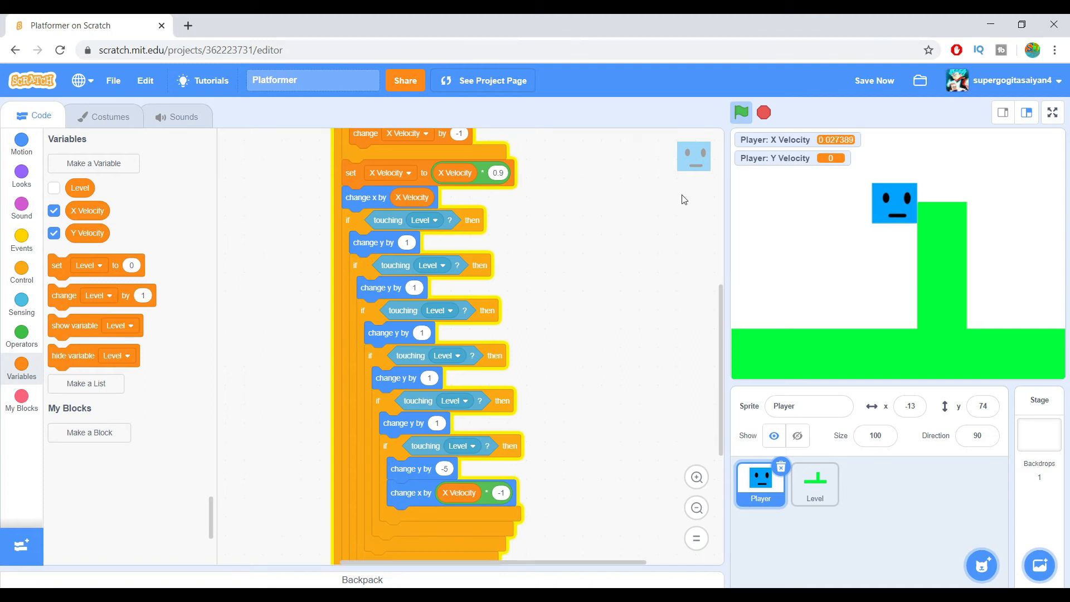
left_click(741, 112)
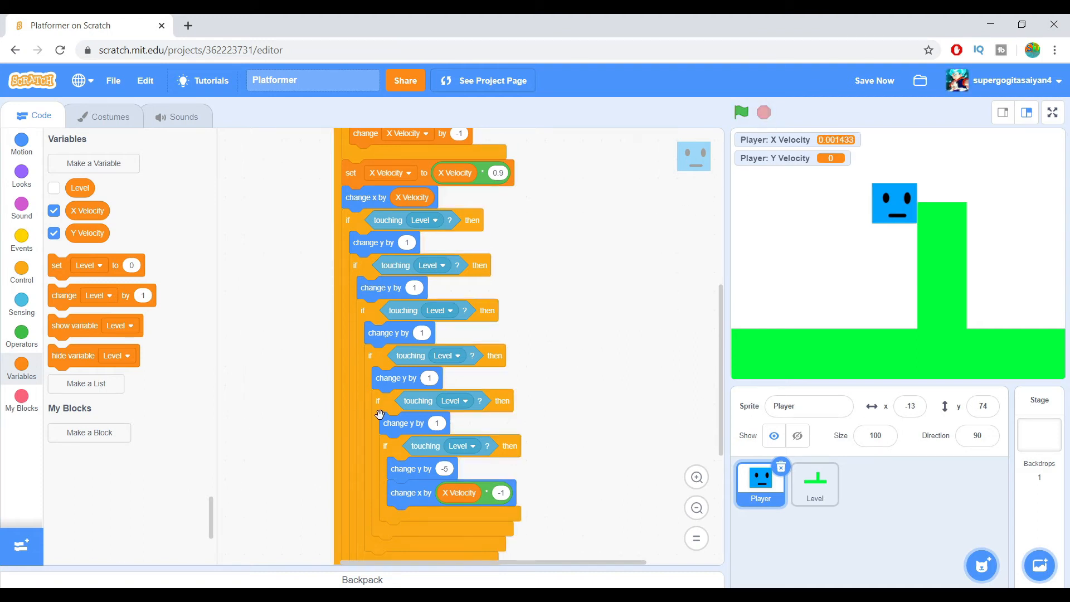
scroll("down", 3)
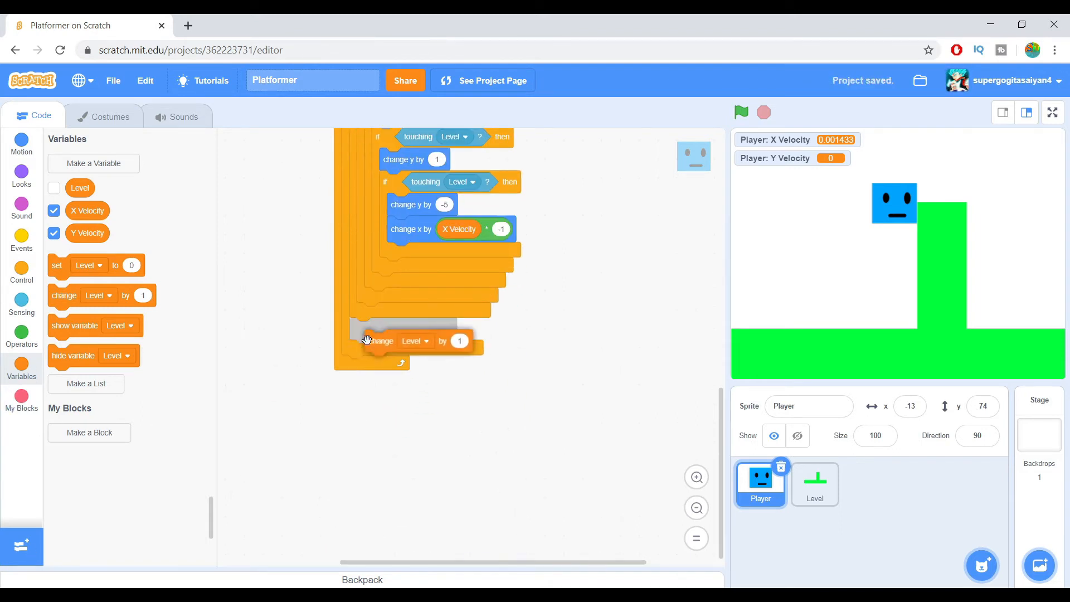
Add 'change Y Velocity by -1' and 'change y by Y Velocity', then test the Player falling
left_click(410, 341)
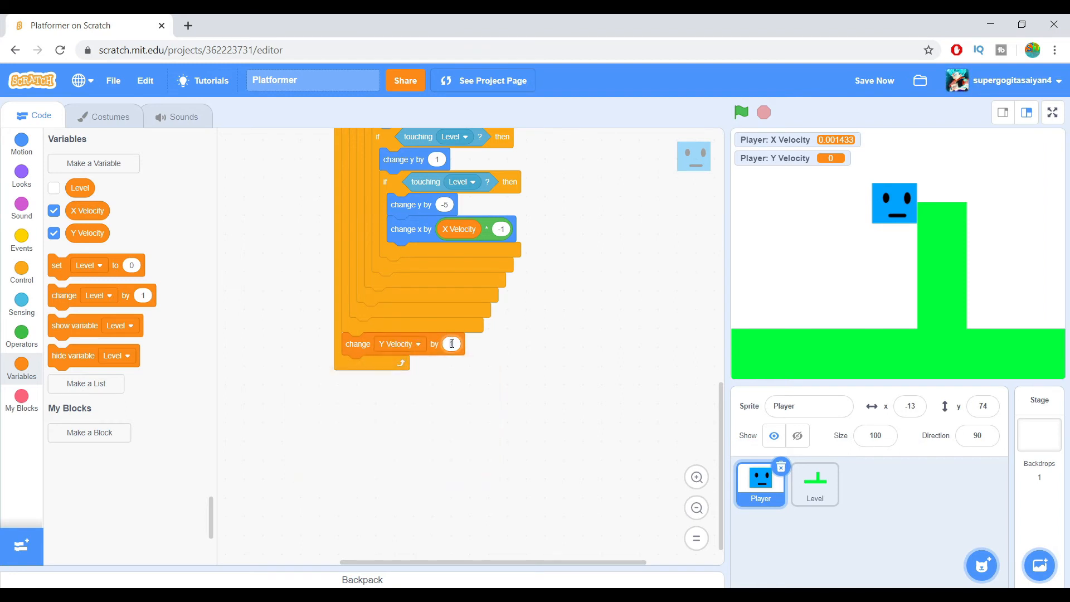
type("-1")
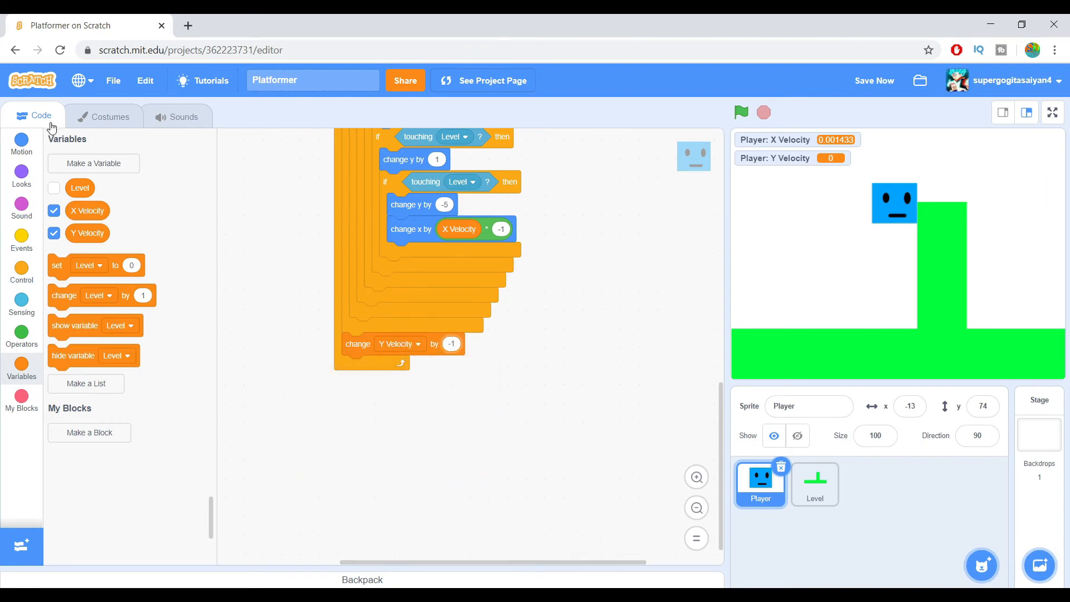
left_click(21, 143)
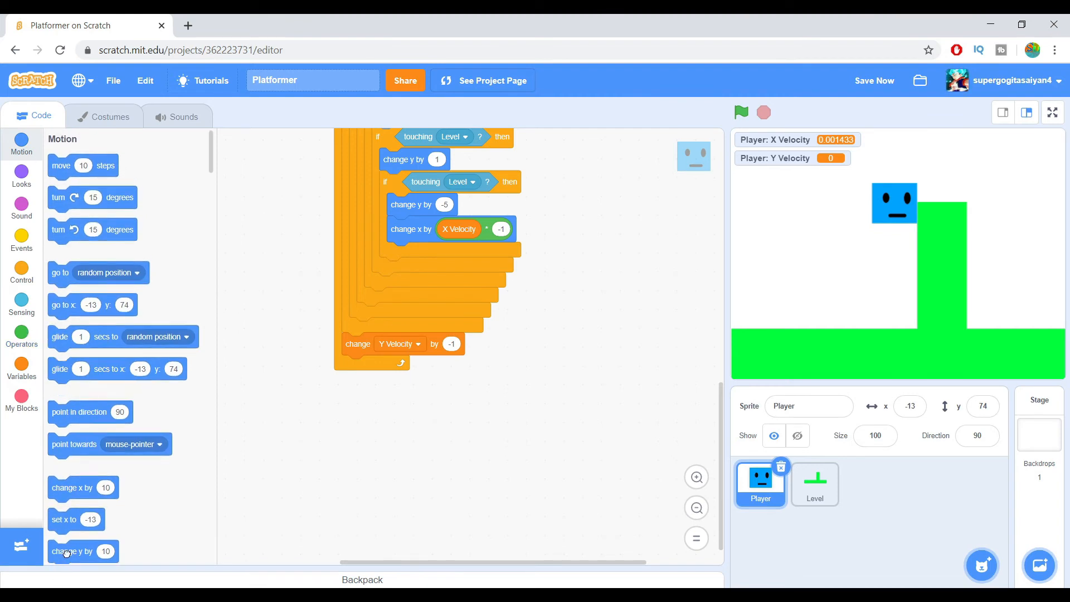
left_click(21, 368)
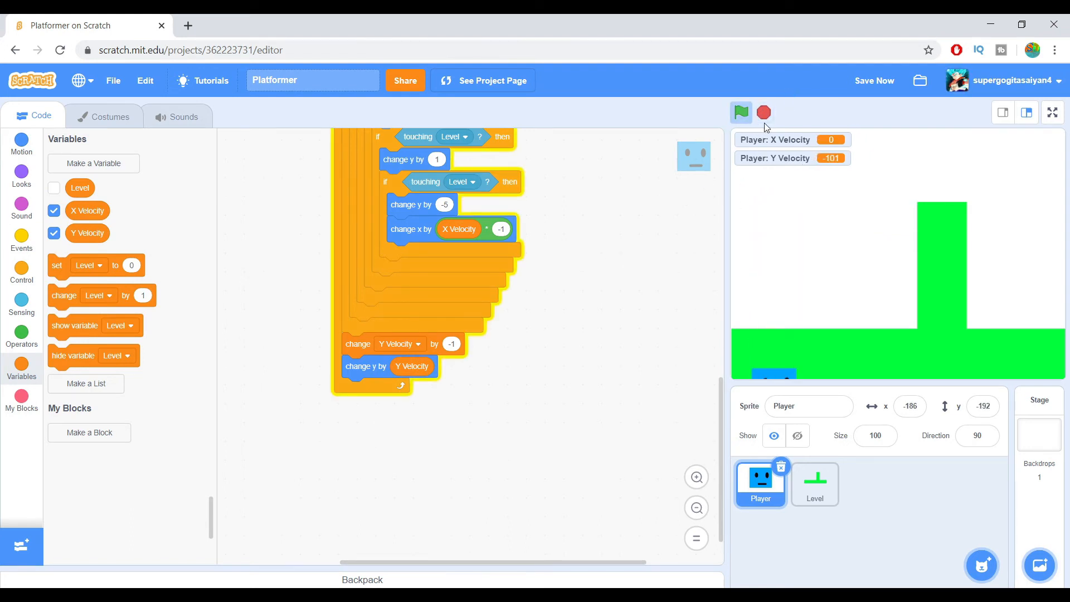
left_click(741, 112)
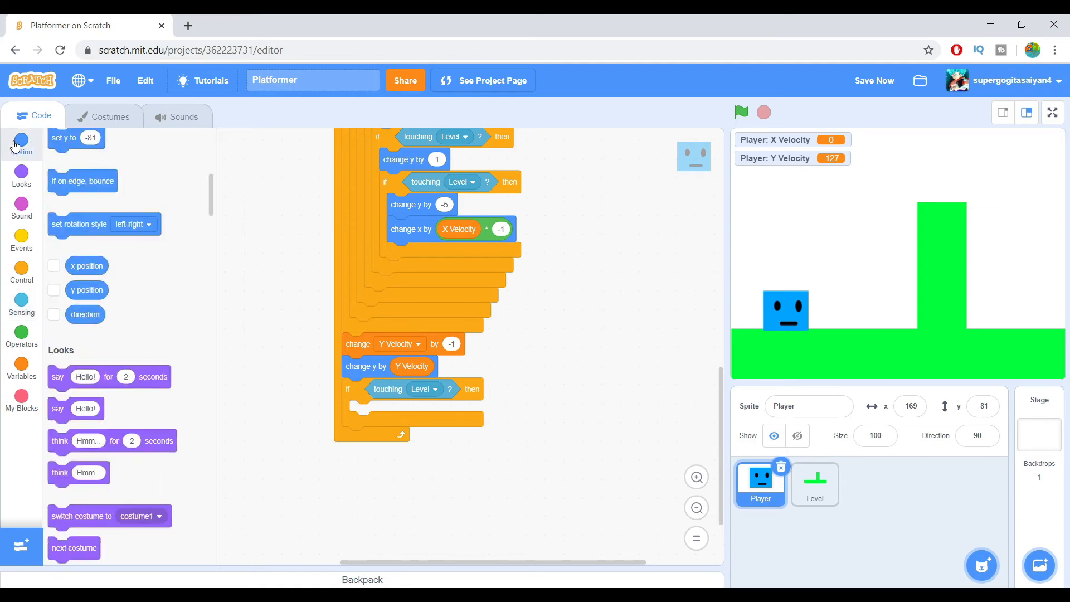
When touching Level, change y by Y Velocity × -1 and set Y Velocity to 0, then test
left_click(21, 143)
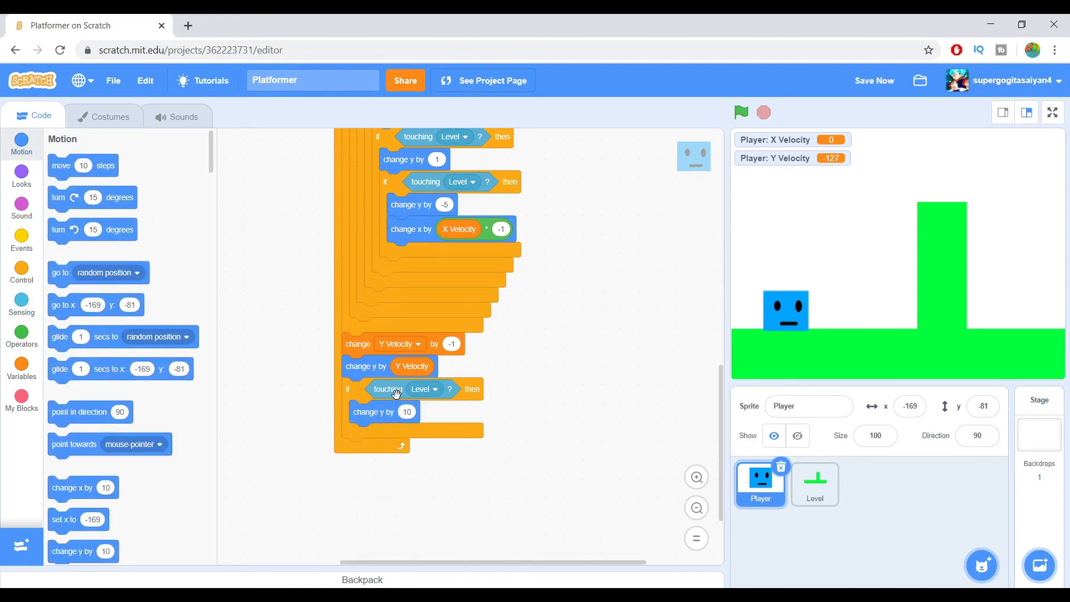
left_click(21, 334)
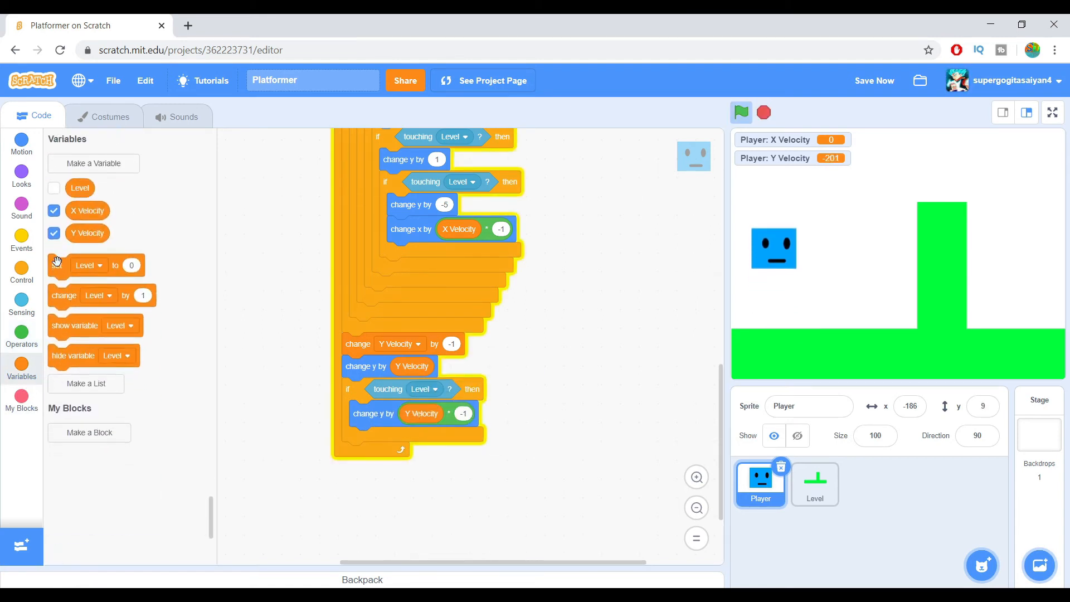
left_click(390, 437)
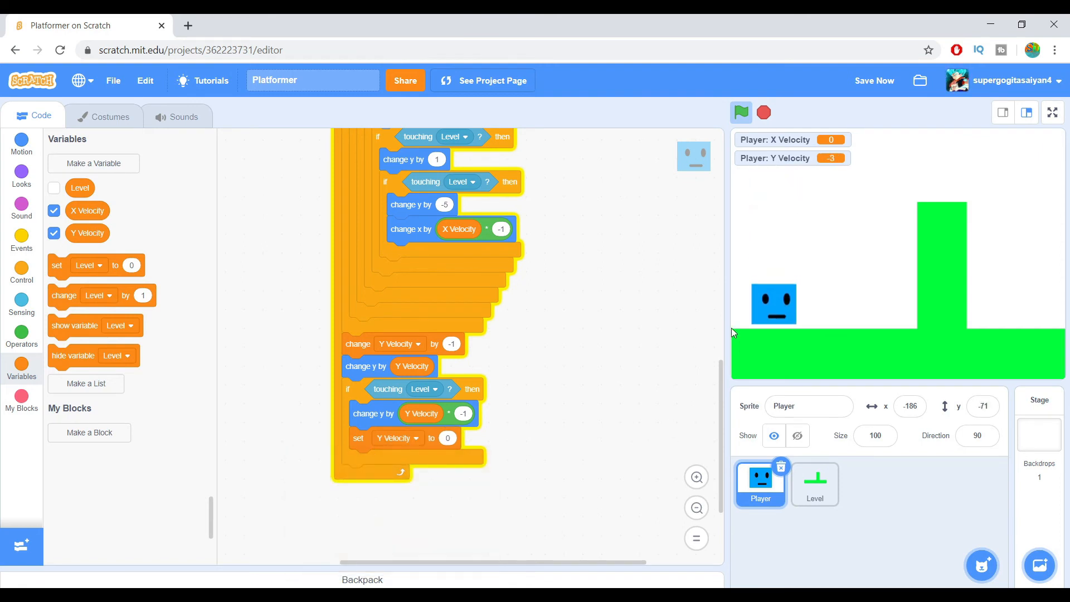
left_click(763, 112)
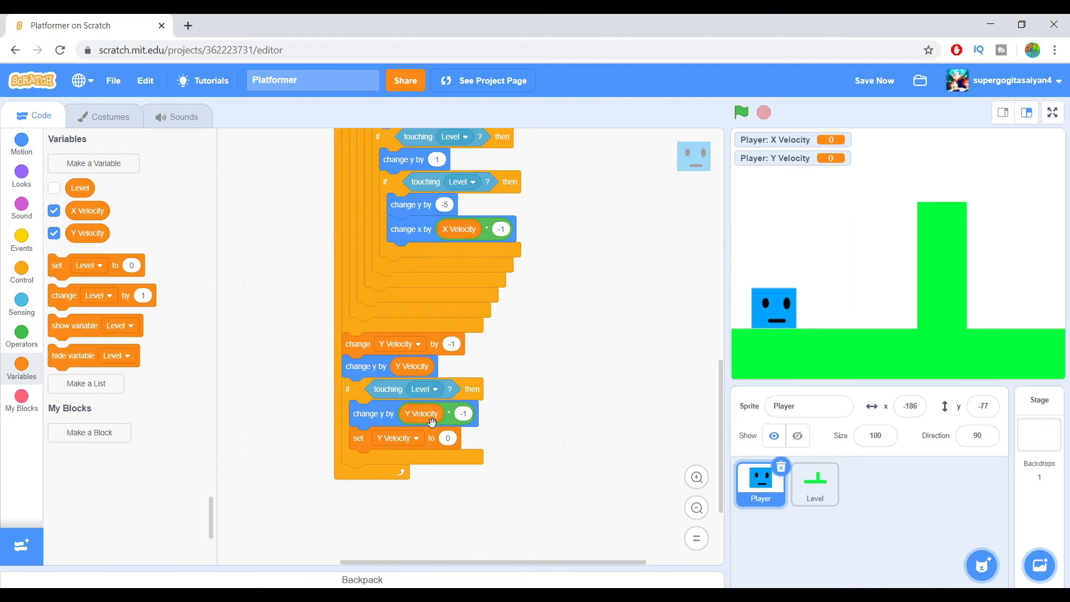
mouse_move(473, 389)
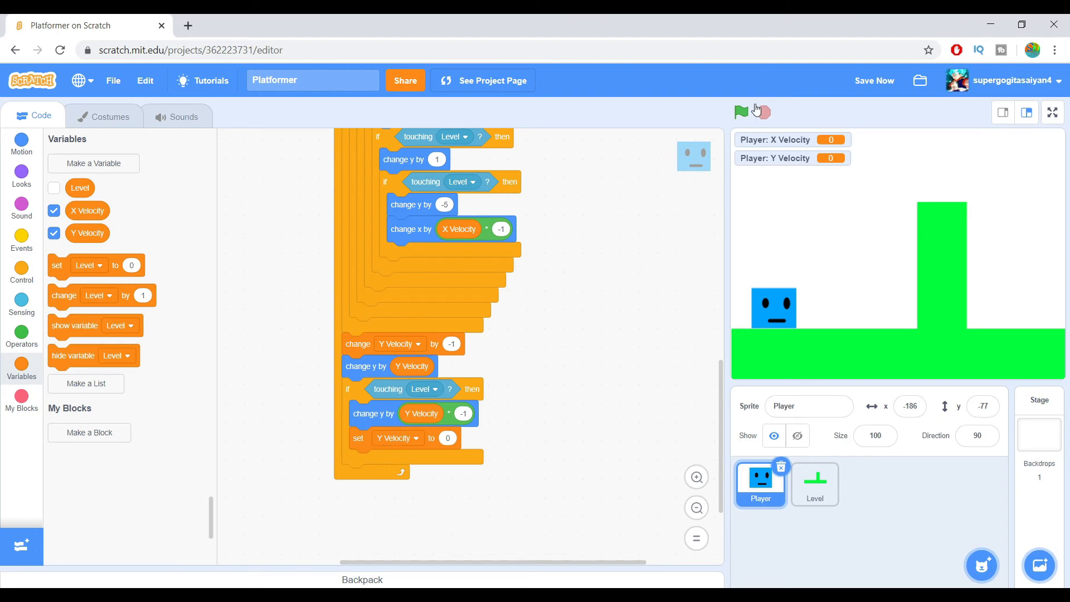
left_click(740, 112)
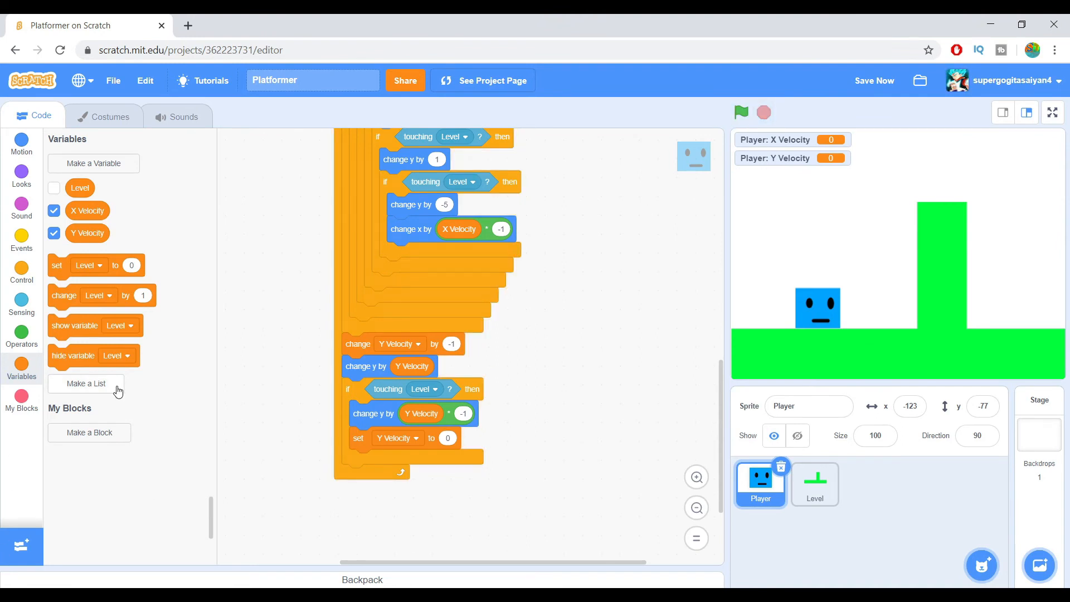
Add 'change y by -1' and an up-arrow check that sets Y Velocity to 14
left_click(21, 143)
type("-1")
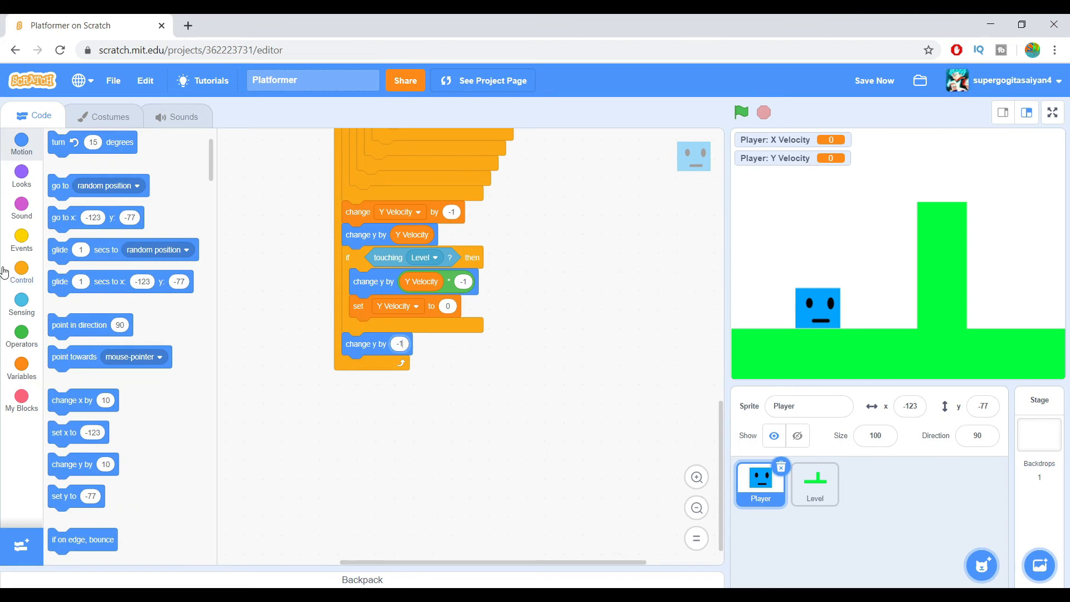
left_click(21, 273)
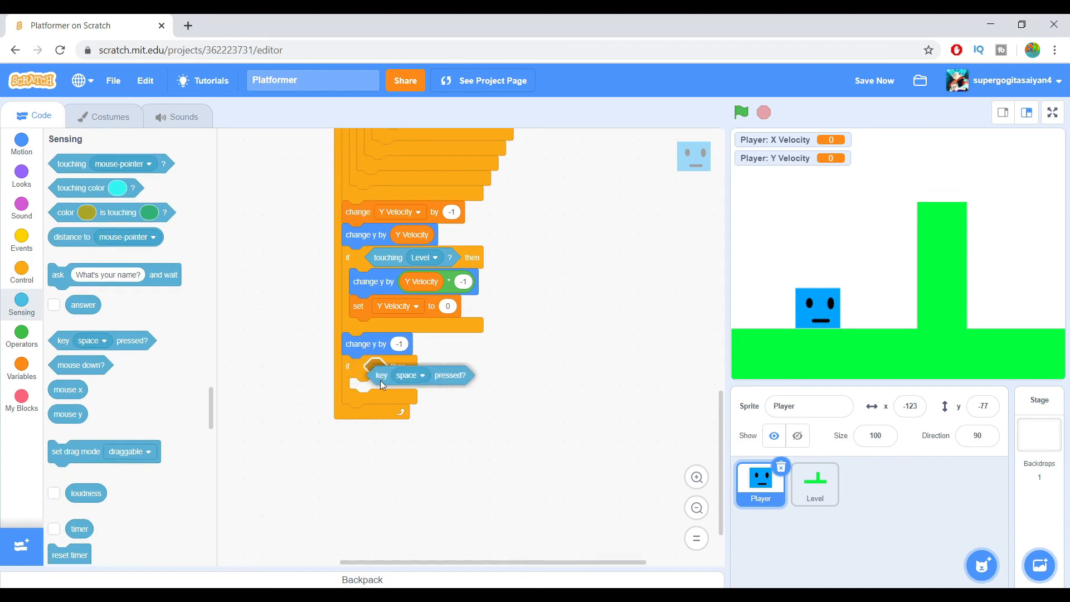
left_click(403, 366)
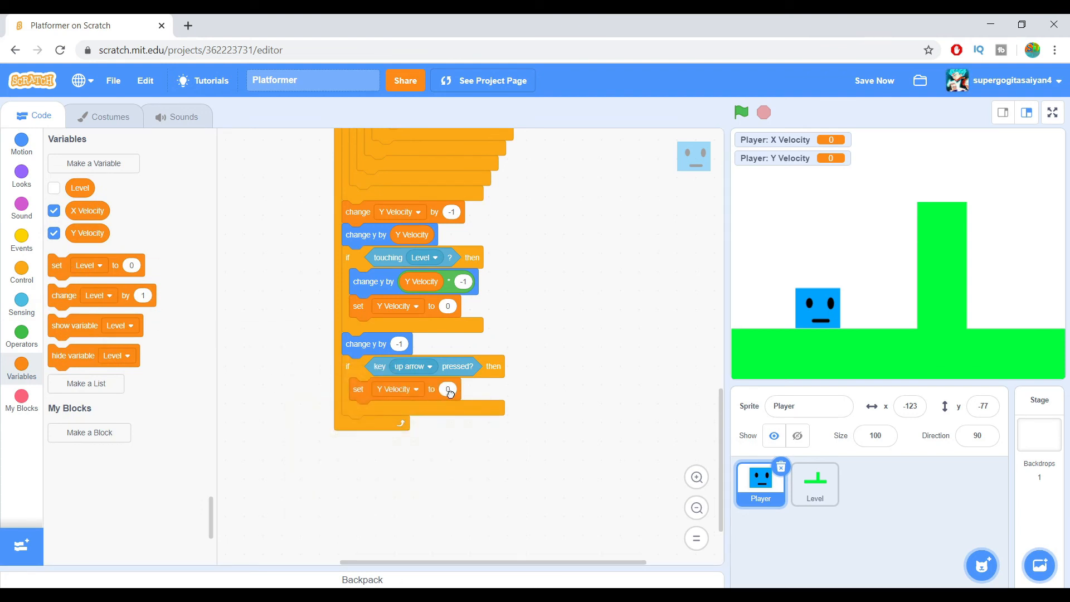
type("14")
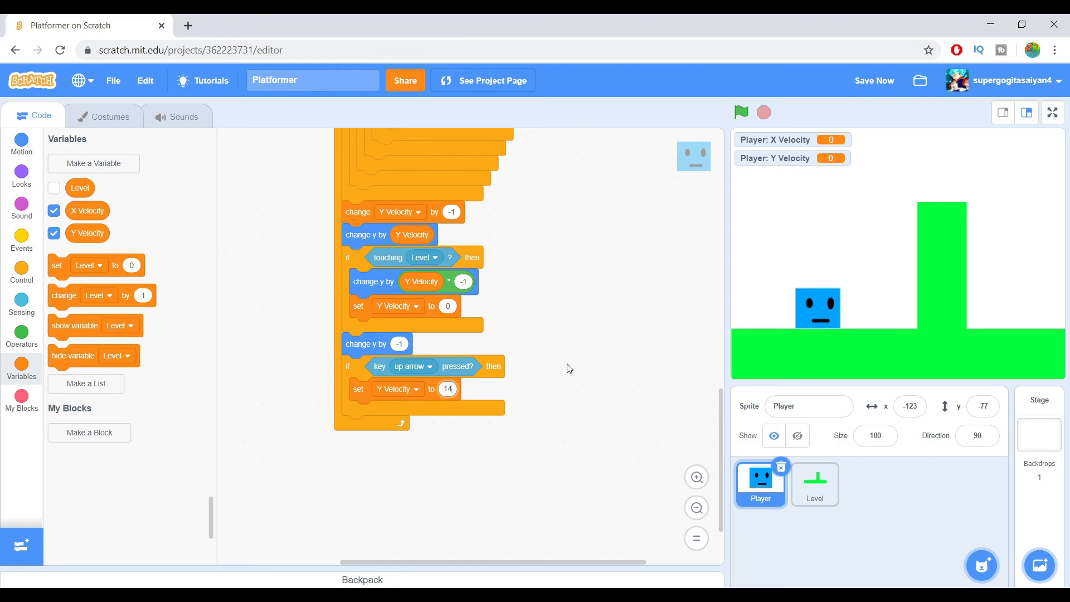
left_click(741, 112)
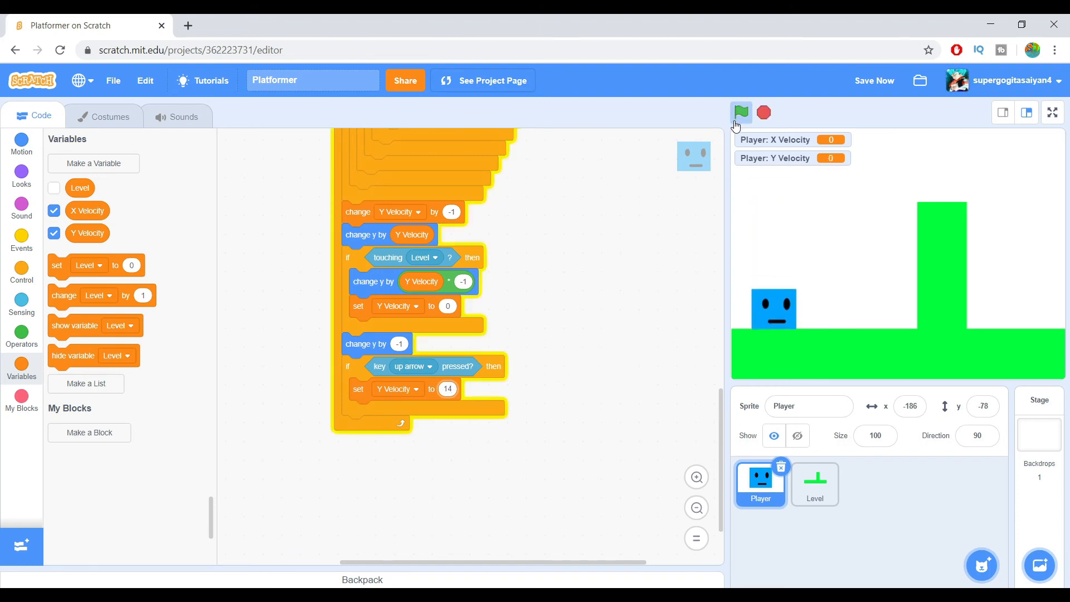
Run and restart the project to test jumping with the up arrow, then stop it
left_click(741, 112)
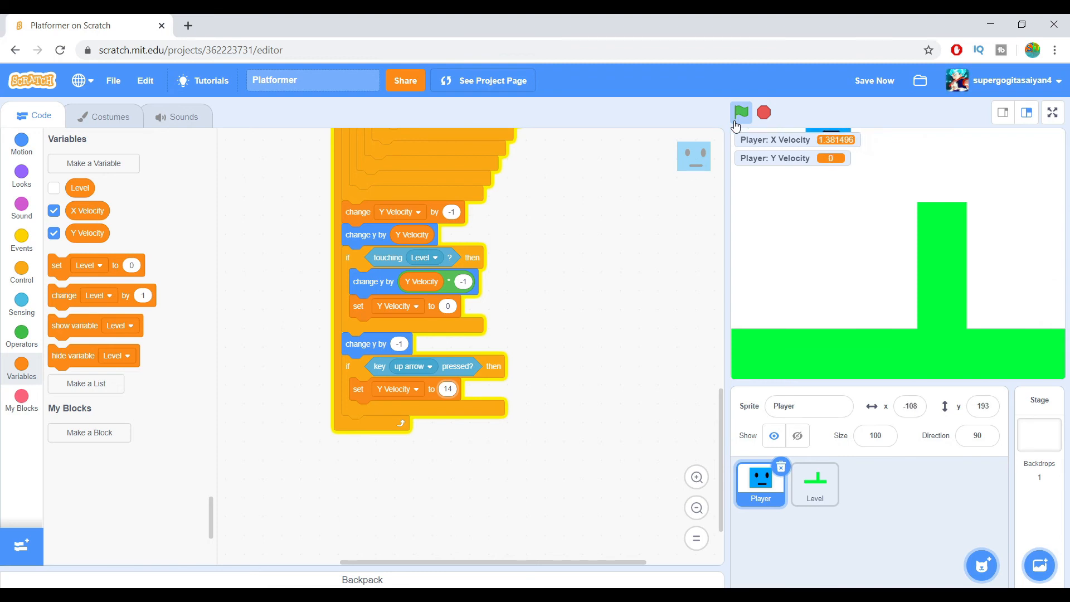
left_click(741, 111)
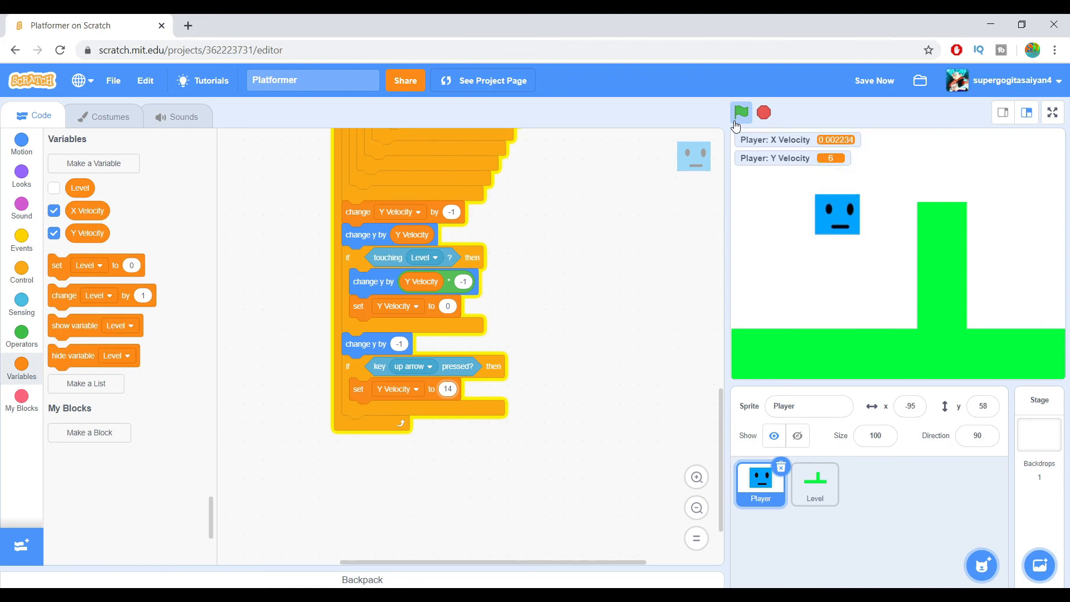
left_click(763, 113)
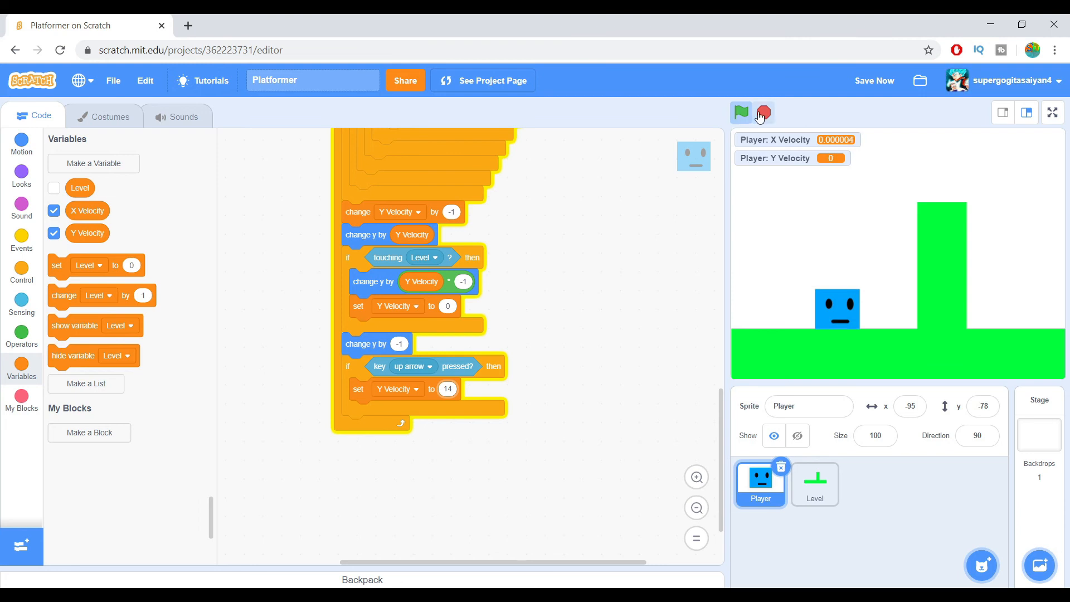
left_click(21, 273)
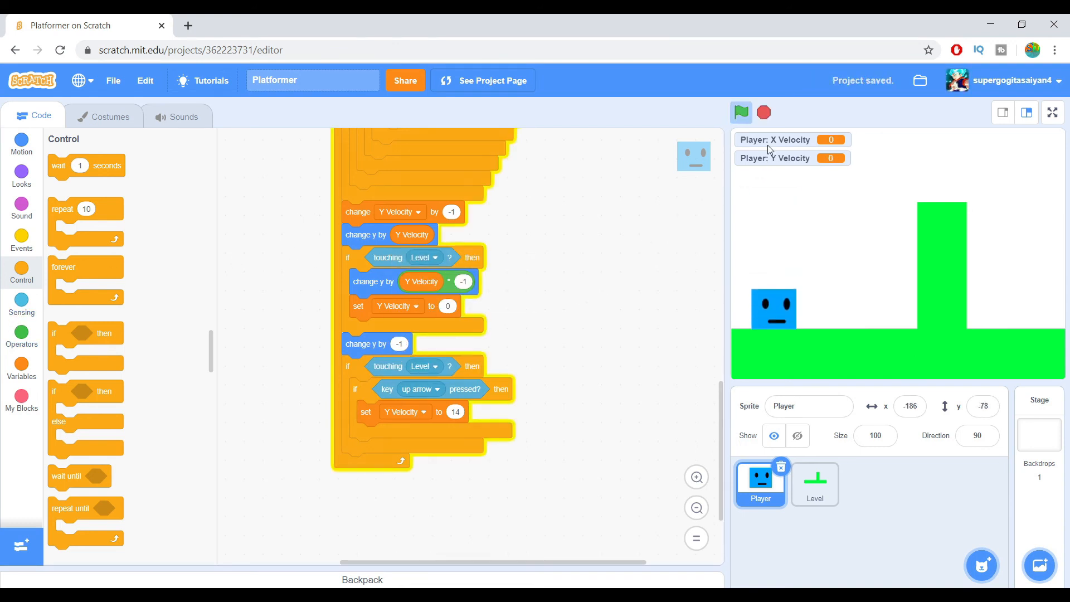
Start, stop and restart the game several times to check falling, landing and jumping
left_click(740, 112)
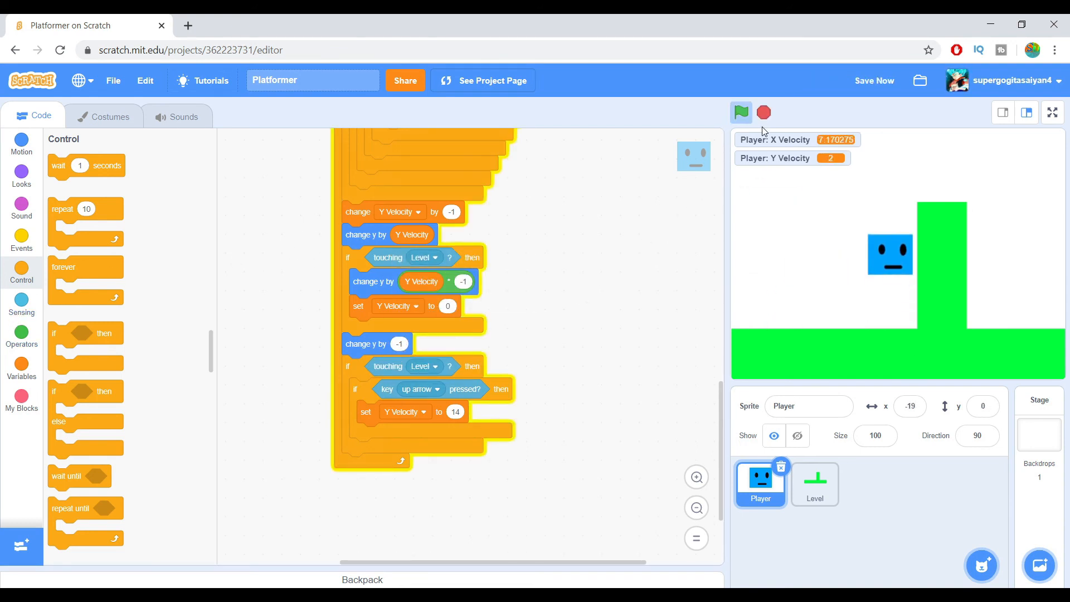
left_click(740, 112)
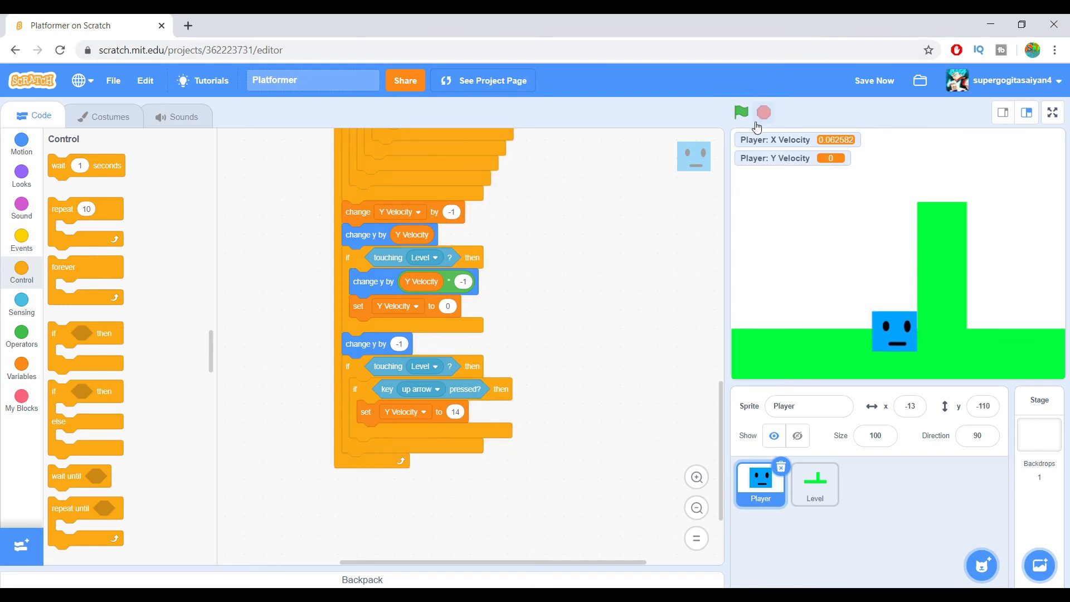
left_click(739, 112)
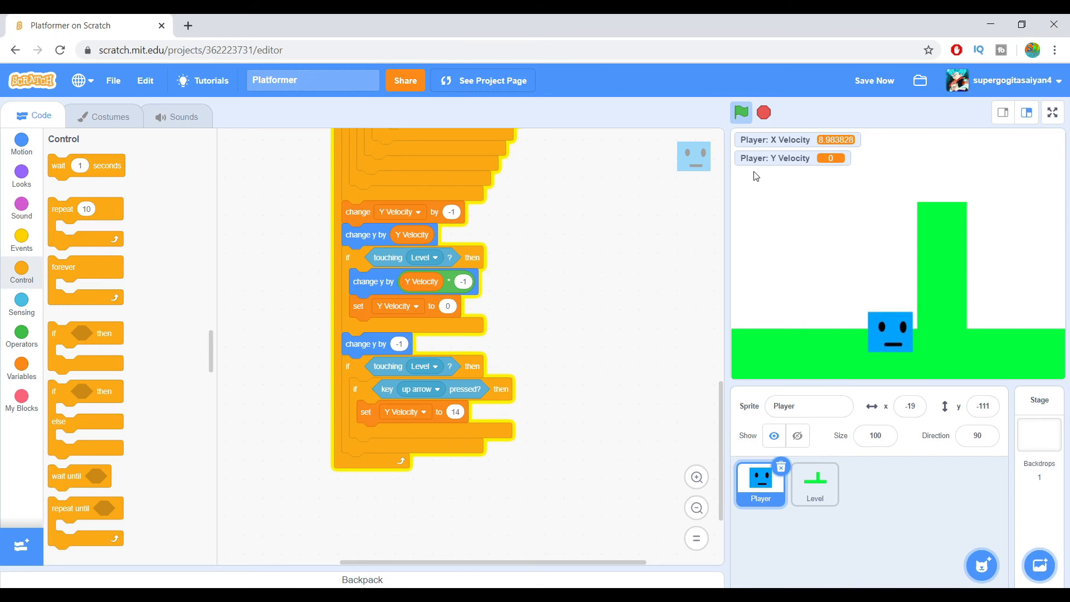
left_click(740, 112)
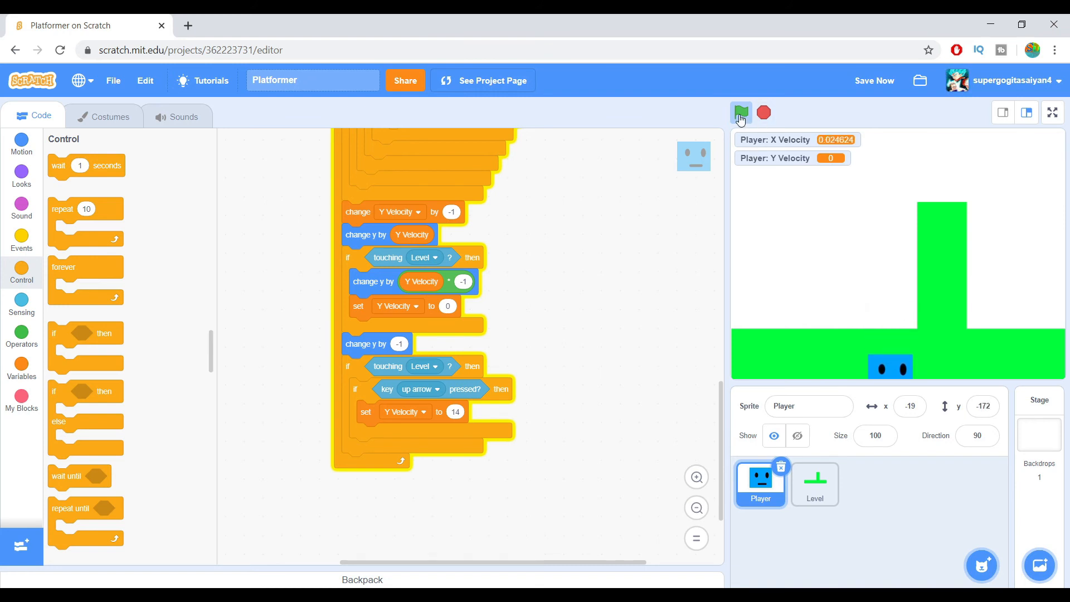
left_click(741, 113)
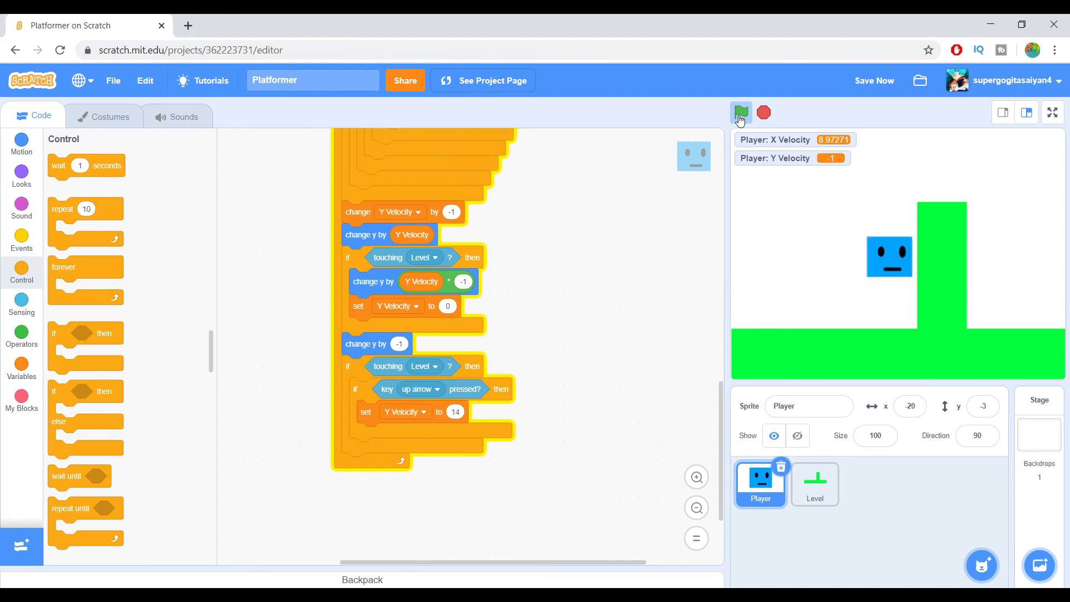
left_click(741, 112)
type("1")
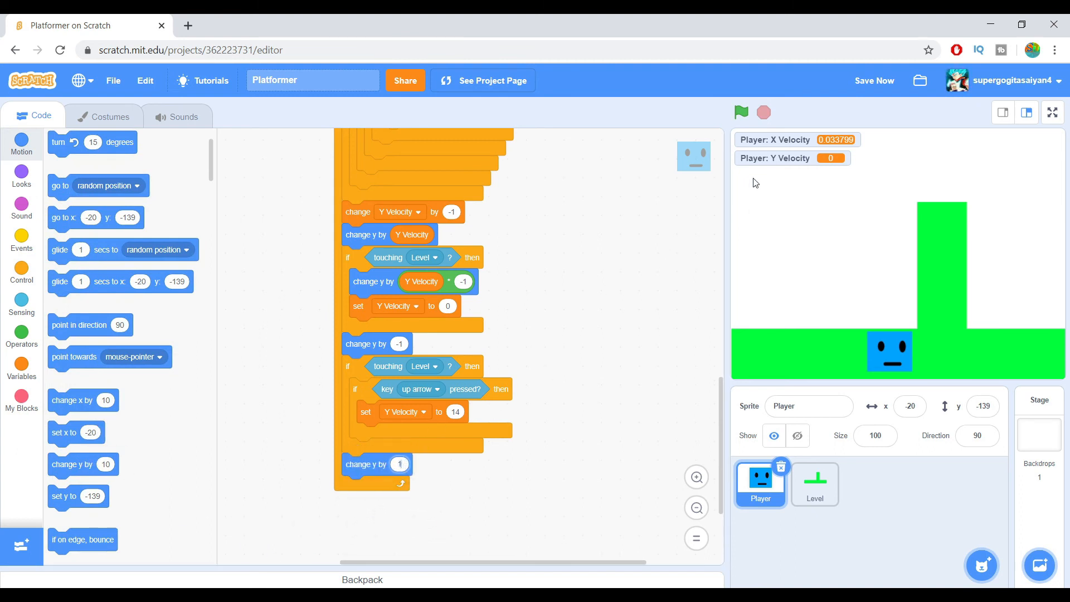
Run and restart the game to test the change y by 1 step, then stop it
left_click(740, 112)
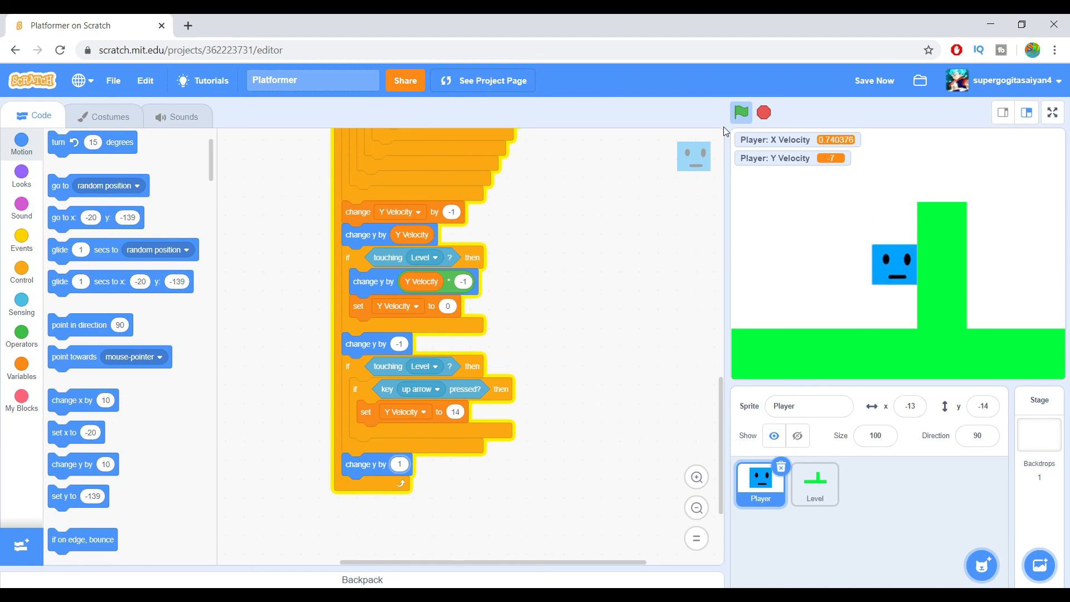
left_click(764, 112)
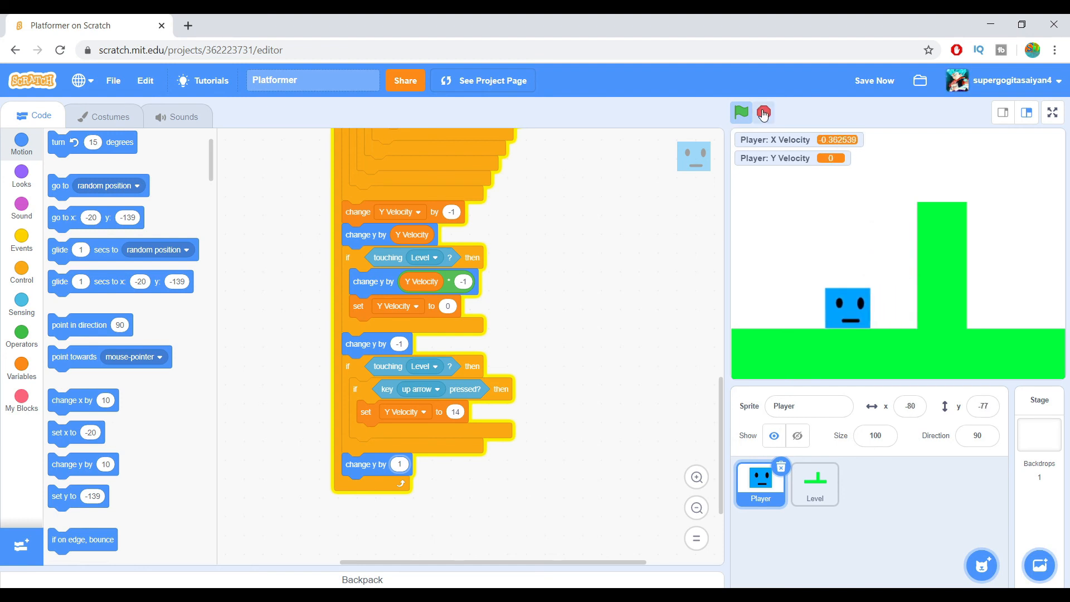
left_click(762, 112)
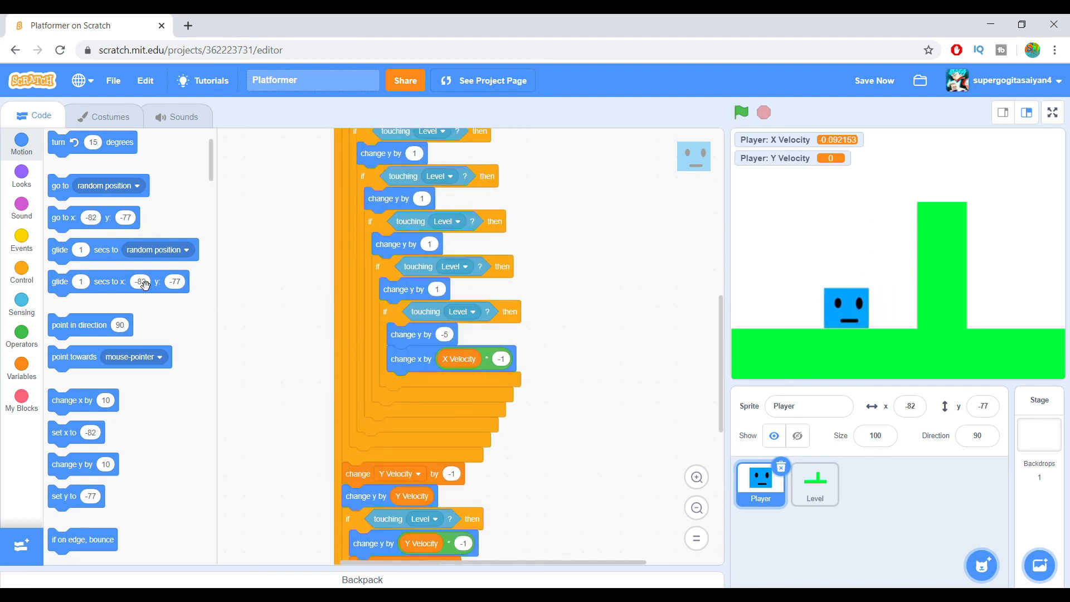
Build an if-else on 'key up arrow pressed?' holding an 'X Velocity > 0' if-else
left_click(21, 272)
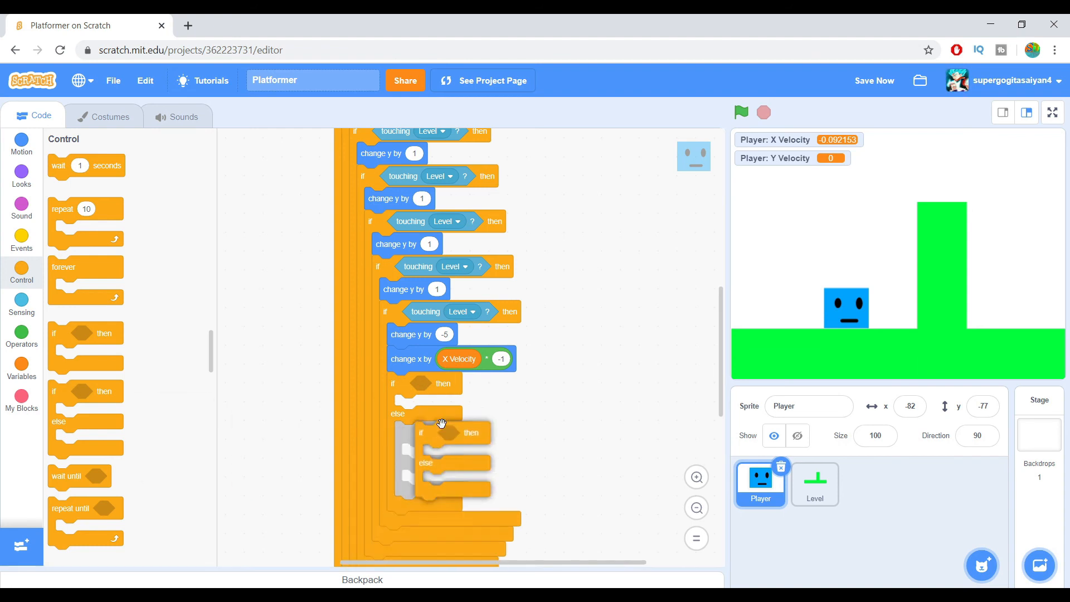
left_click(21, 304)
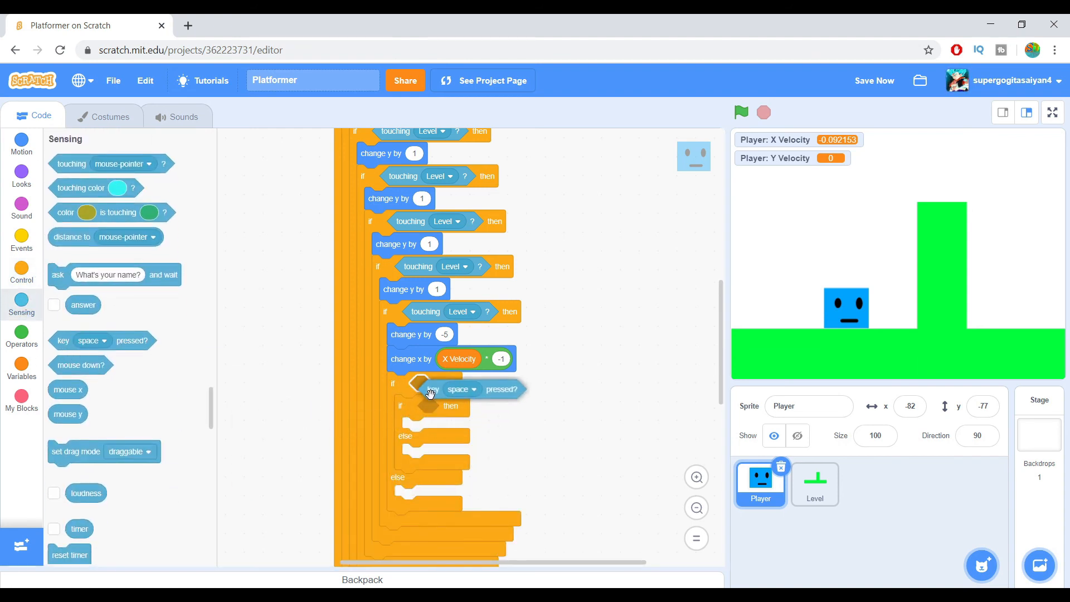
left_click(461, 389)
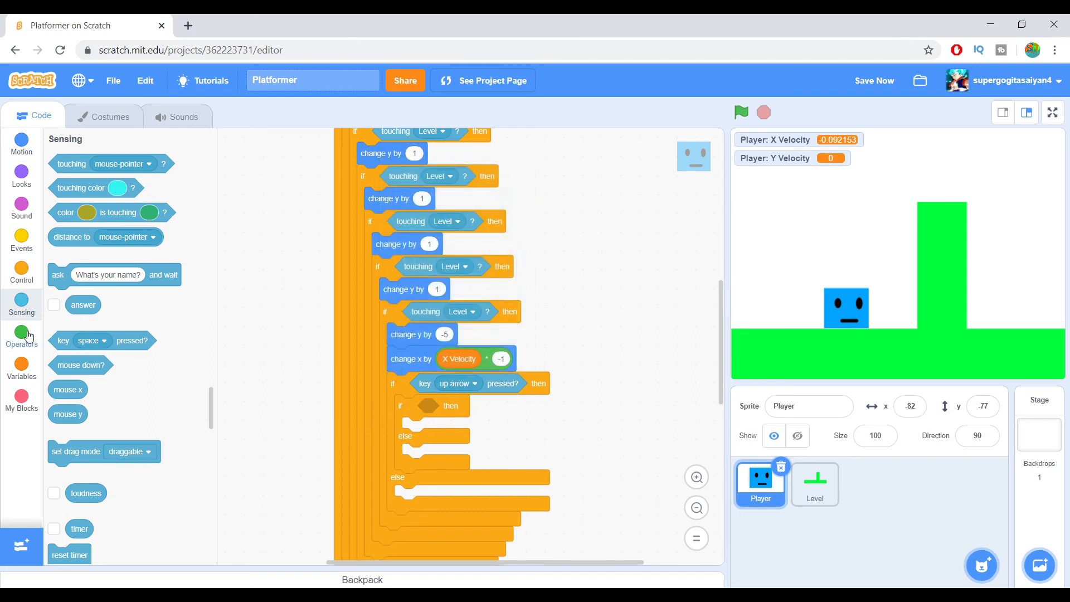
left_click(21, 335)
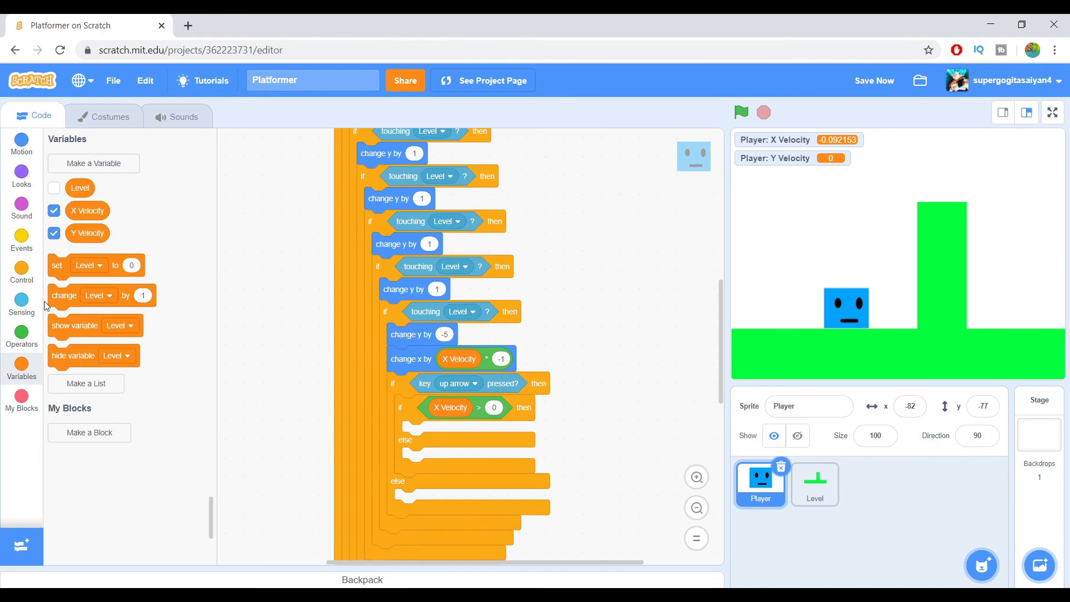
Set X Velocity to -5 in the inner if and 5 in its else branch
left_click_drag(96, 265, 437, 432)
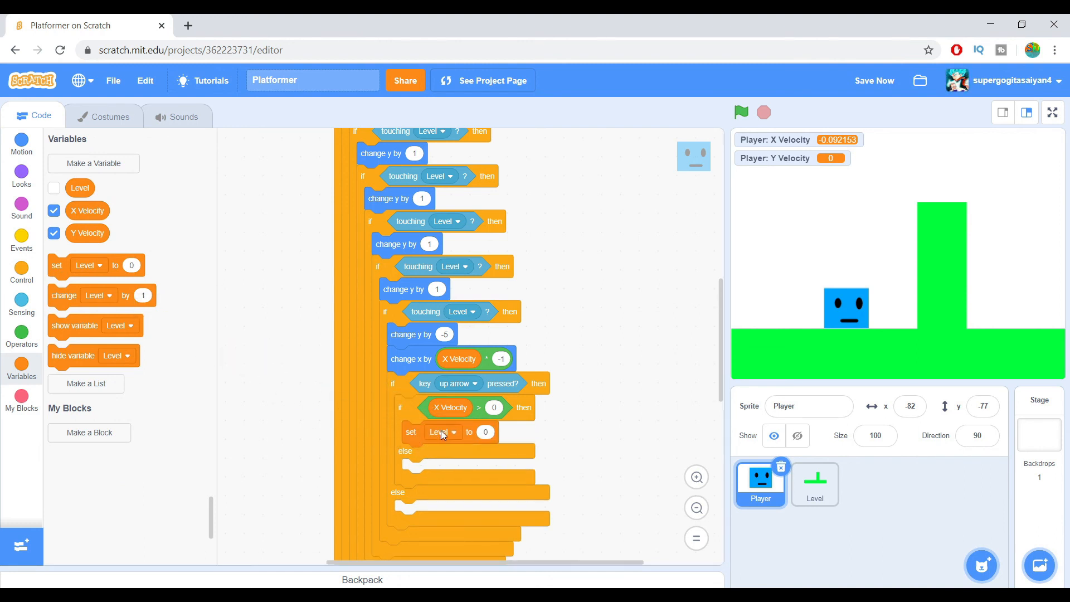
left_click(442, 431)
type("-1")
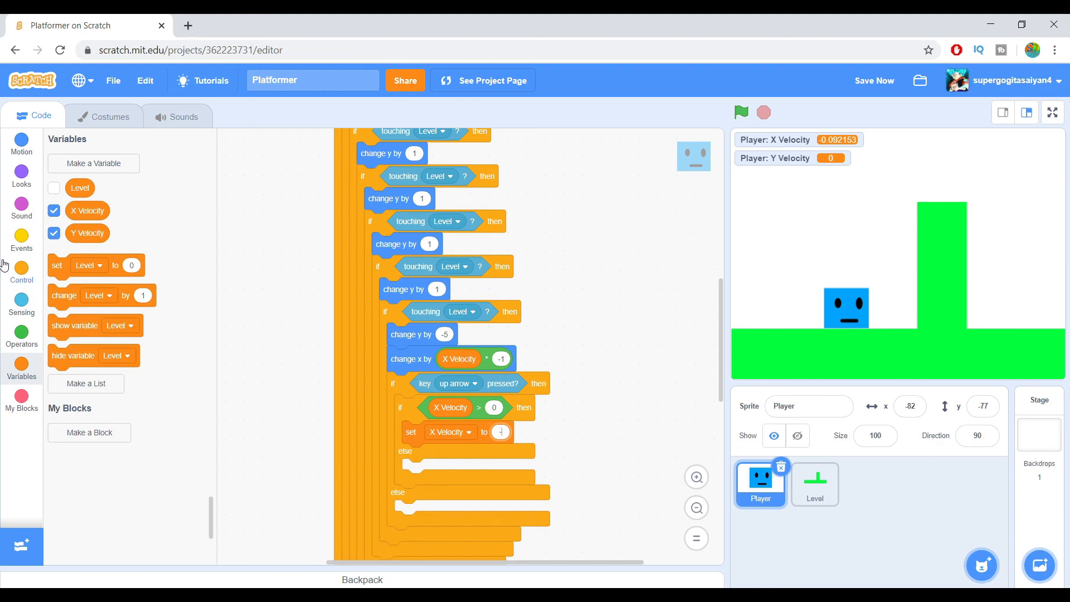
right_click(411, 431)
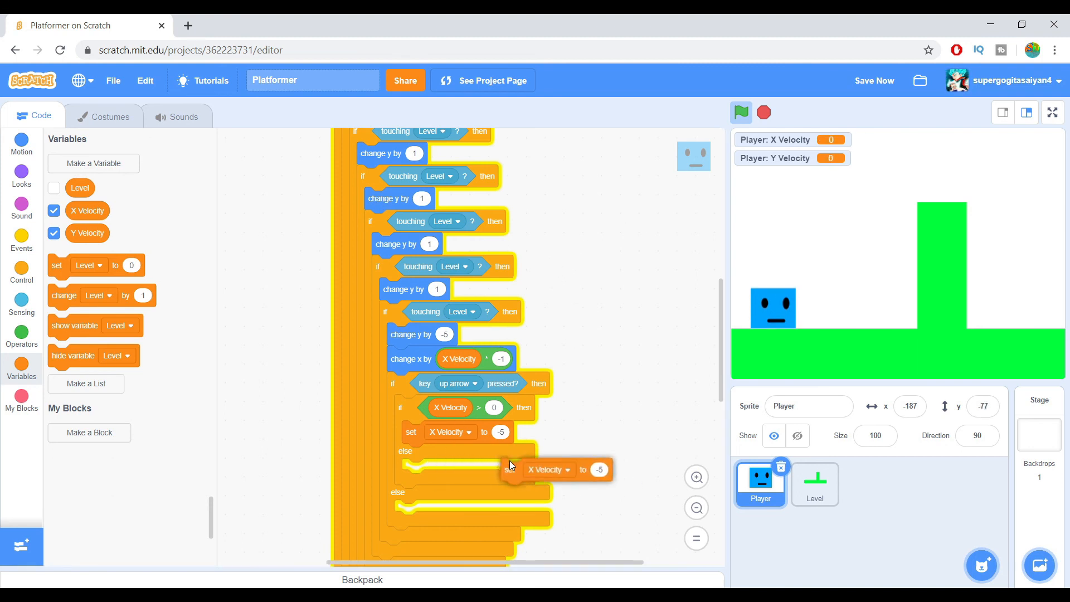
left_click_drag(553, 469, 443, 469)
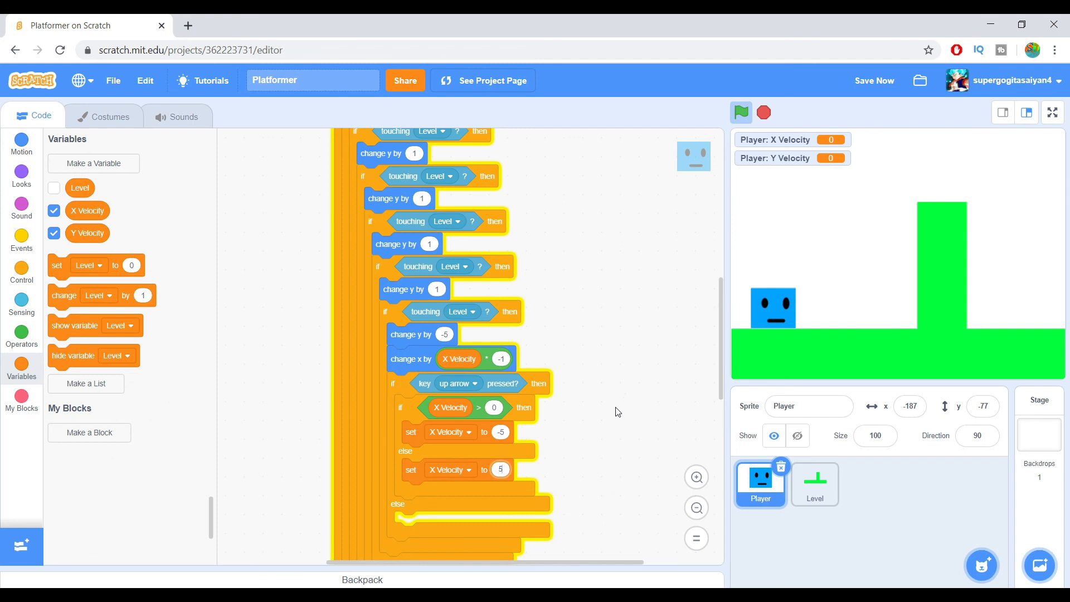
left_click(53, 232)
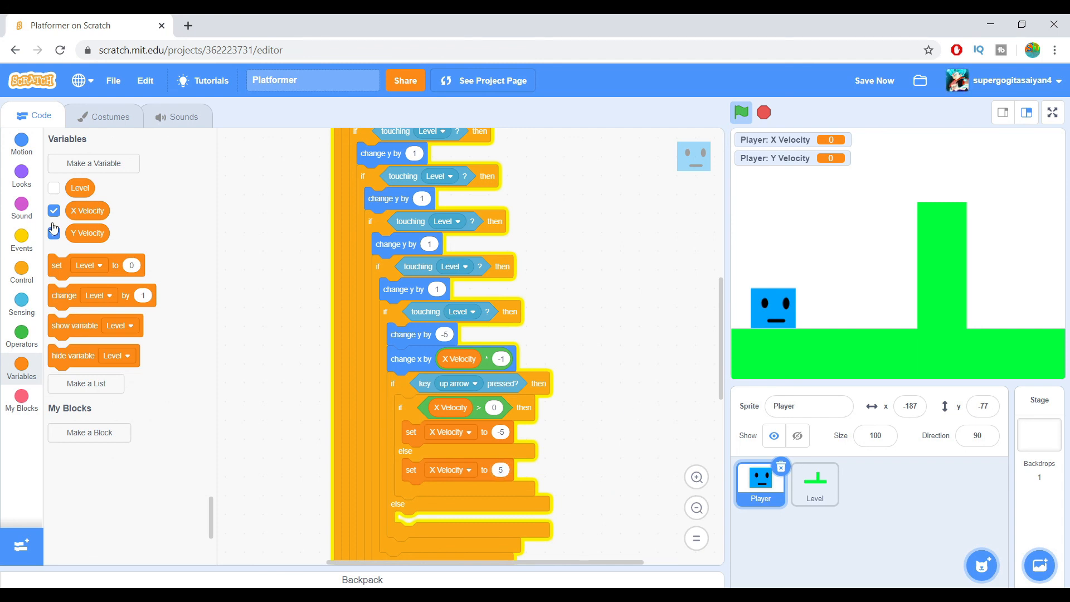
left_click(53, 232)
type("10")
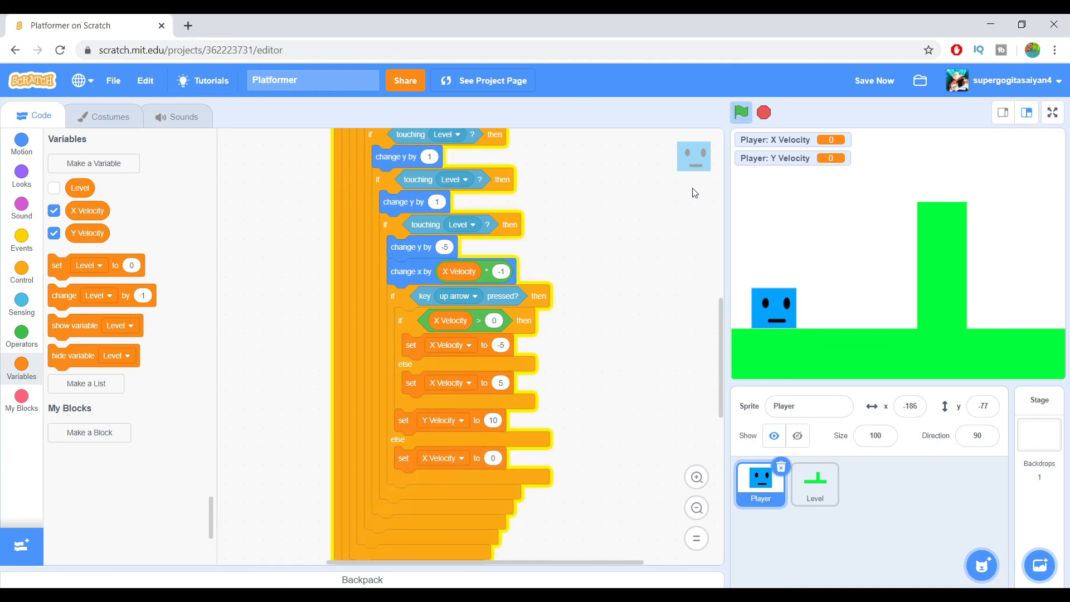
Run the game to test the wall jump over the tall green wall
left_click(740, 112)
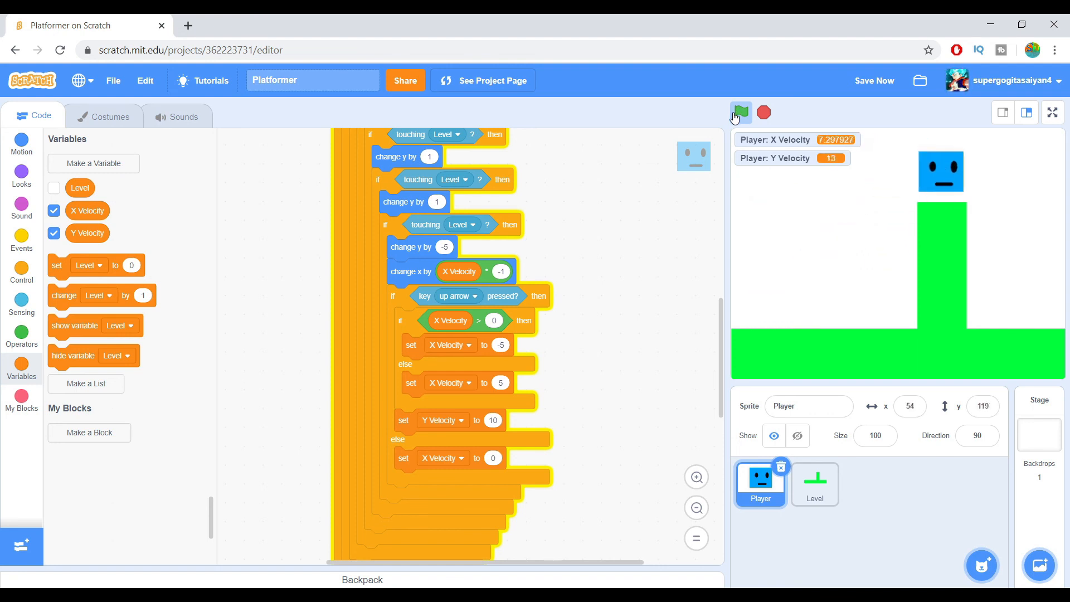
left_click(740, 112)
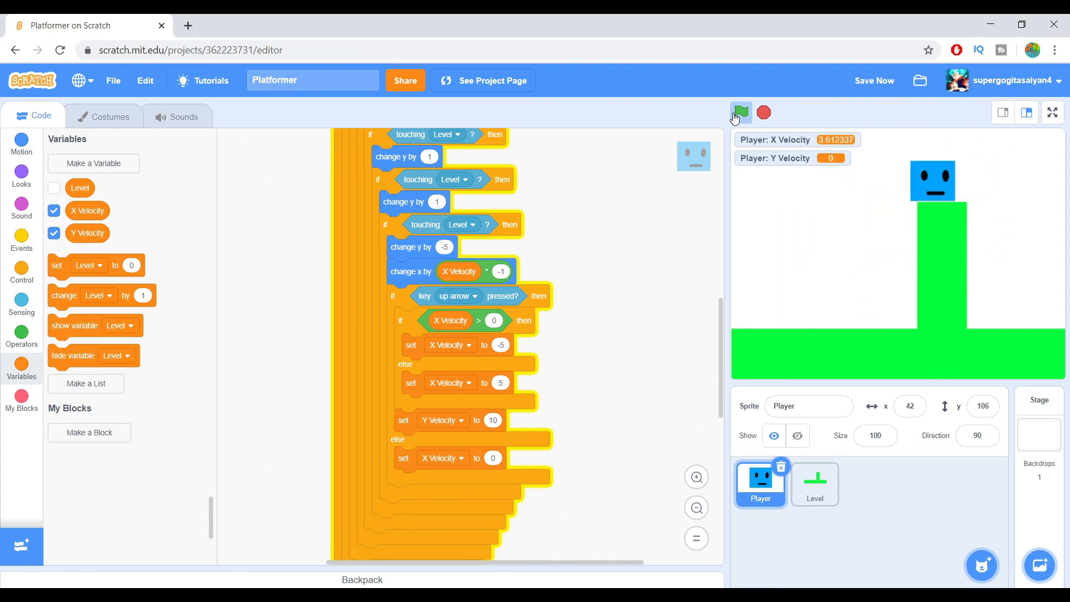
left_click(740, 112)
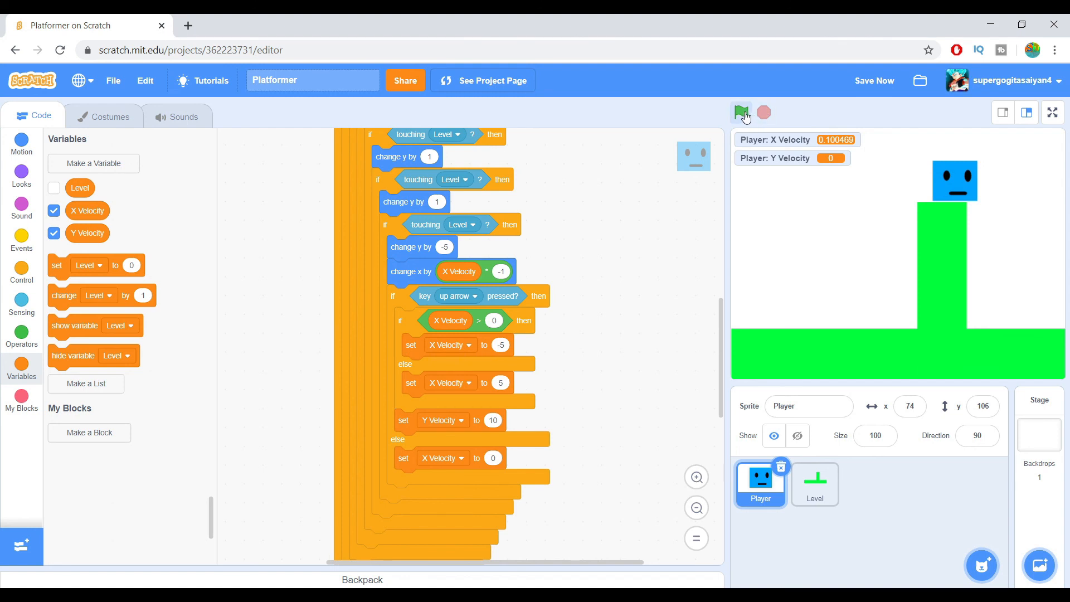
left_click(740, 113)
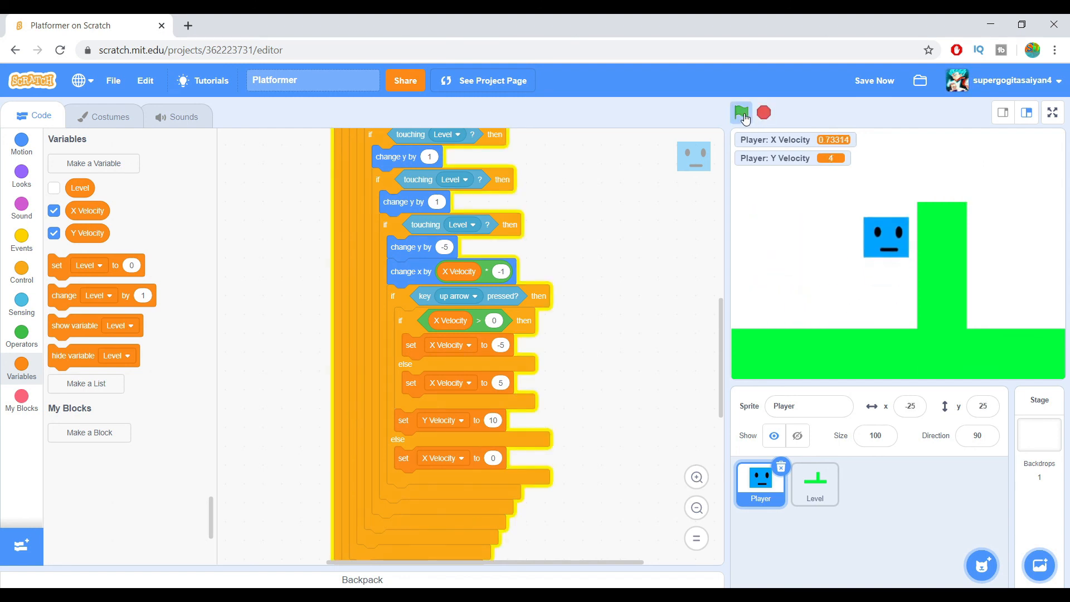
left_click(740, 112)
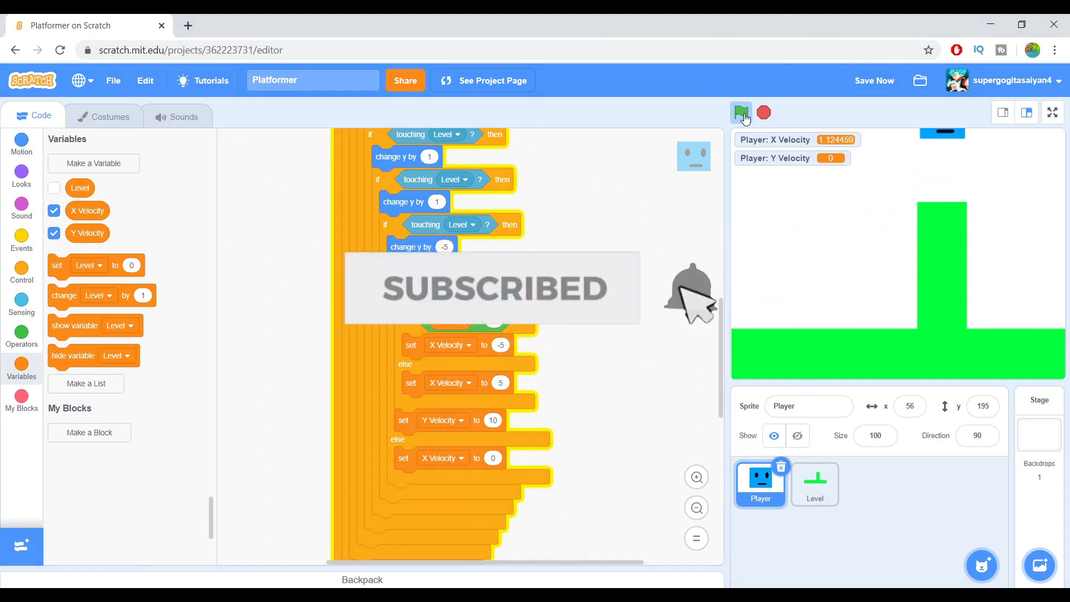
left_click(740, 113)
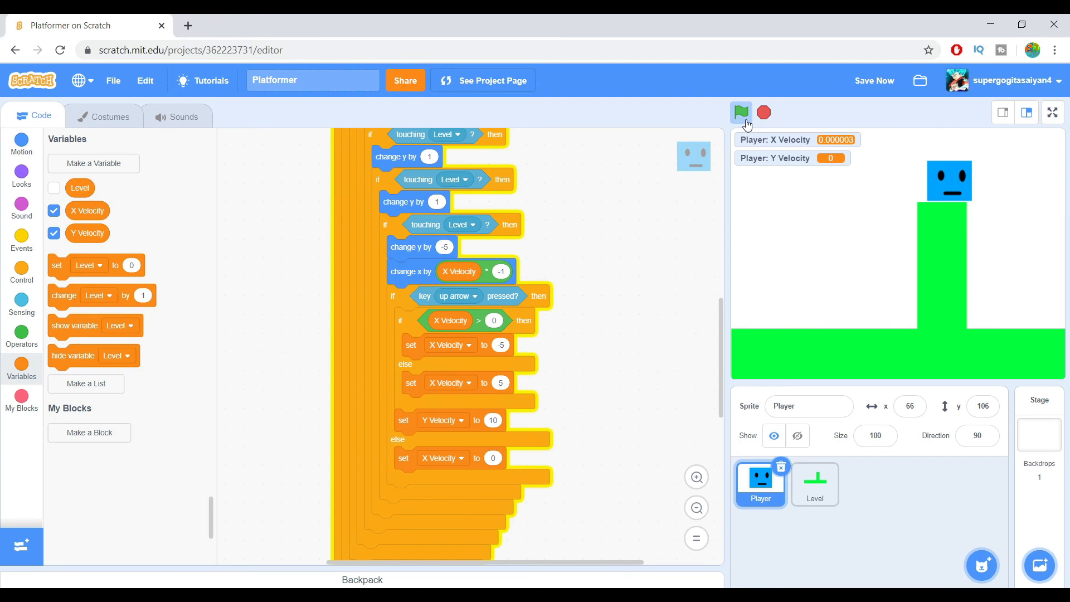
left_click(741, 112)
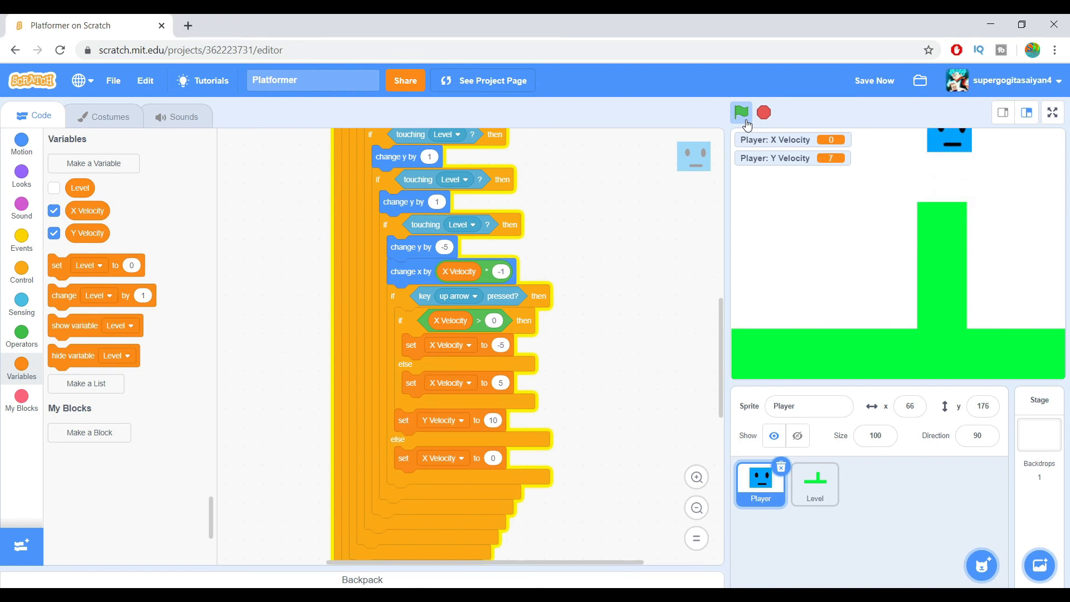
left_click(741, 112)
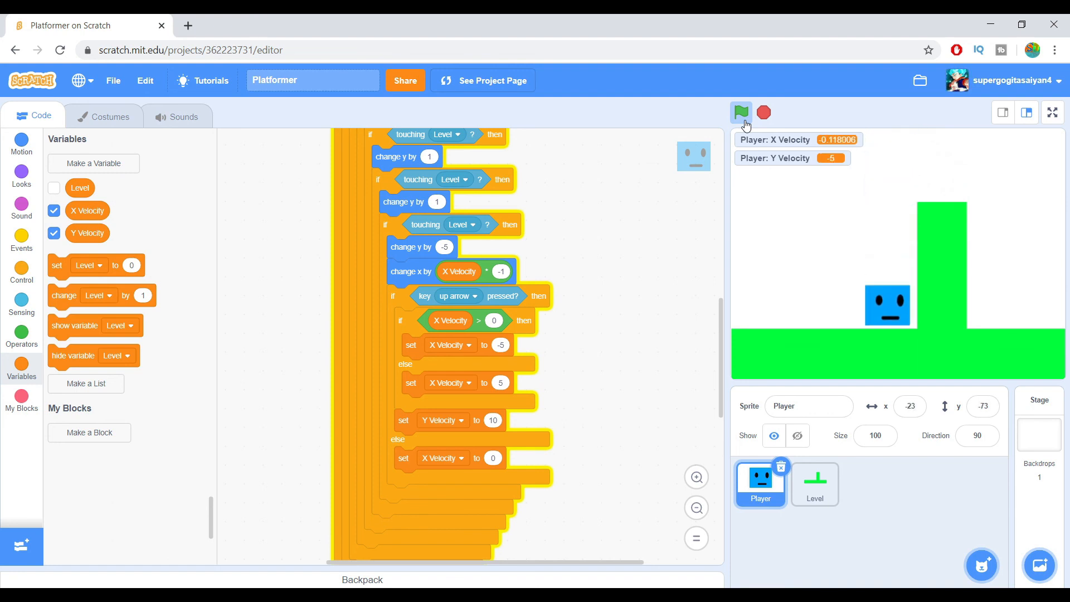
left_click(741, 112)
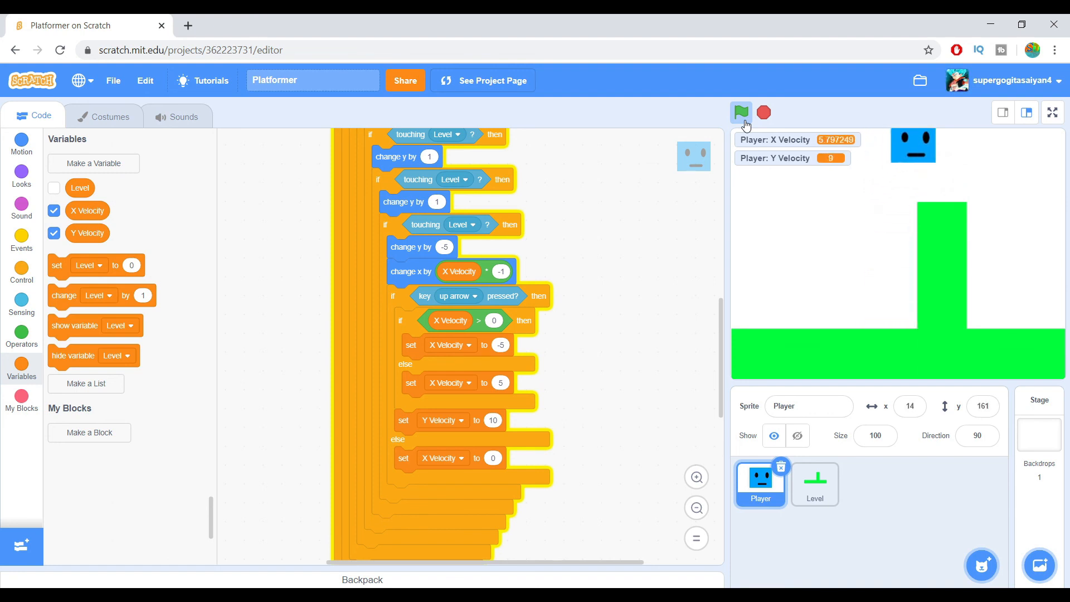
left_click(741, 112)
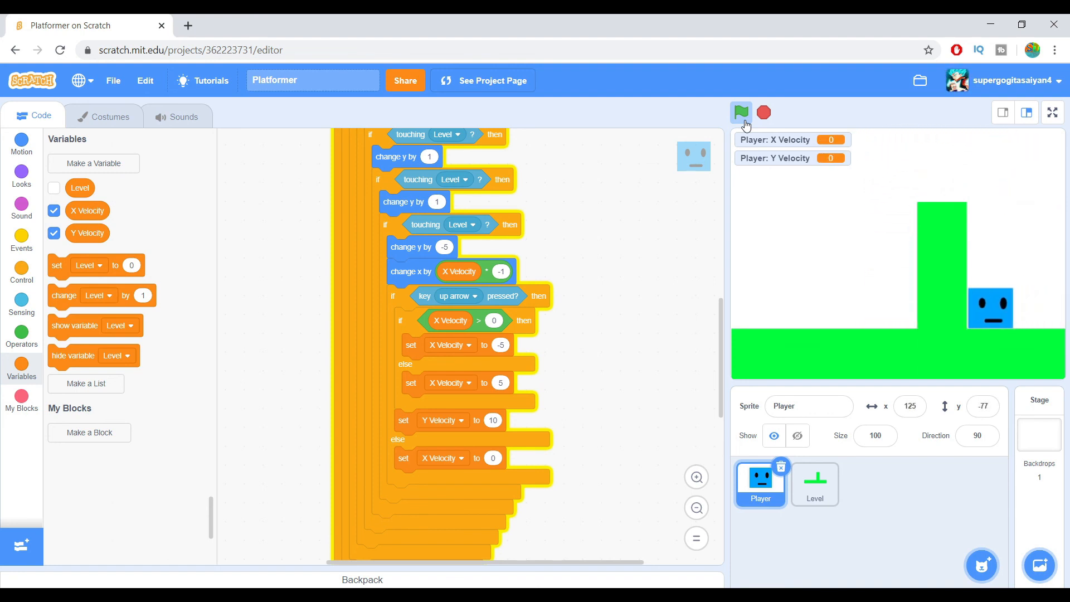
left_click(740, 113)
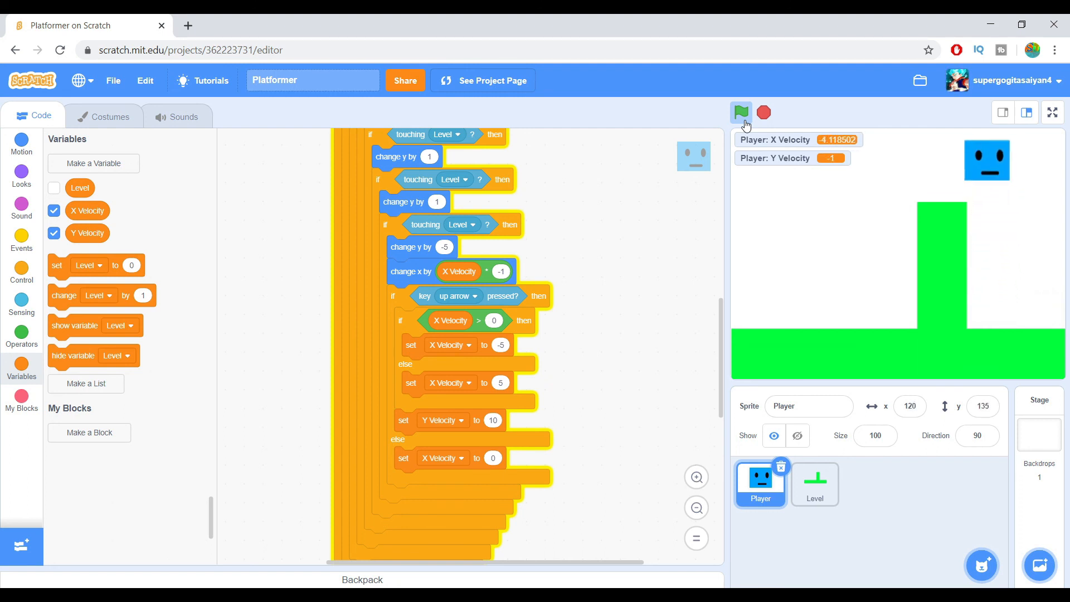